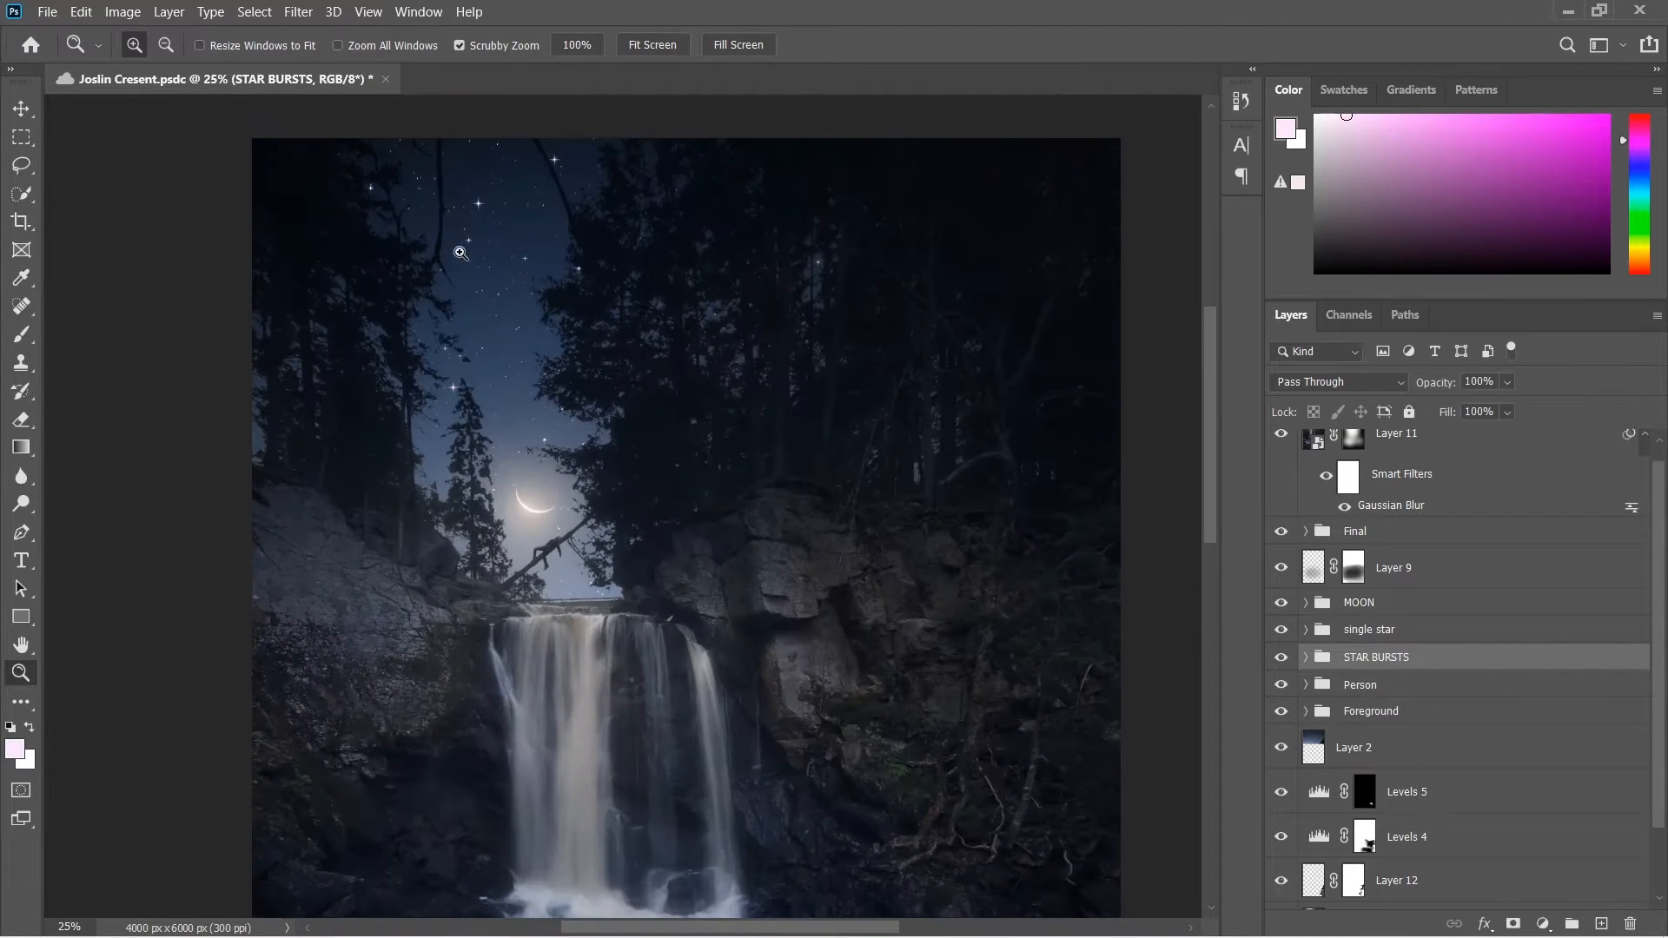
- Zoom in on the star-filled sky, then fit the whole image back in view
click(460, 252)
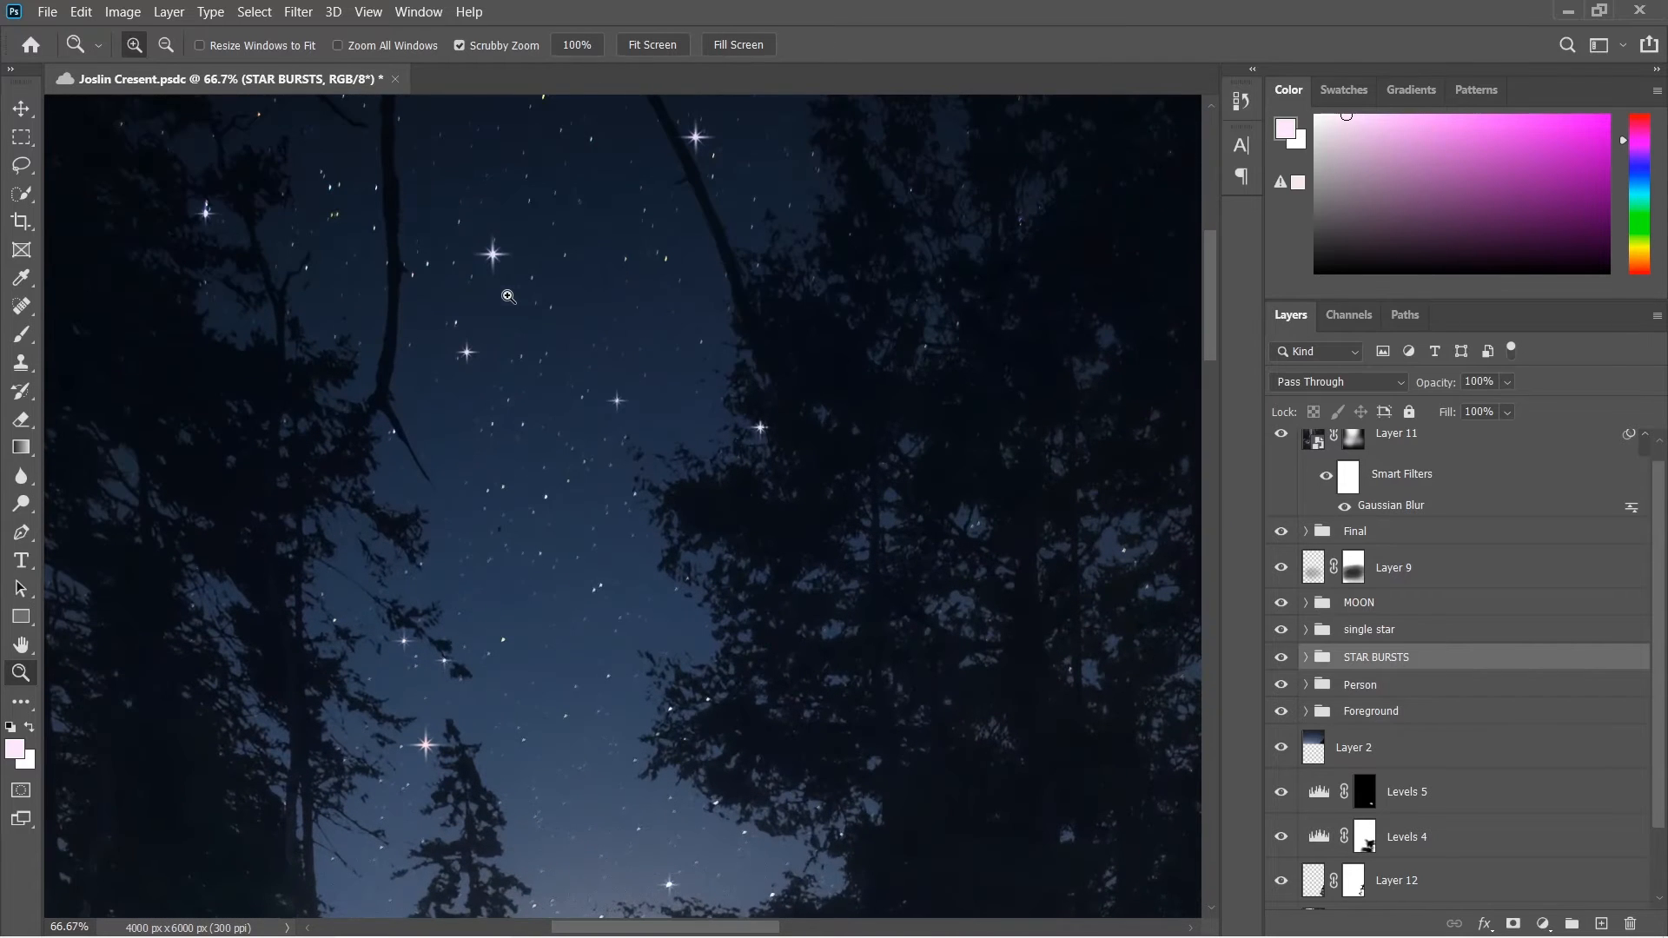
scroll(down, 3)
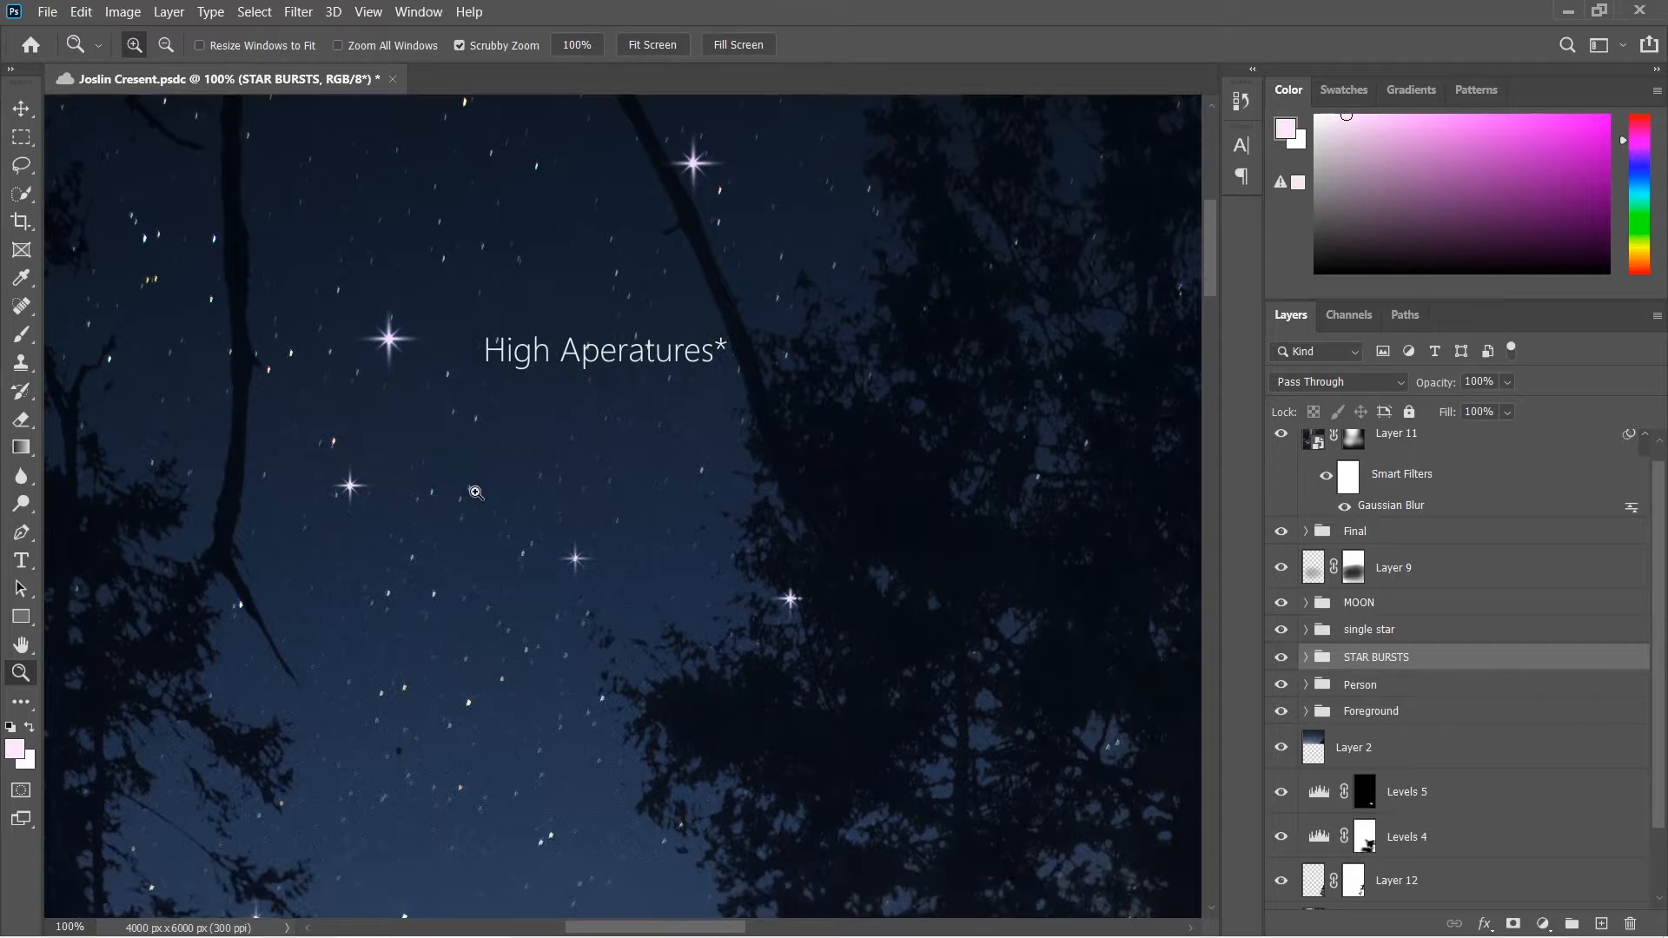
click(652, 45)
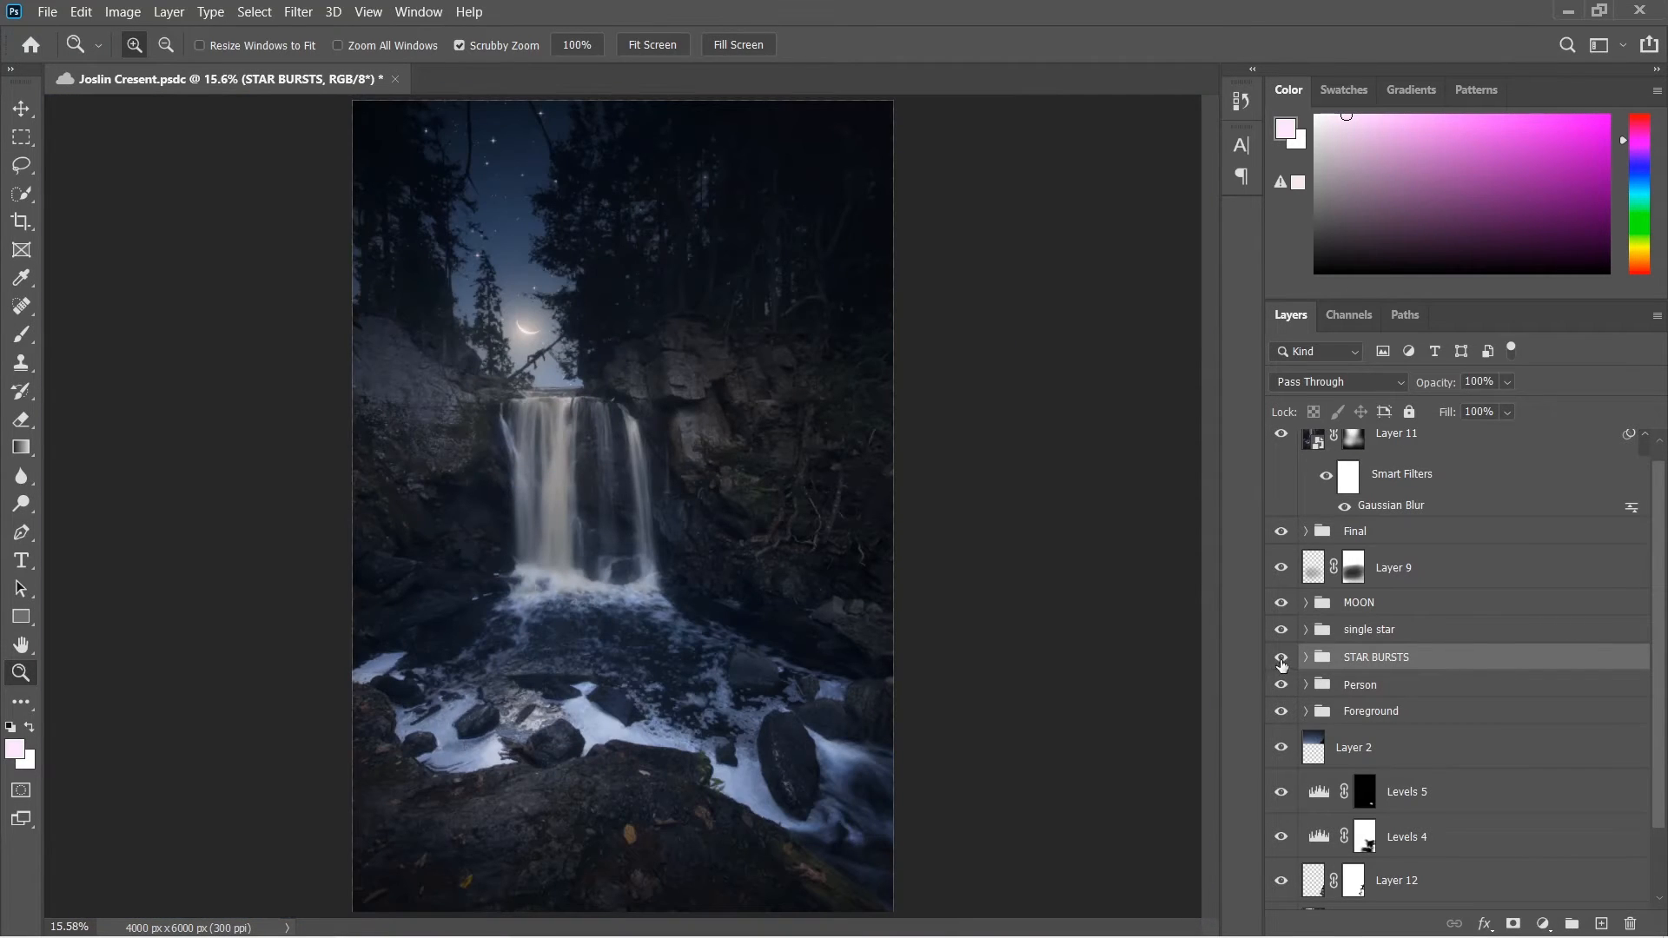
- Toggle the STAR BURSTS group's visibility off, on, and off again to leave it hidden
click(1281, 657)
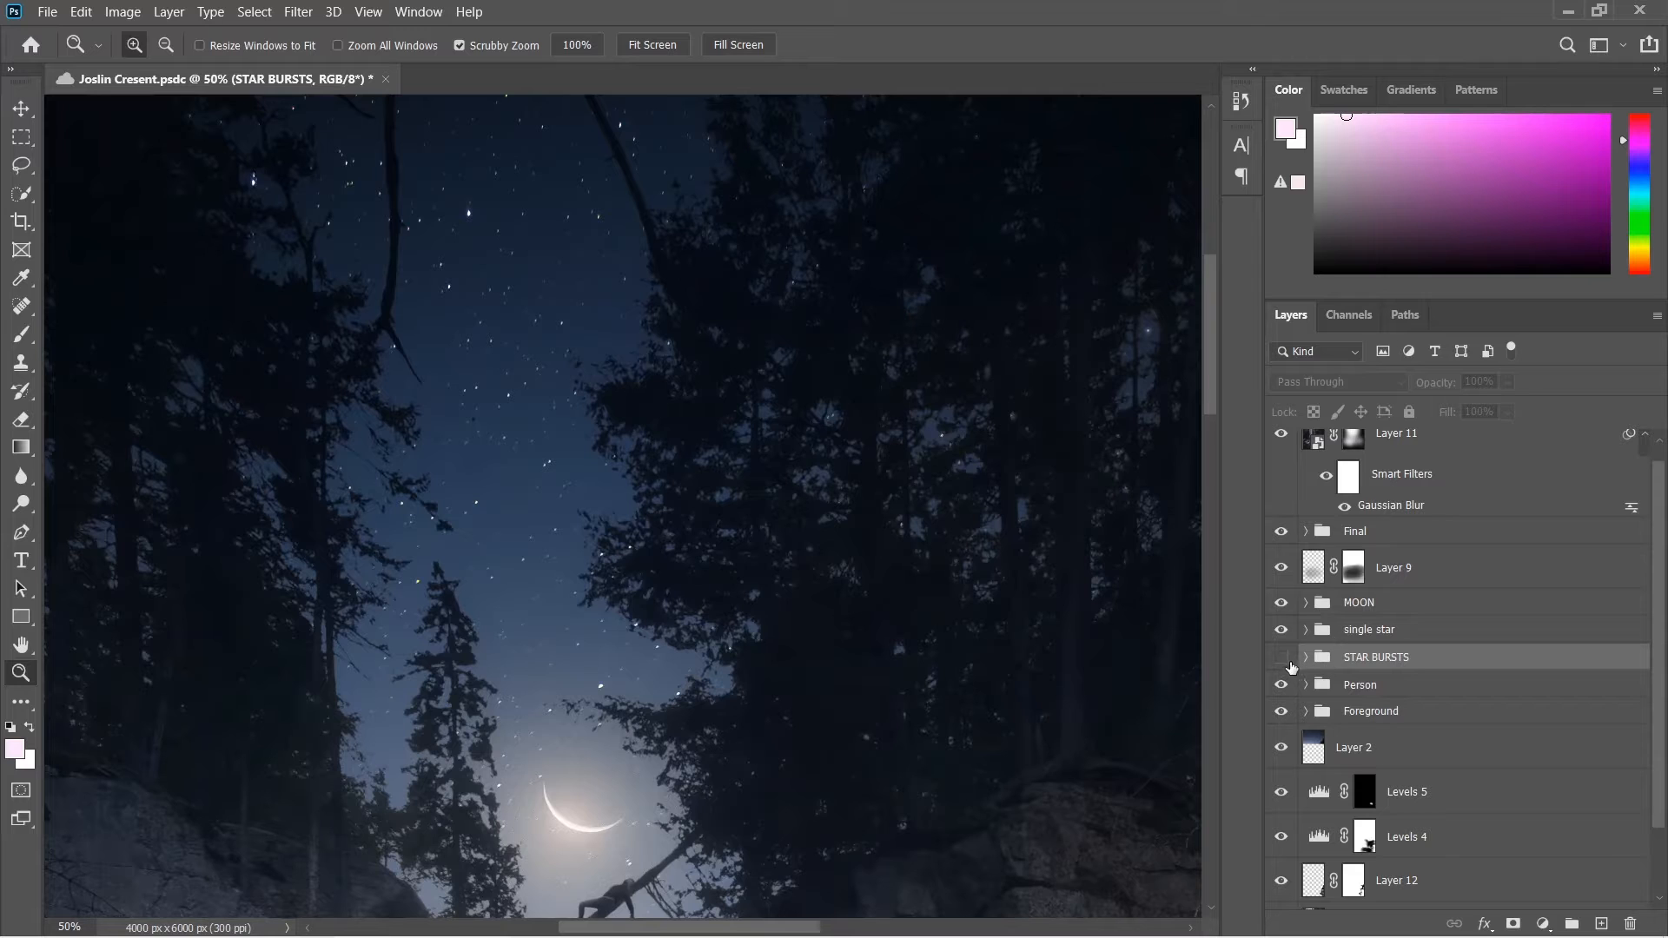
click(1281, 657)
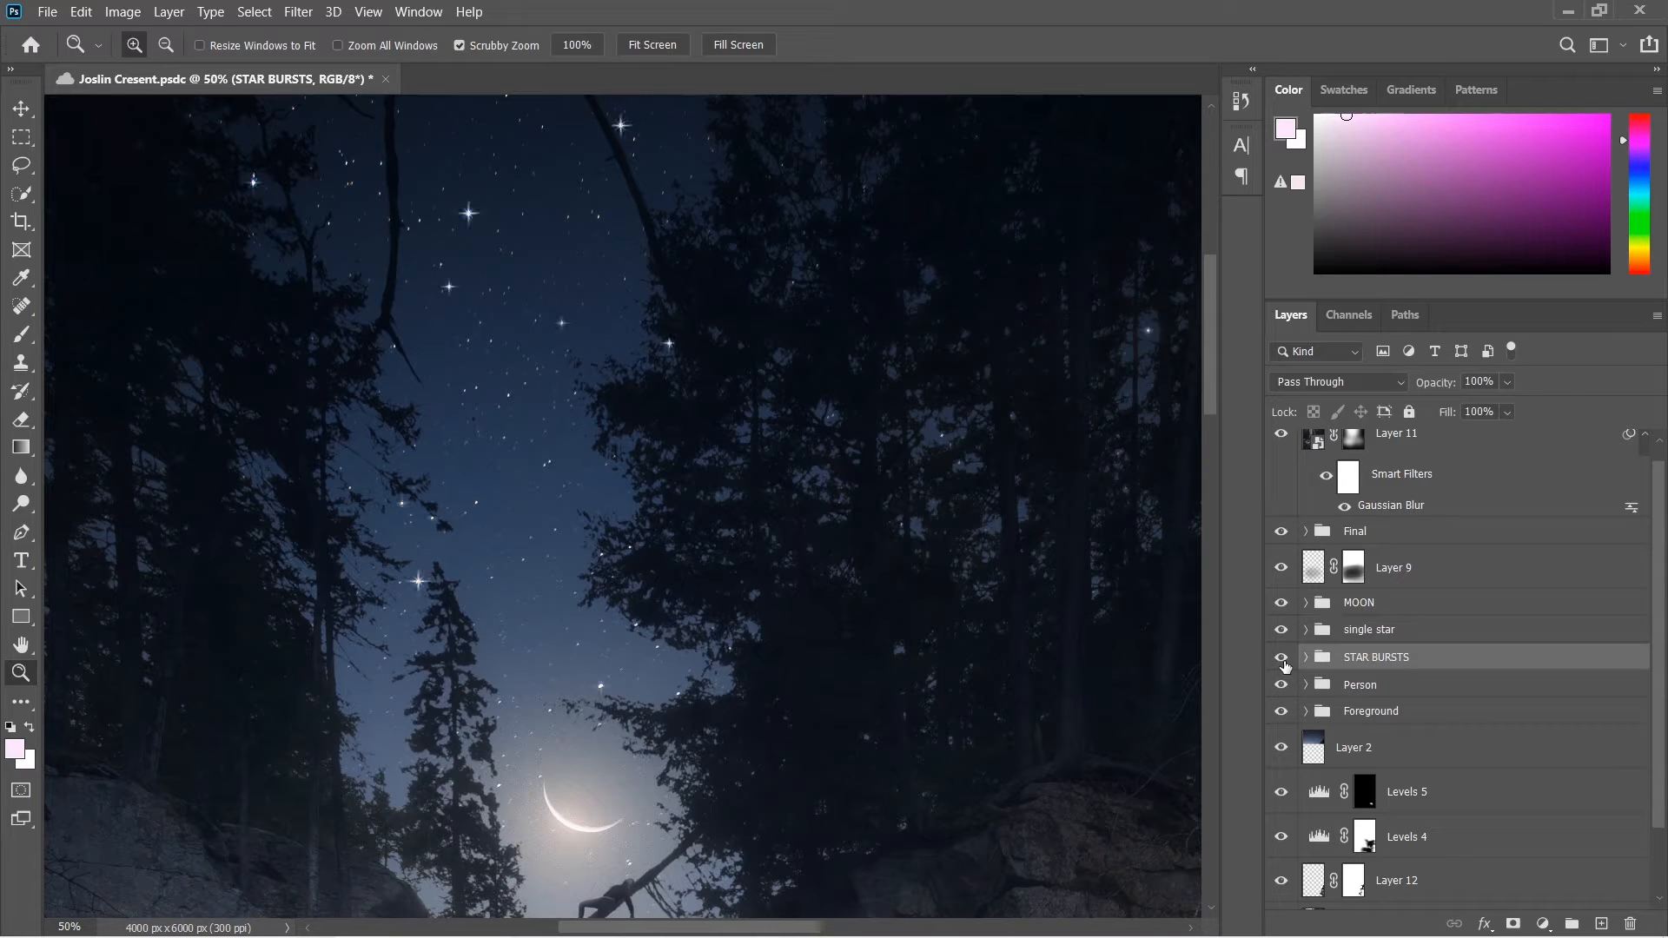
click(1280, 656)
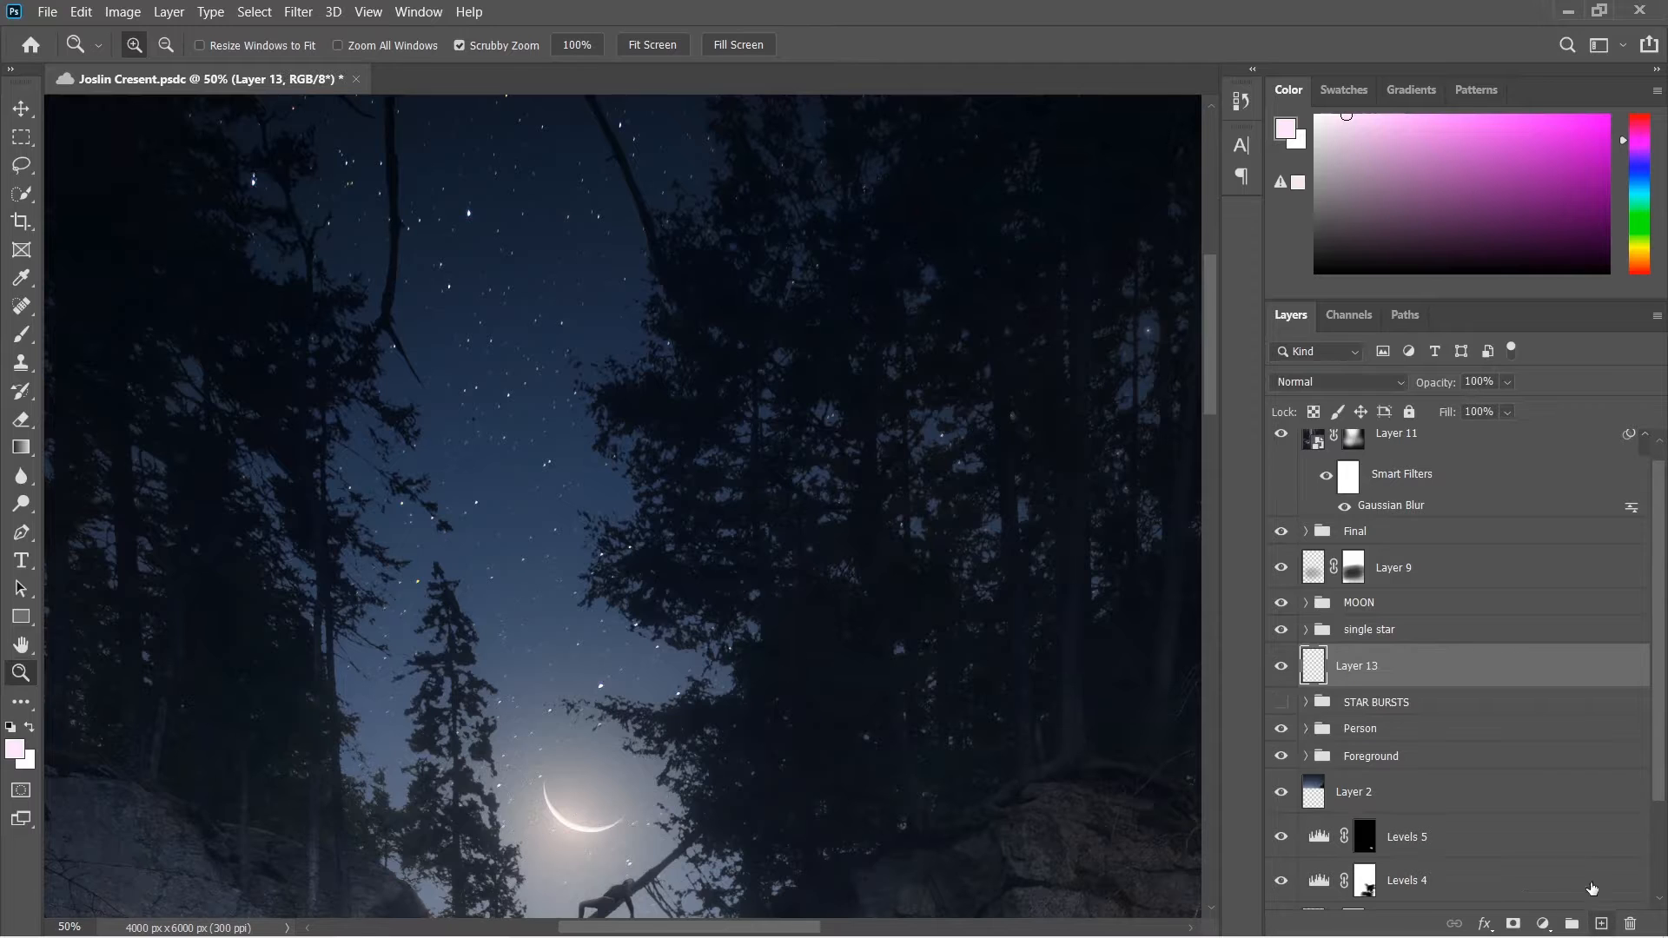
- Set up a smaller soft pink brush at 52% opacity
click(20, 335)
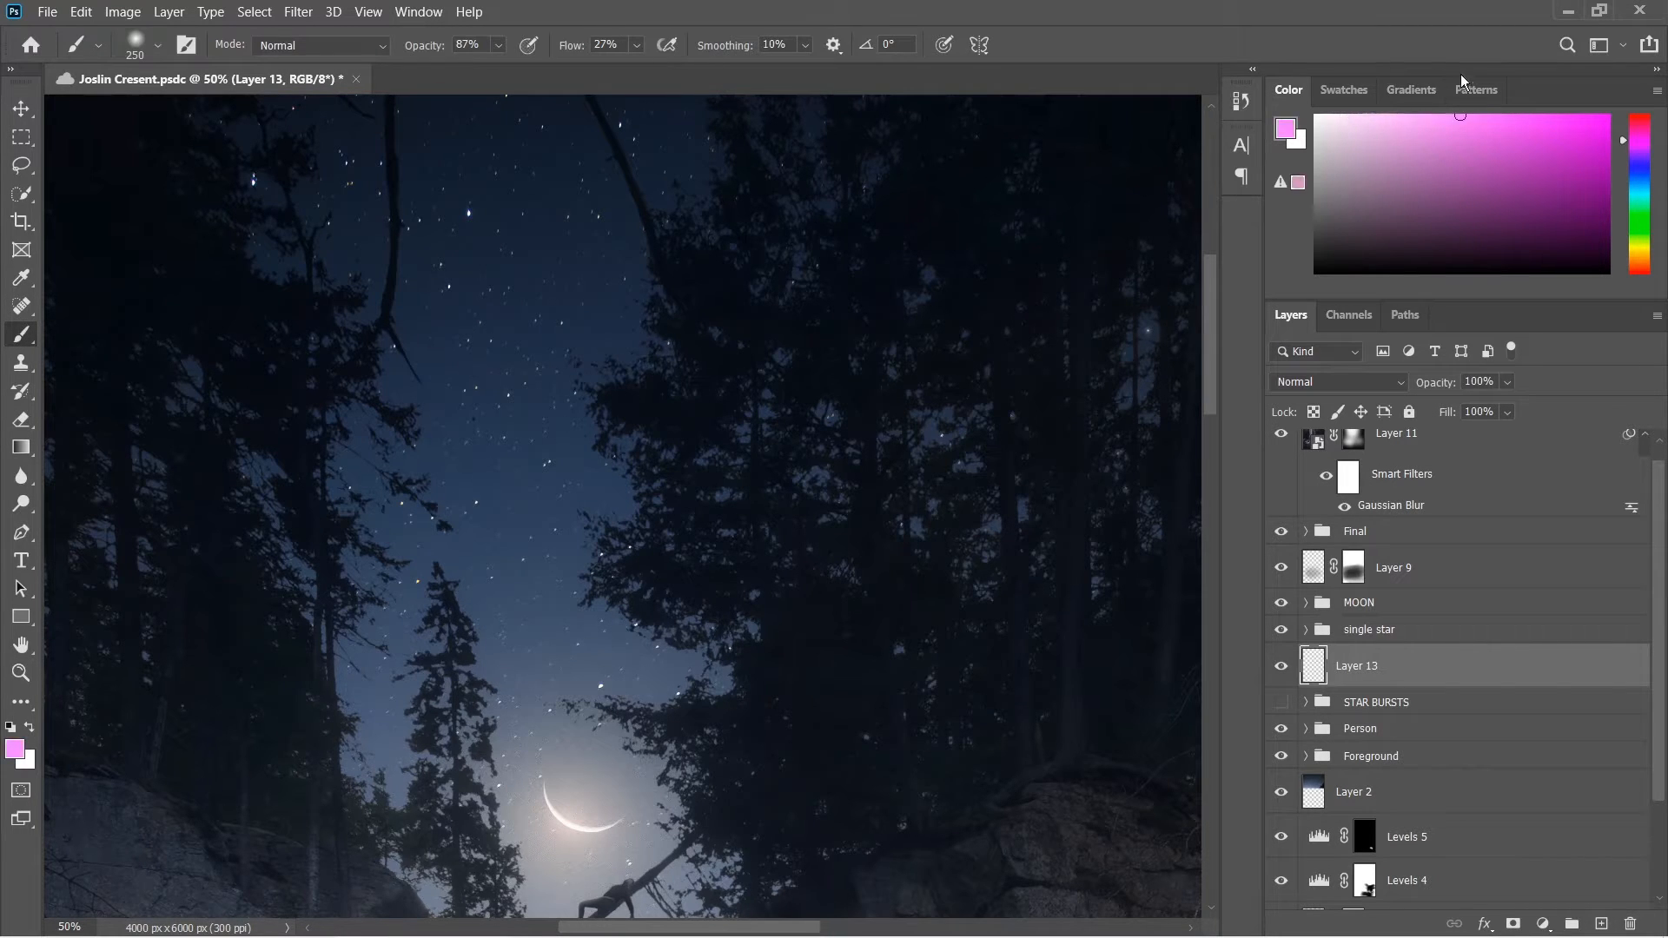
click(155, 45)
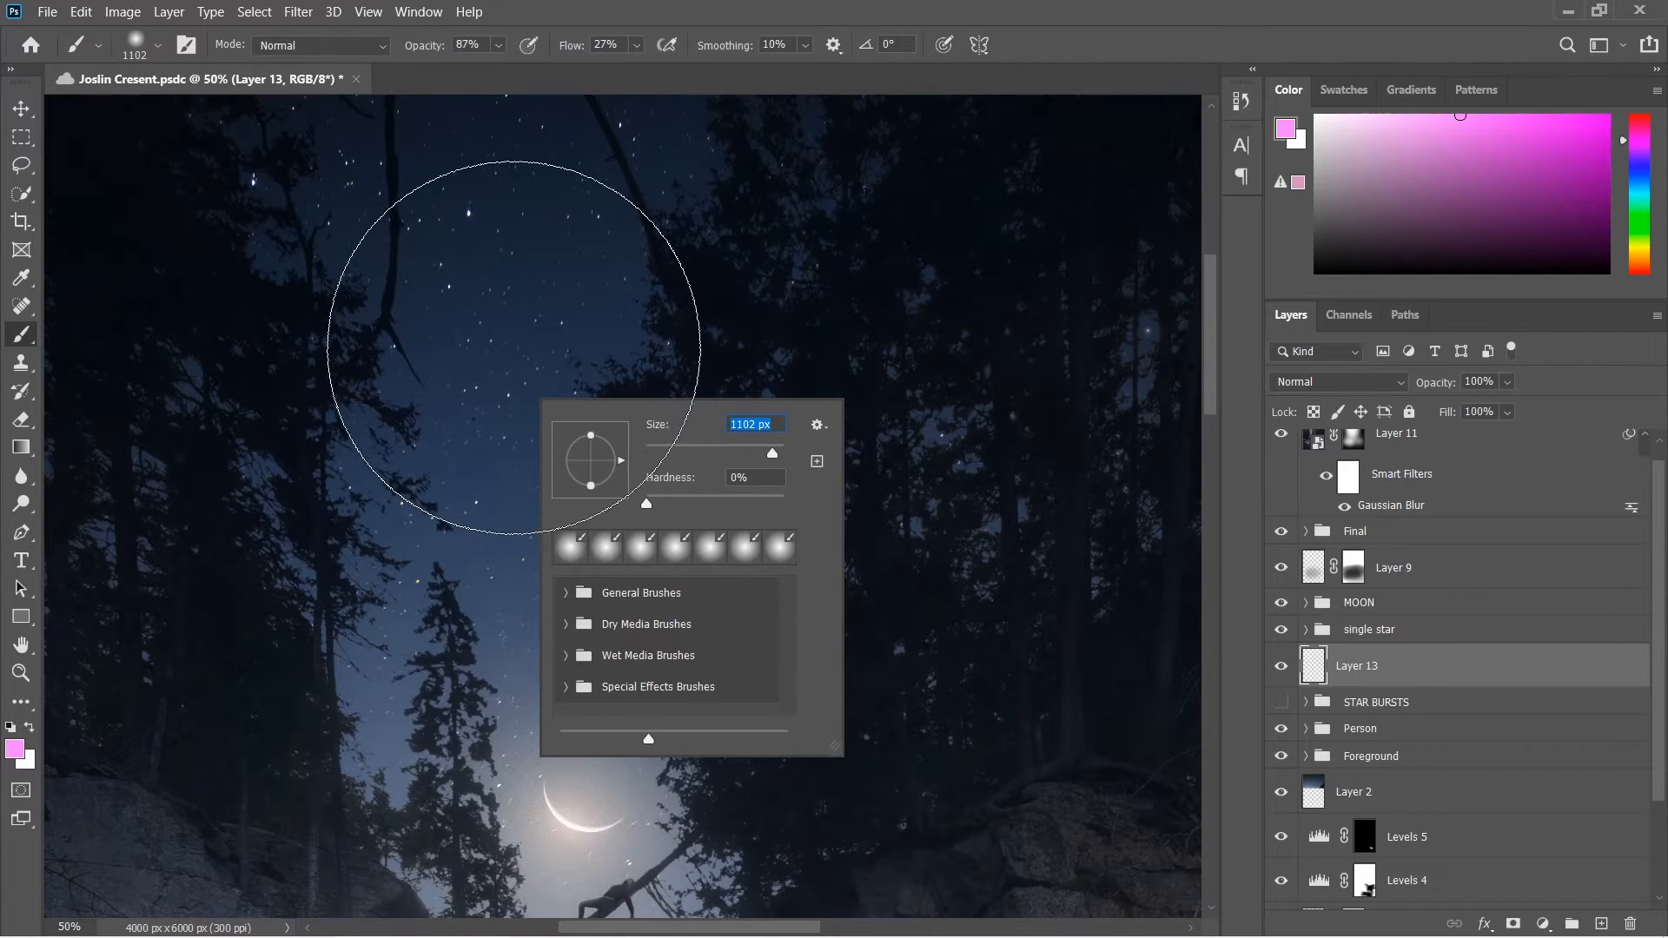
drag(771, 454, 728, 453)
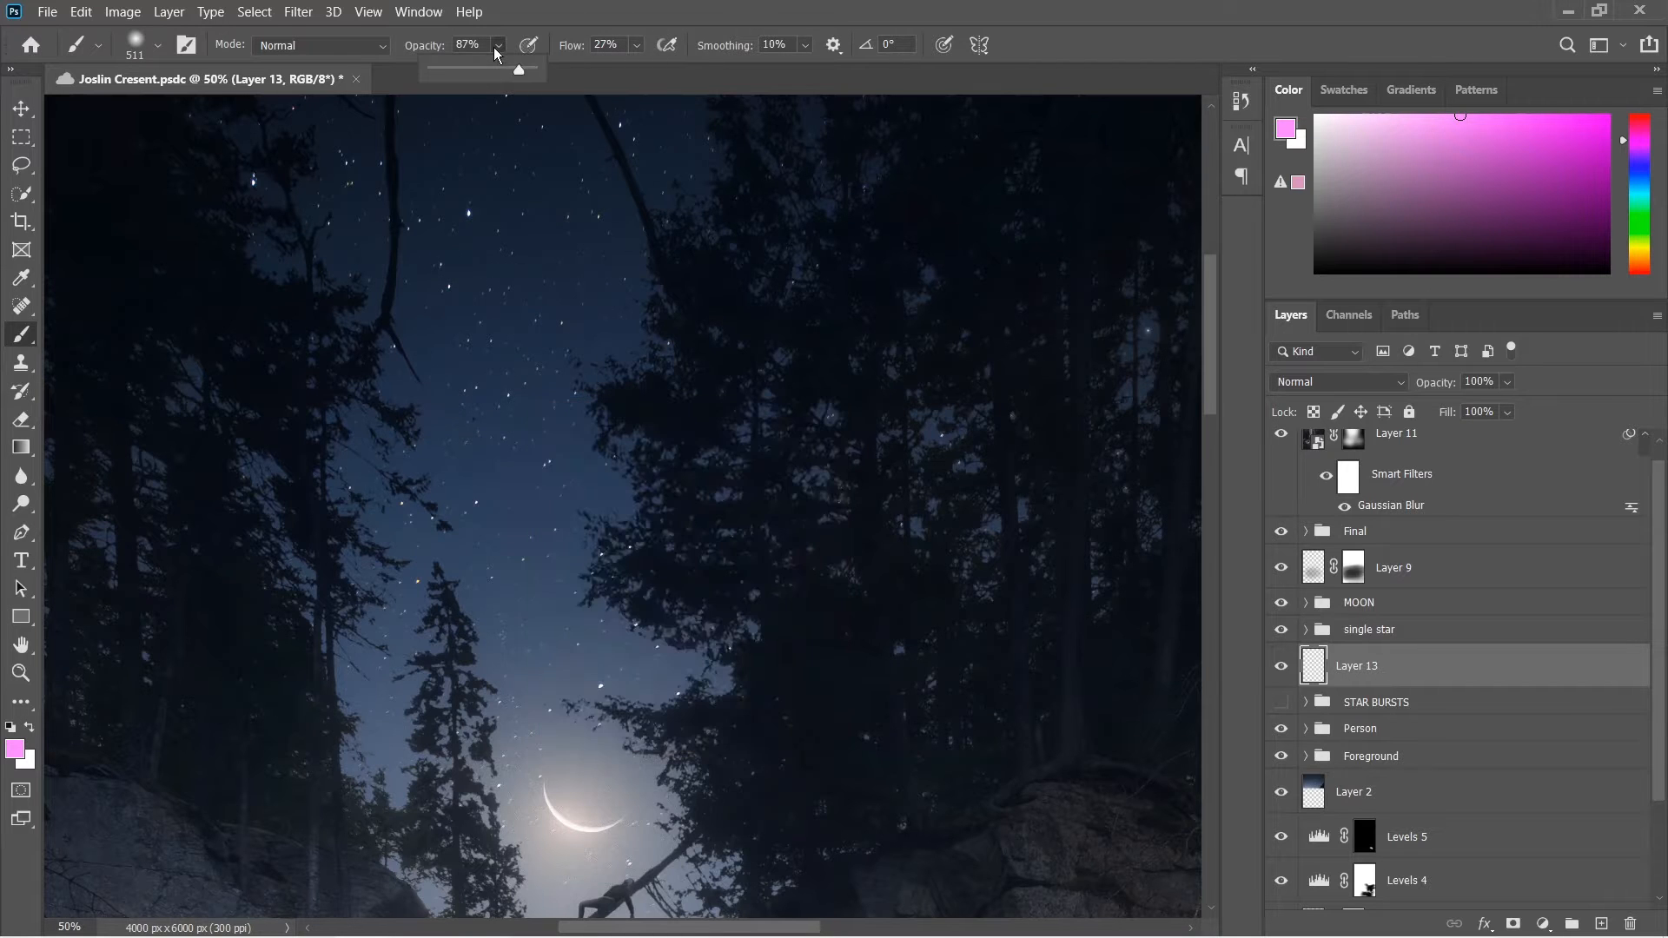
drag(518, 70, 483, 69)
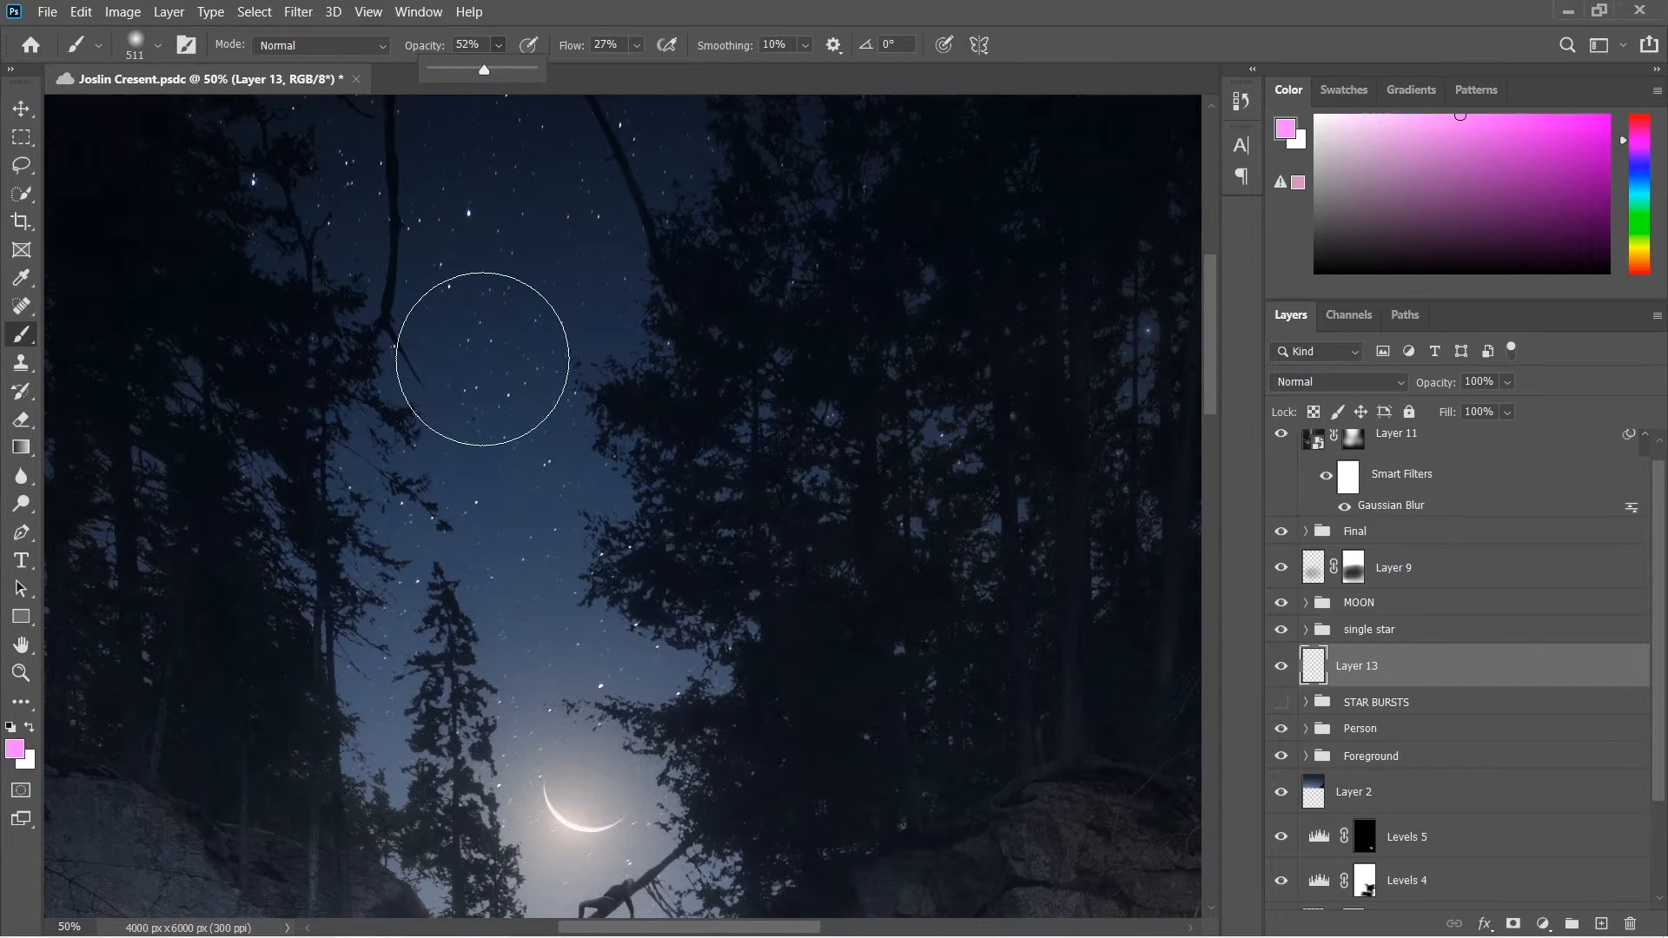
mouse_move(492, 365)
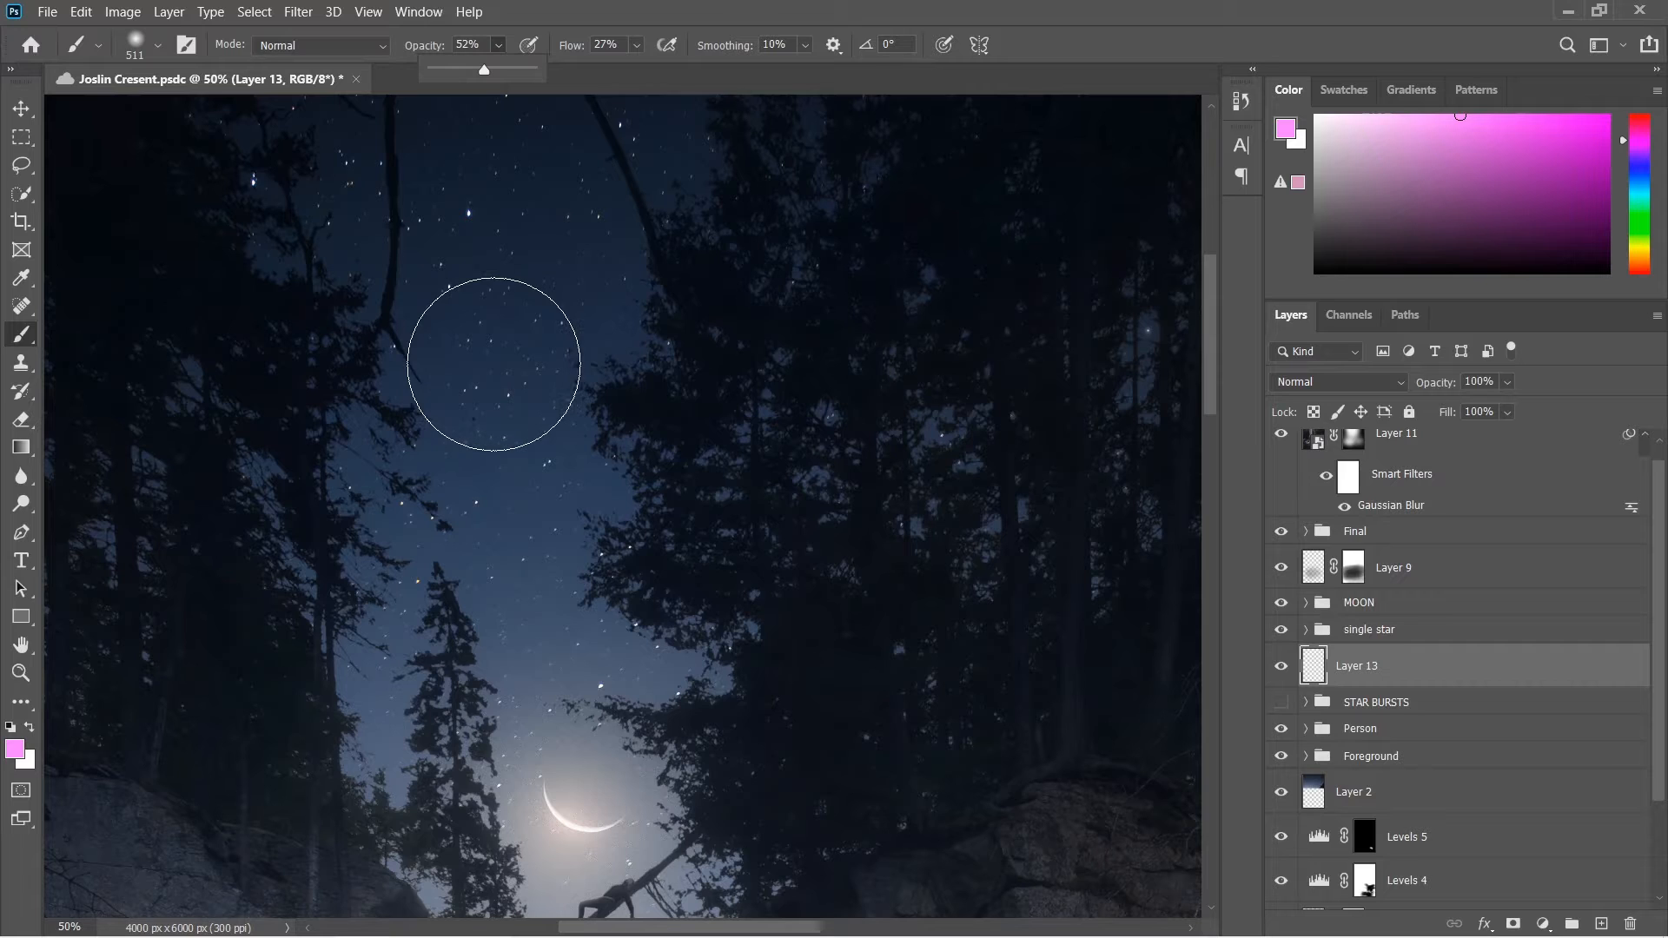
- Paint a soft pink glow with a brighter centre over the upper-left star
click(492, 365)
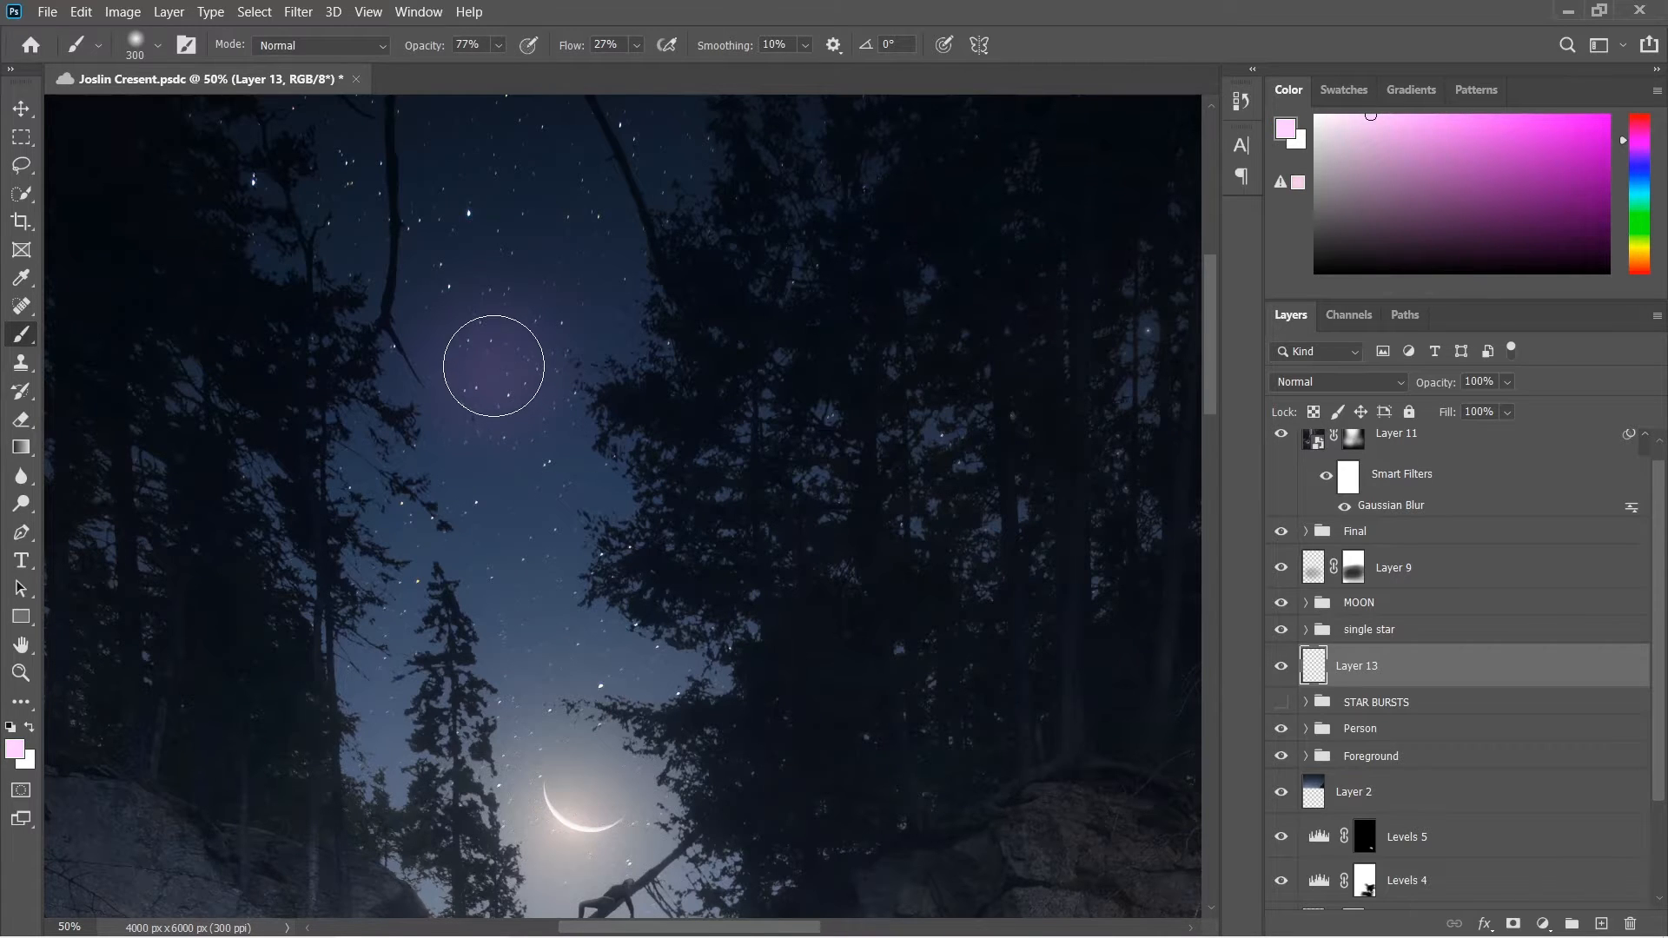
click(491, 358)
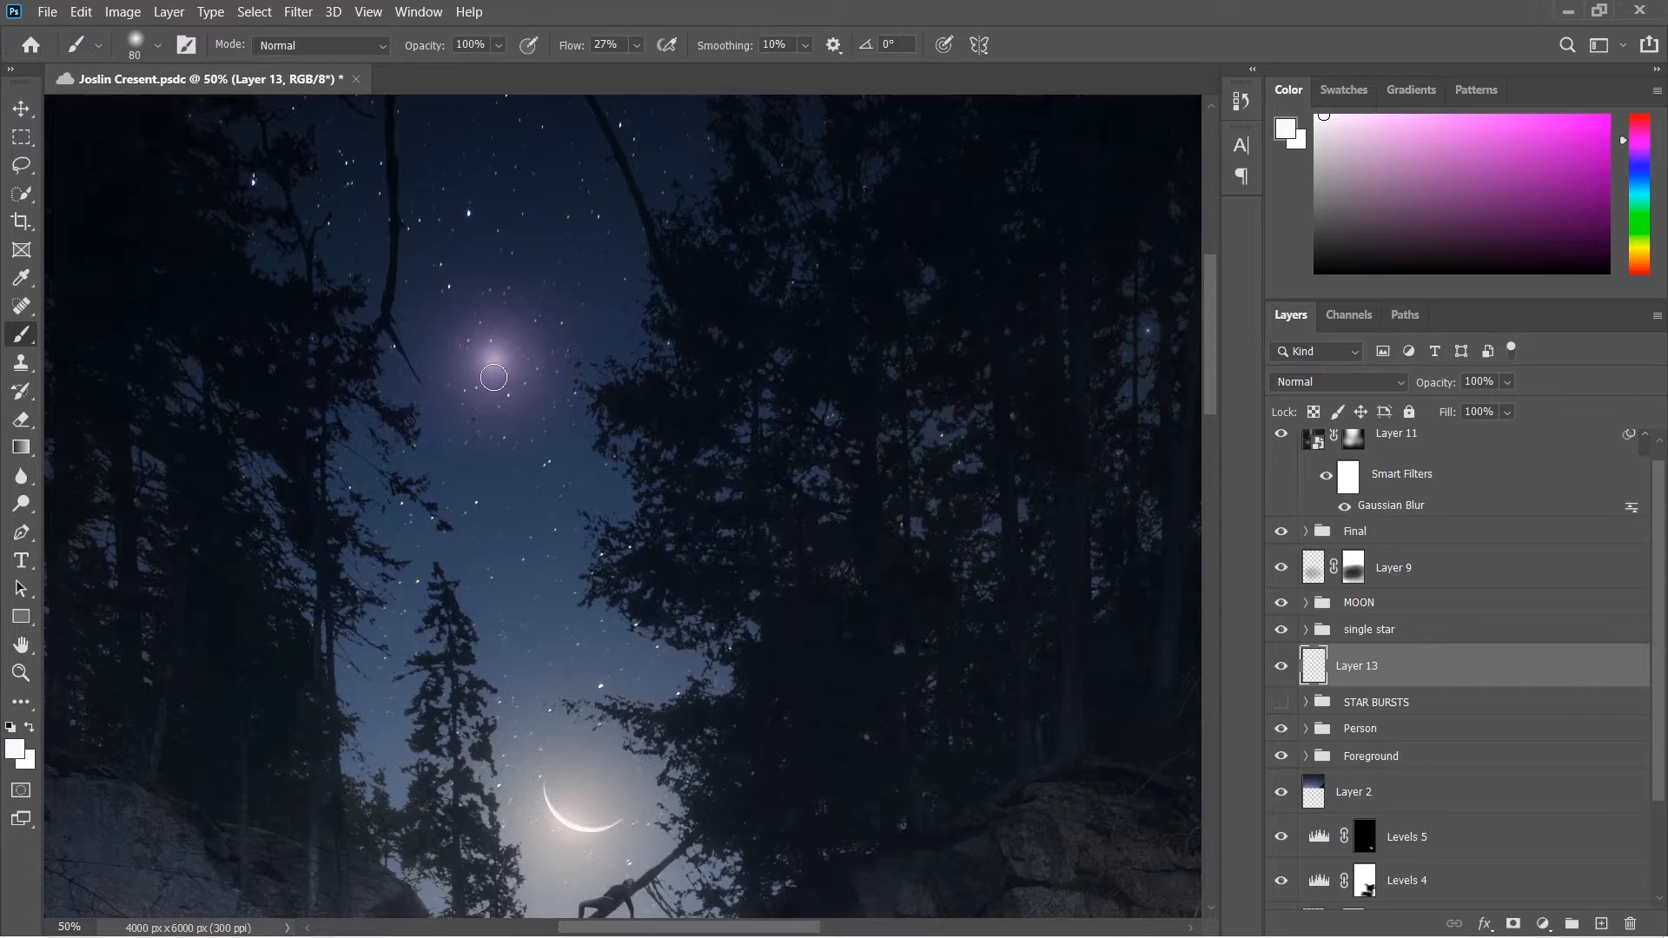
mouse_move(574, 331)
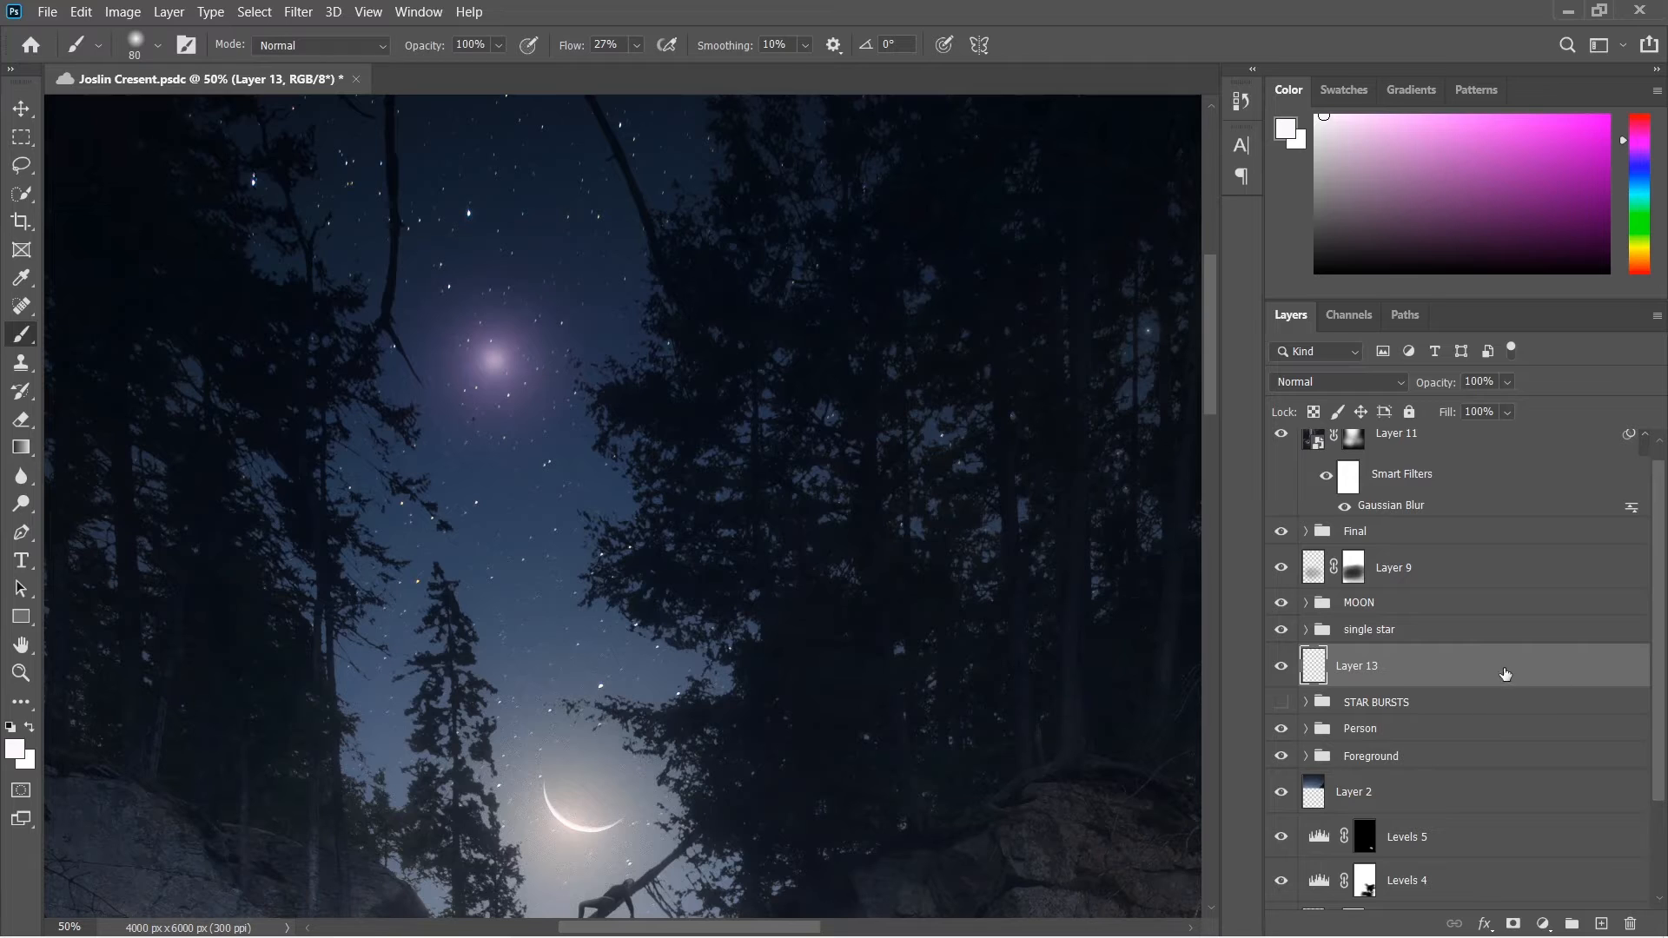
mouse_move(1509, 676)
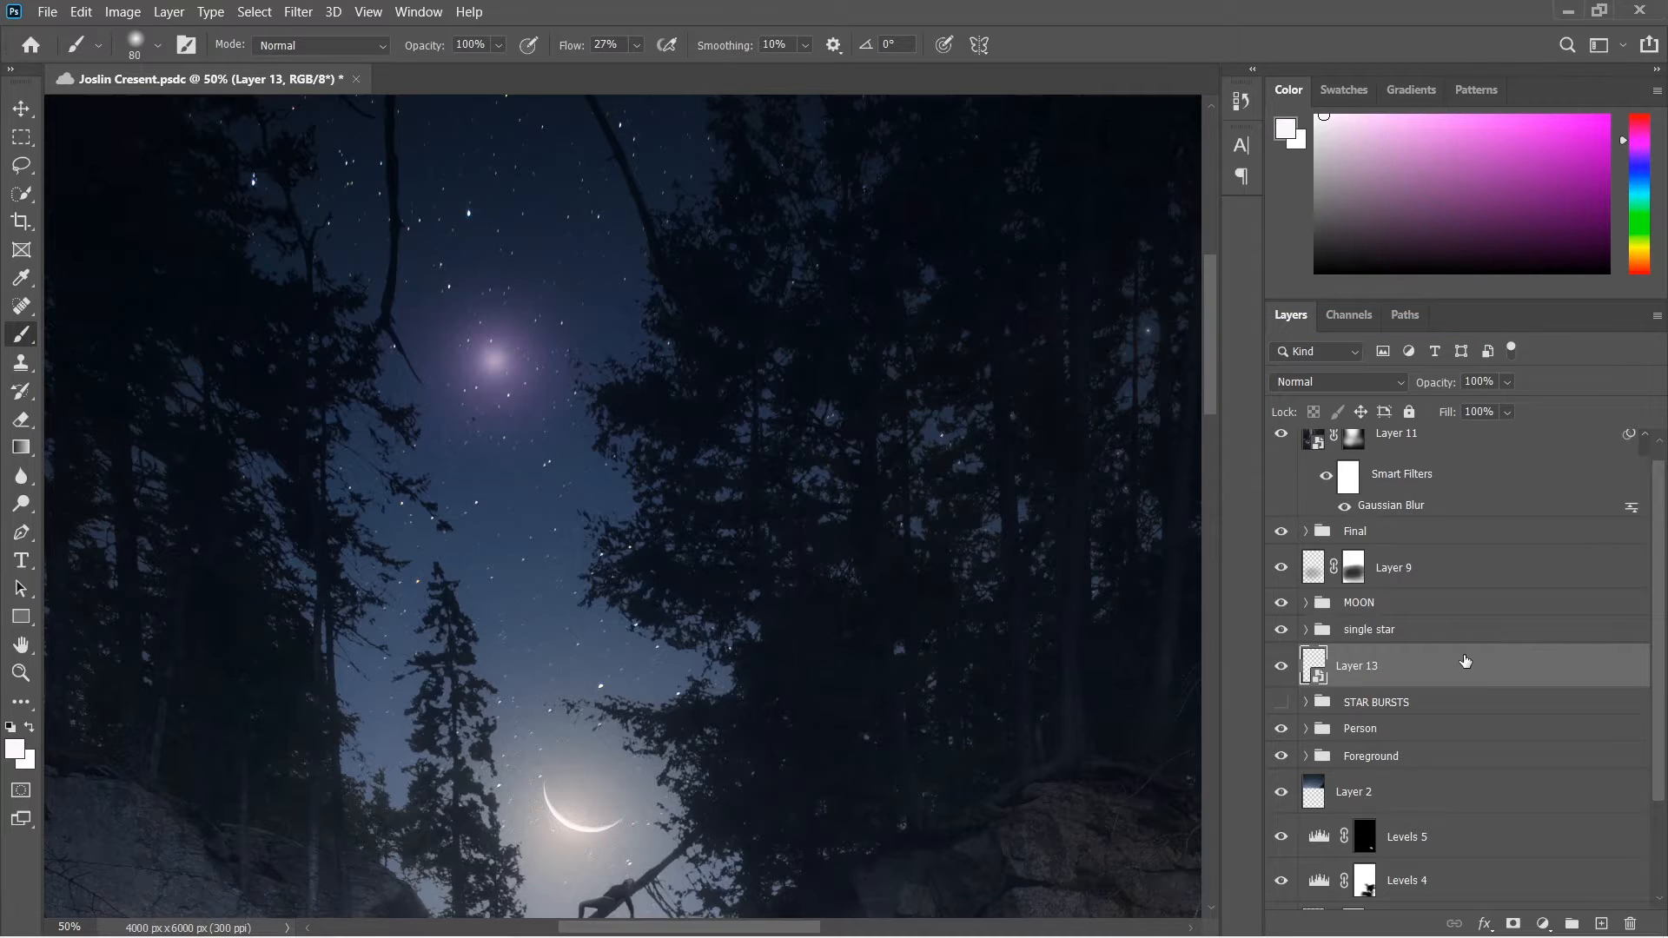
- Free Transform the glow and squash it into a thin vertical light streak
key(ctrl+t)
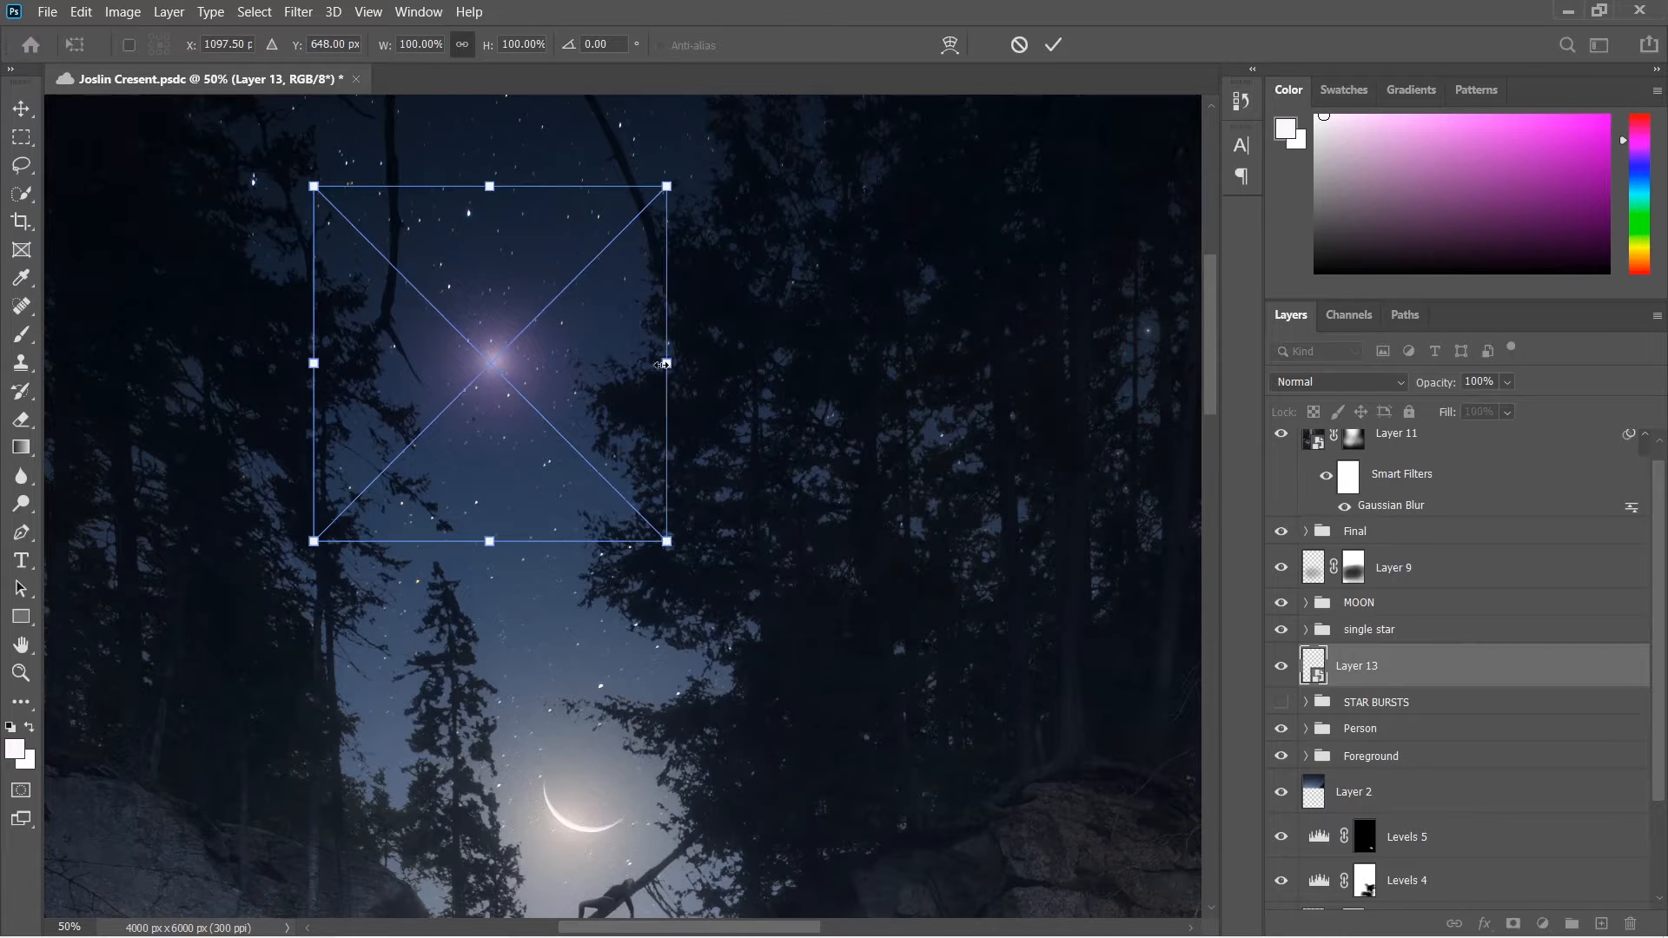
drag(665, 364, 335, 363)
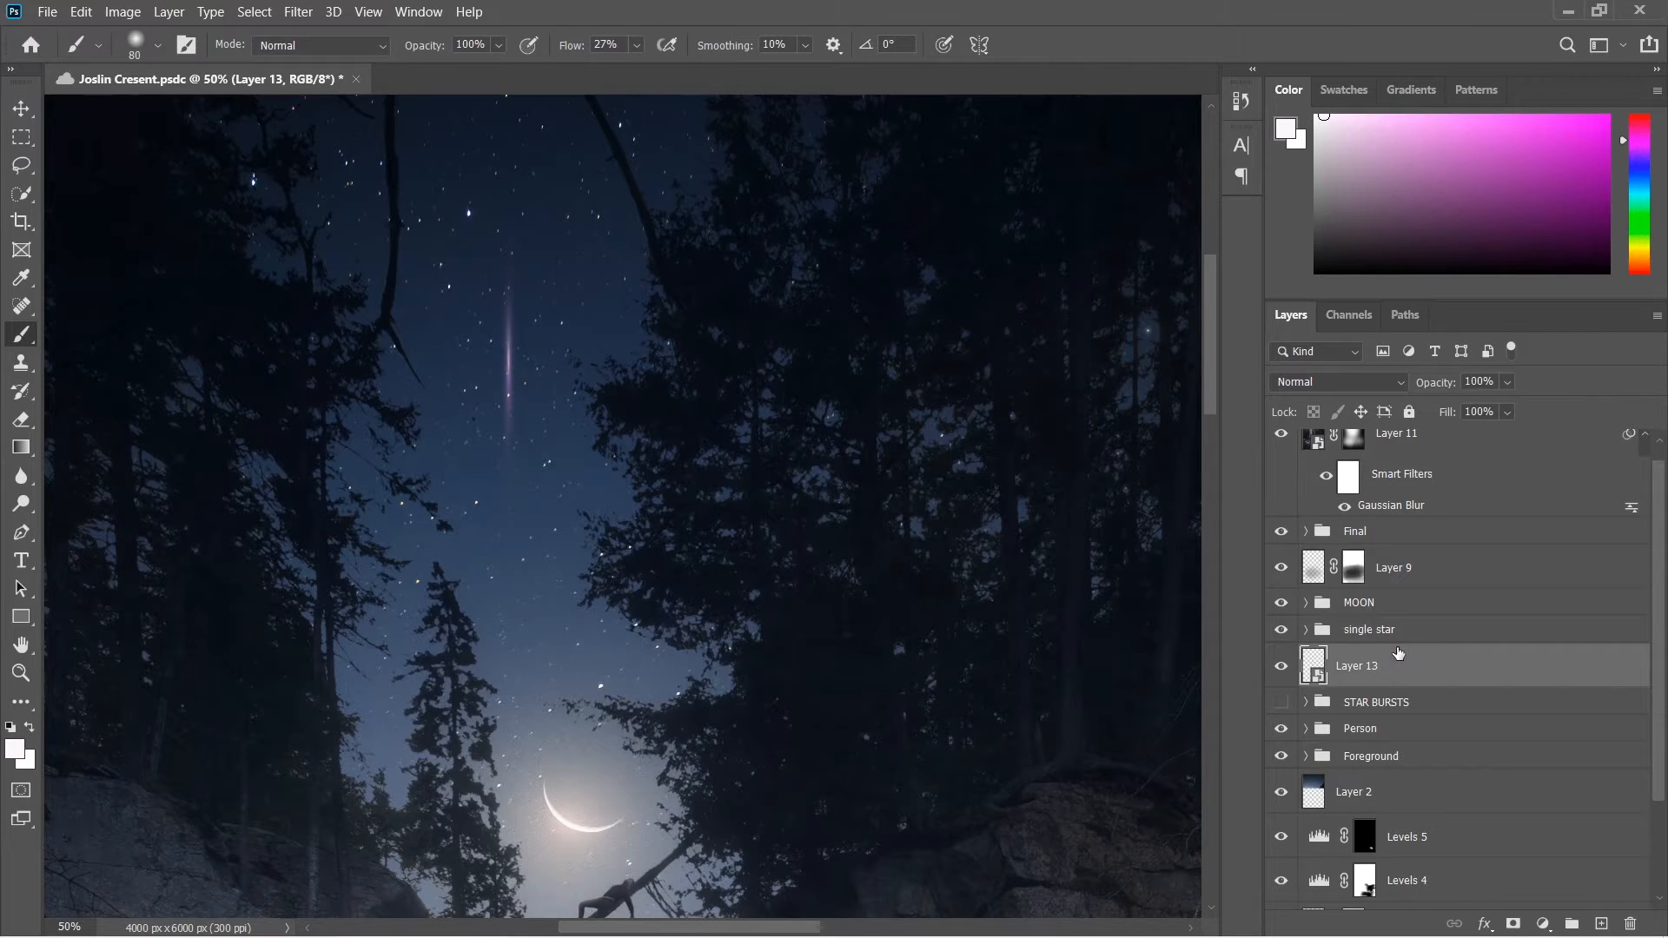
- Duplicate the vertical streak and rotate the copy 90° into a pink cross
key(ctrl+j)
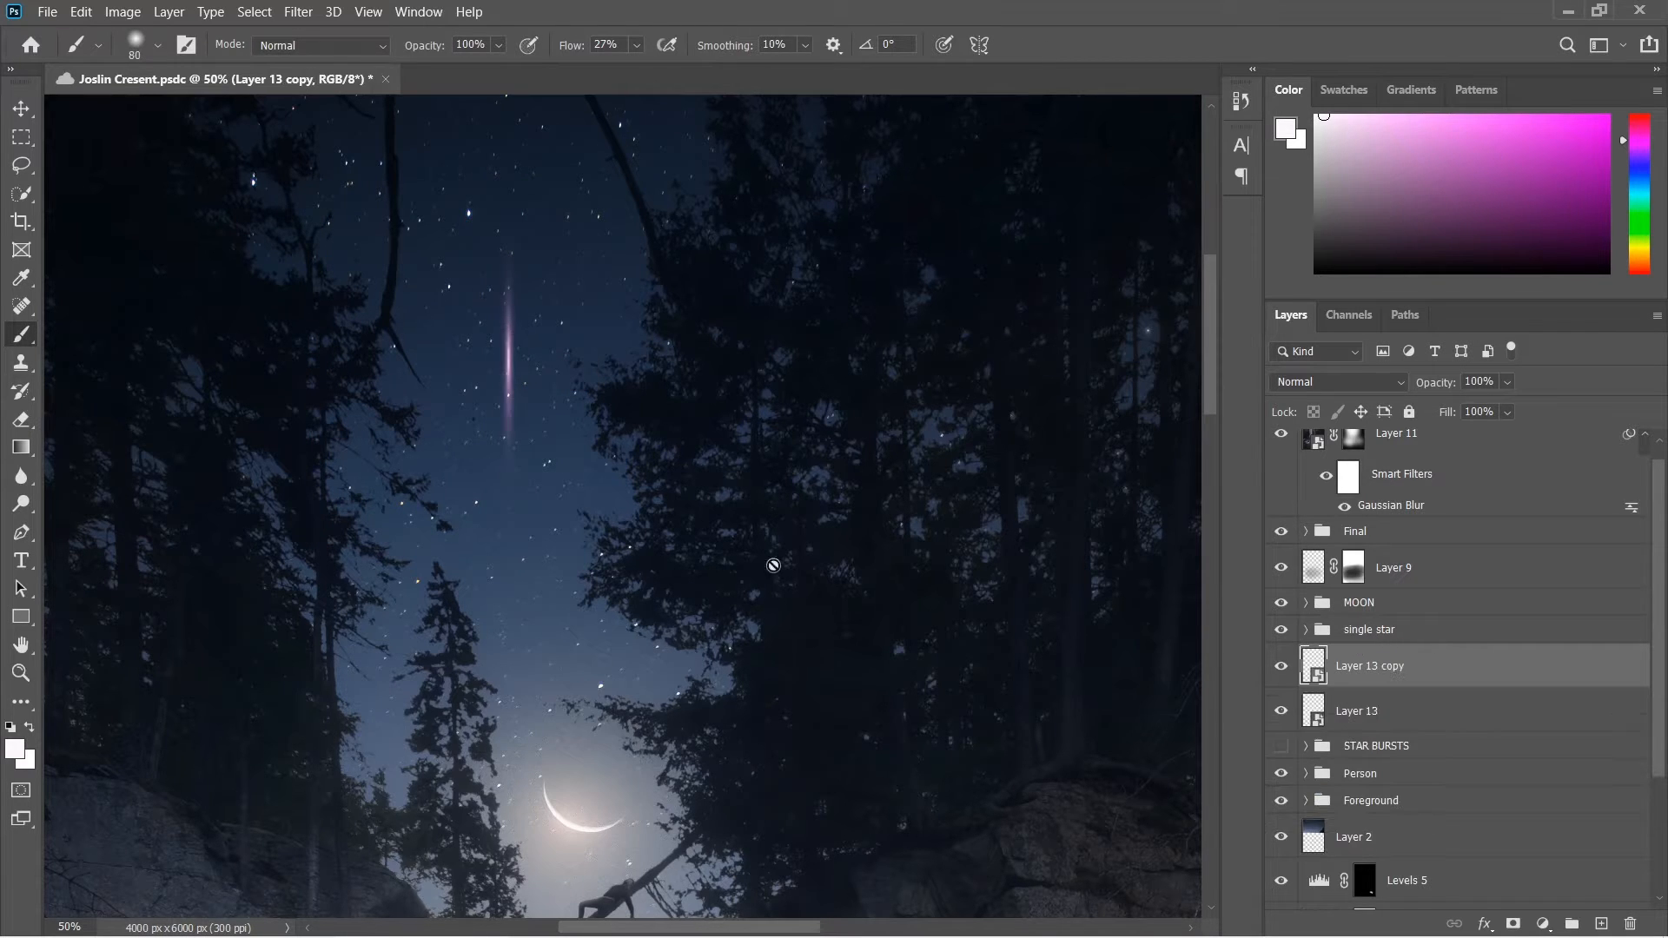
click(21, 560)
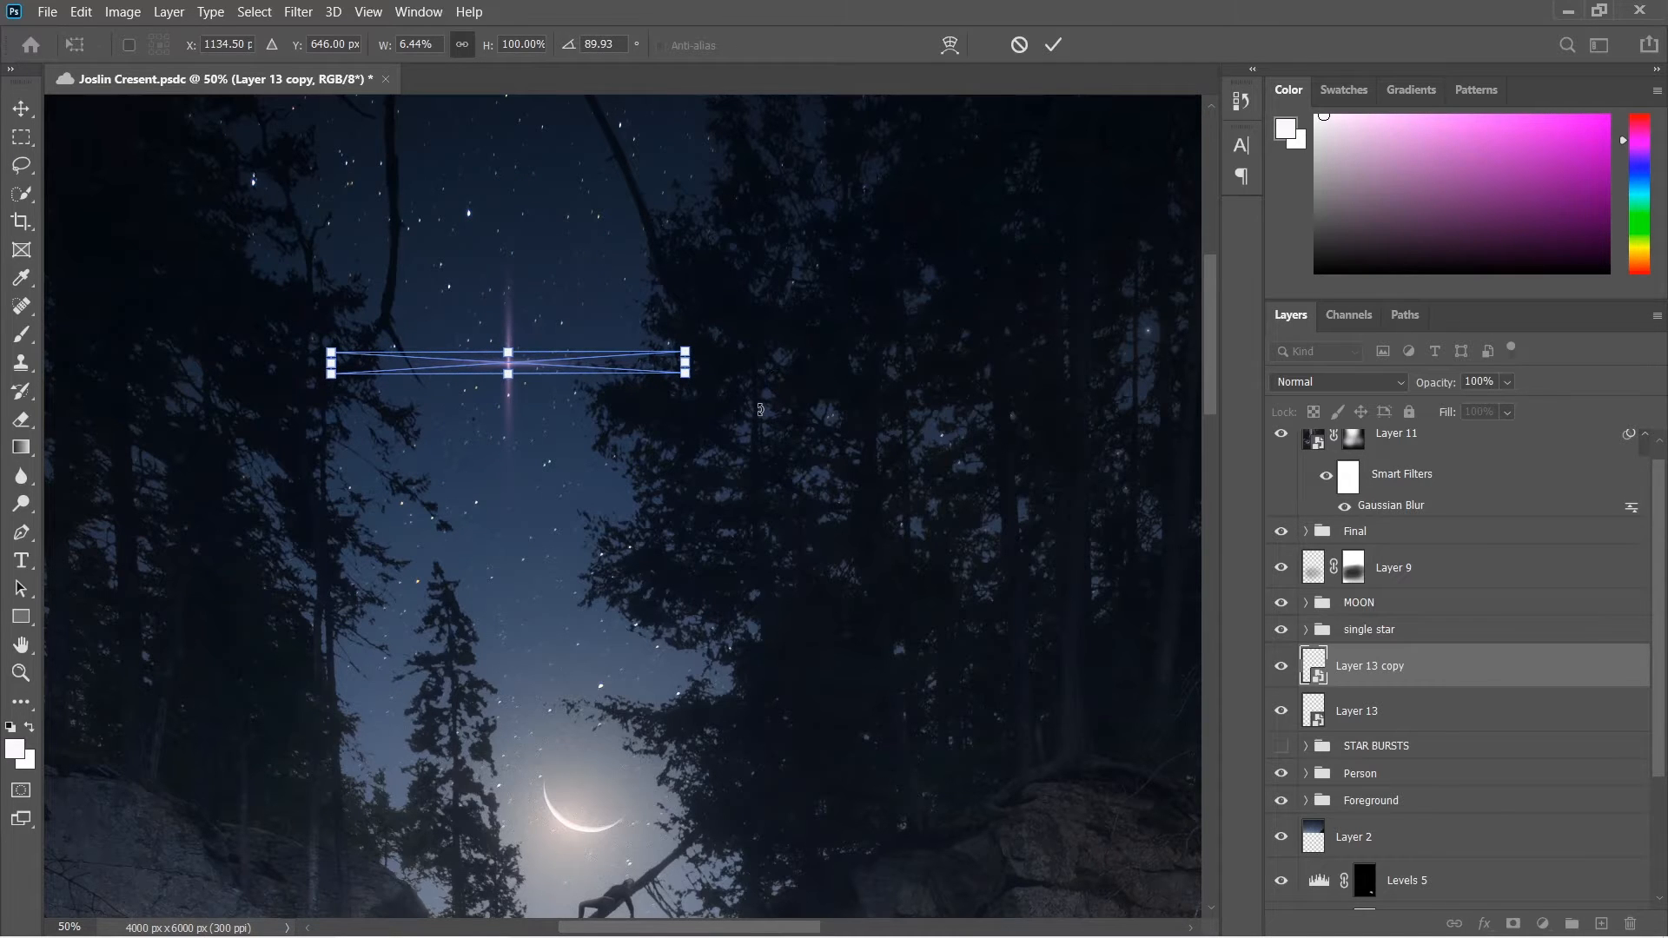
click(21, 560)
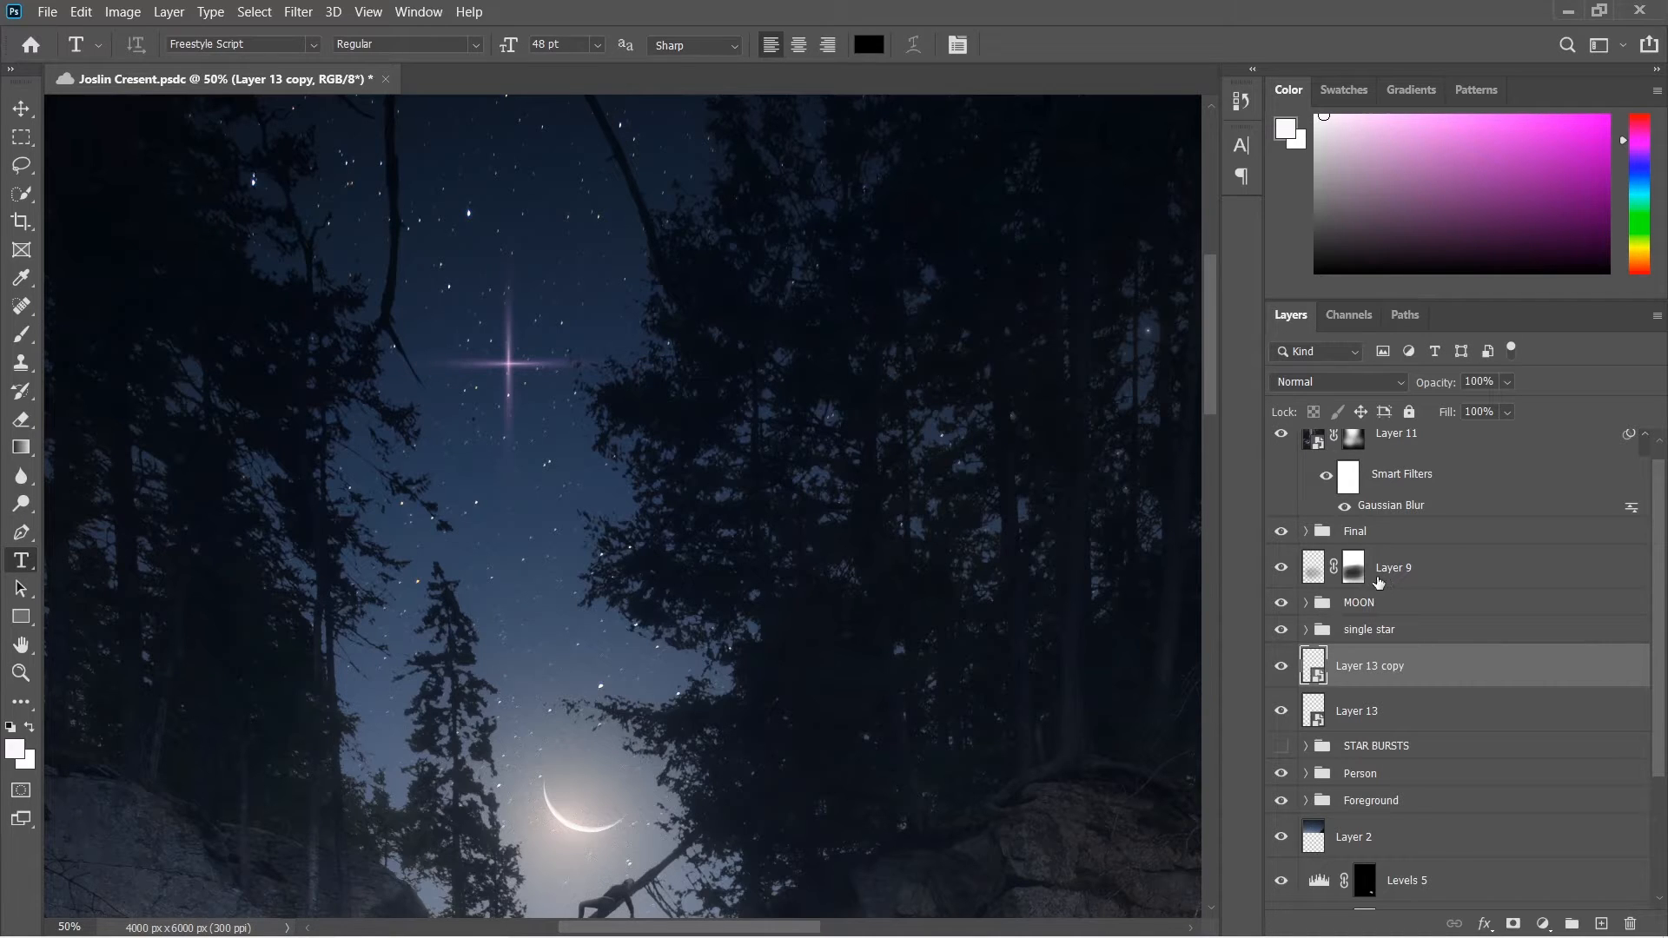
mouse_move(1497, 671)
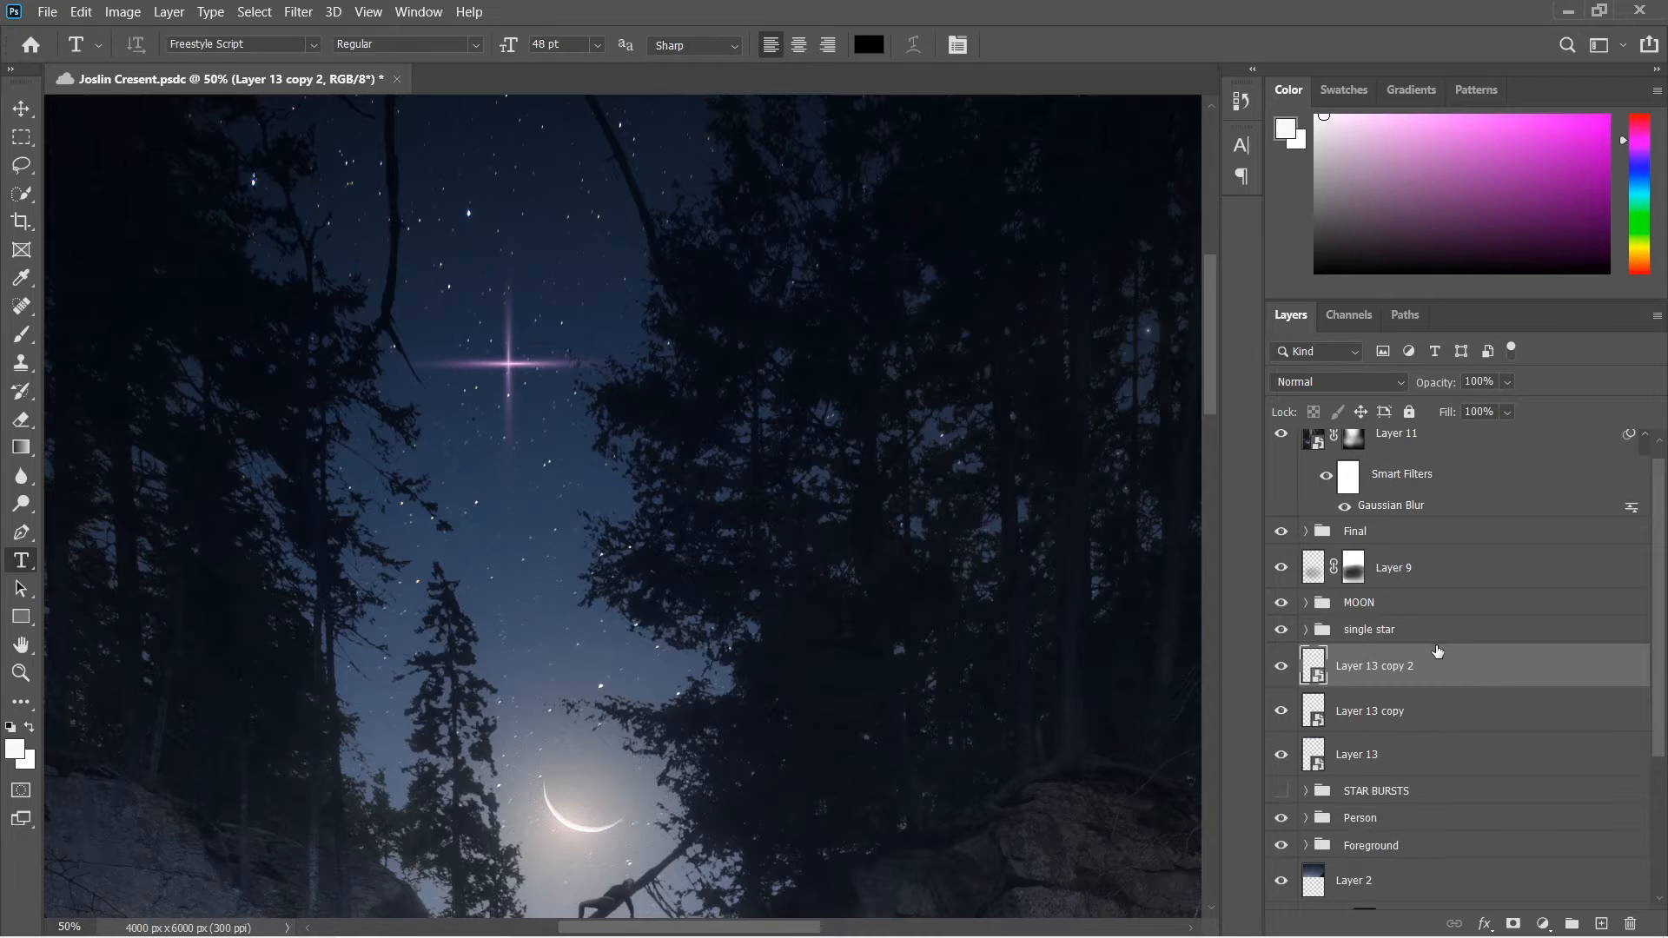
mouse_move(1453, 697)
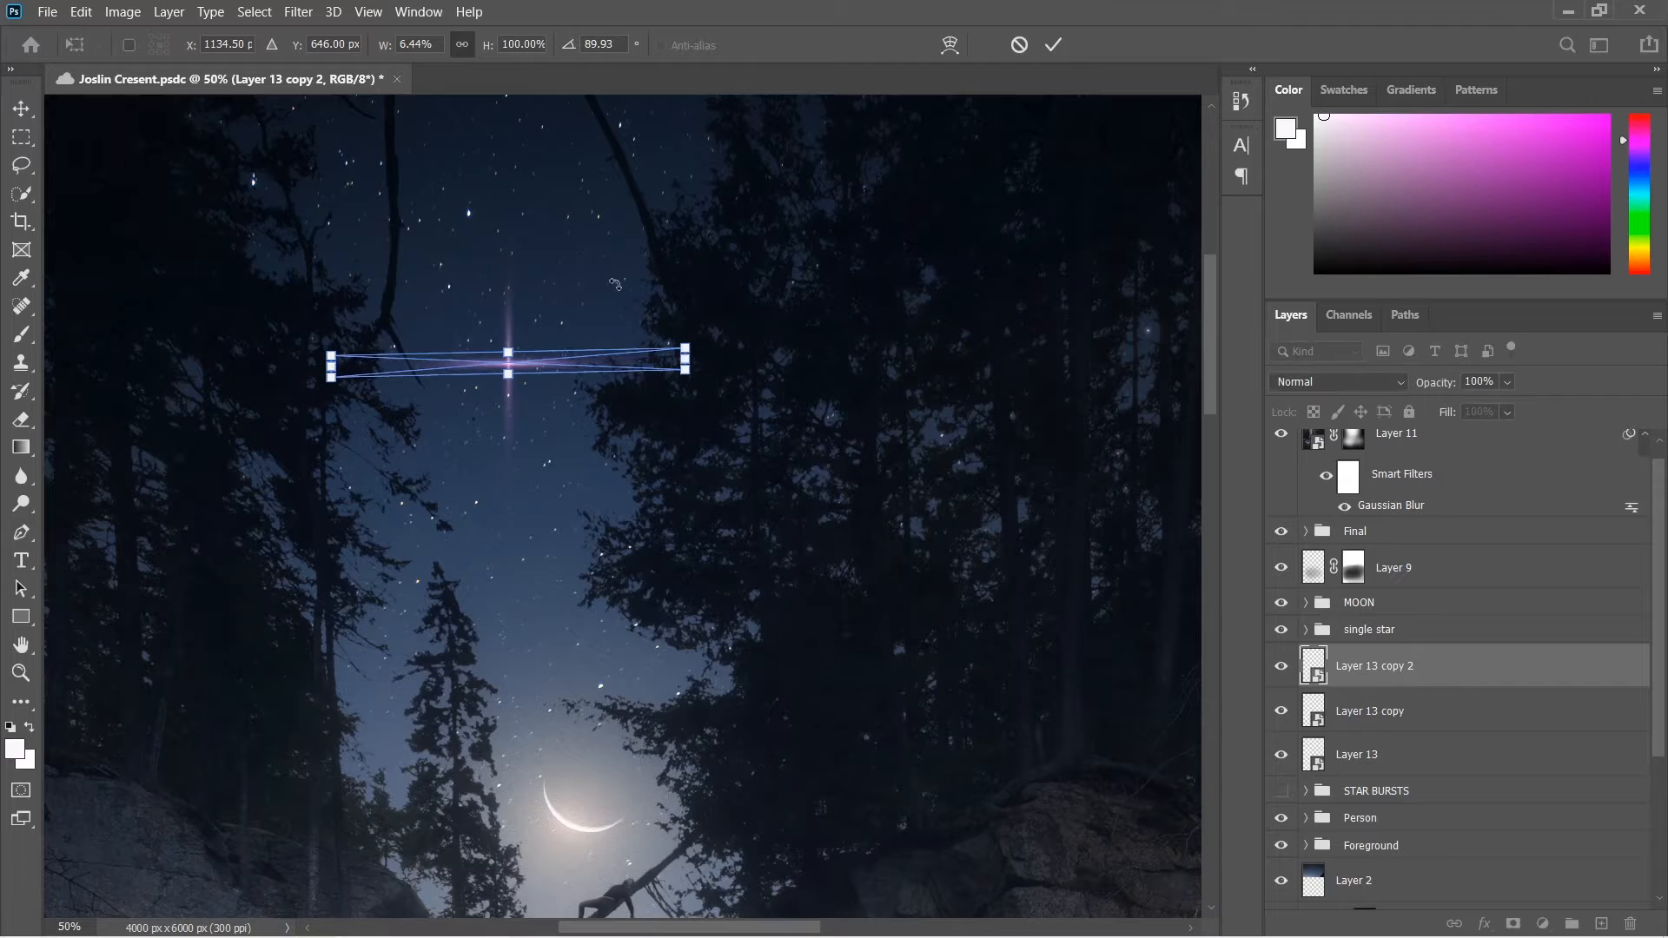
- Rotate copy 2 to 45° and copy 3 to about 135° onto the diagonals
drag(685, 354, 638, 249)
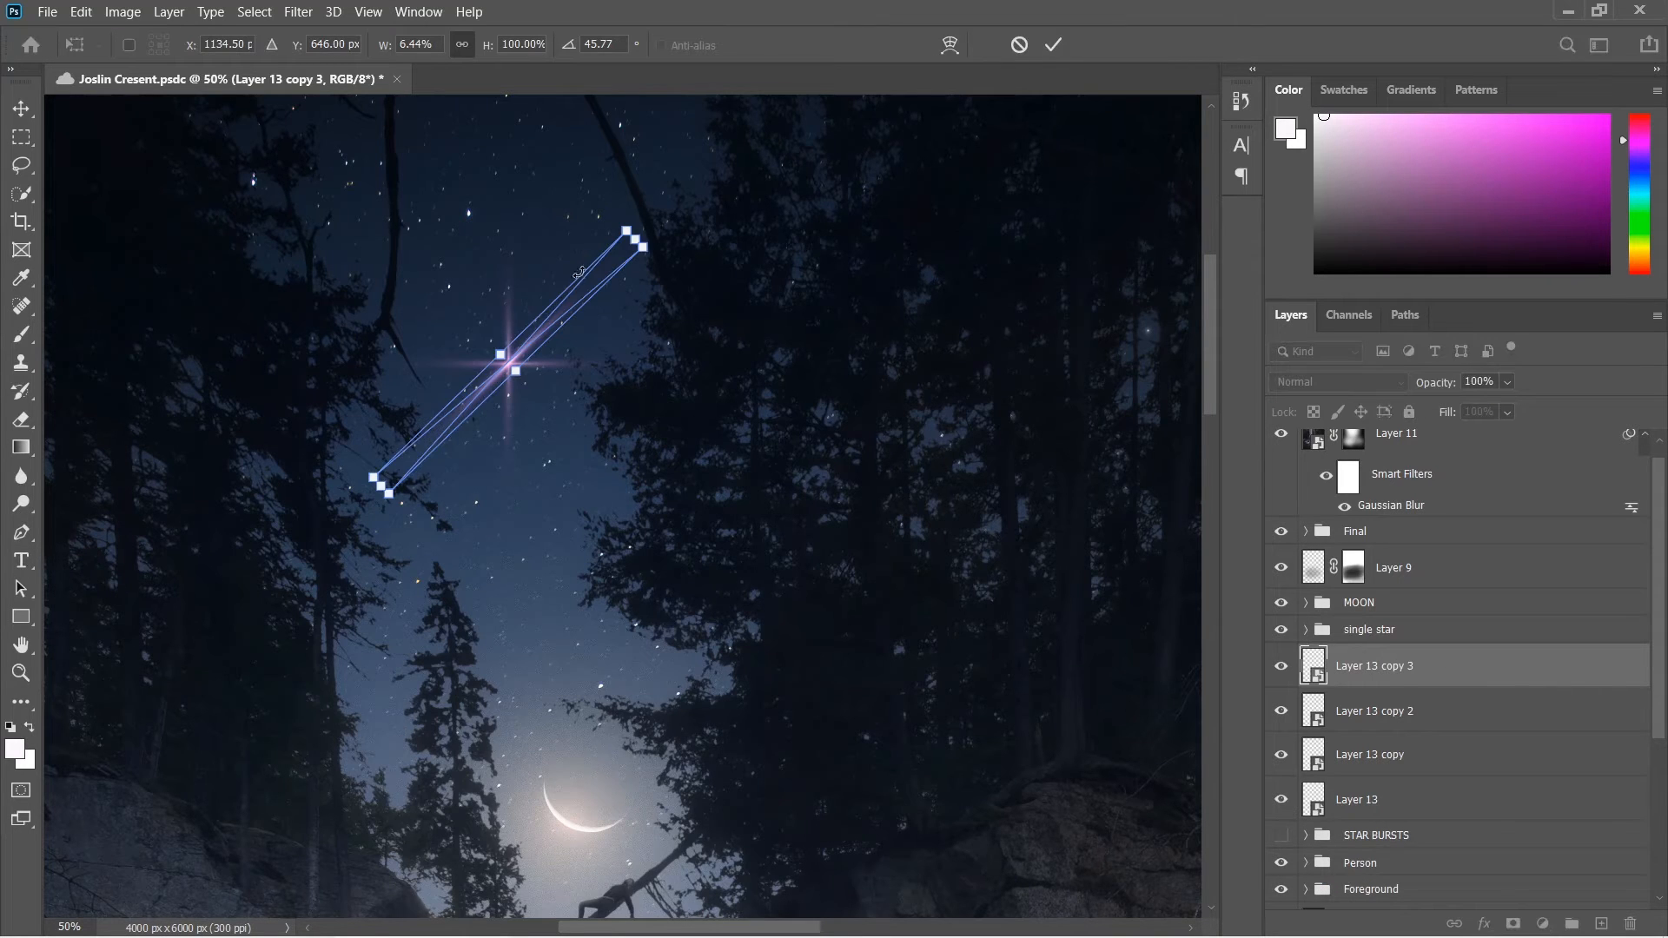
drag(633, 237, 655, 457)
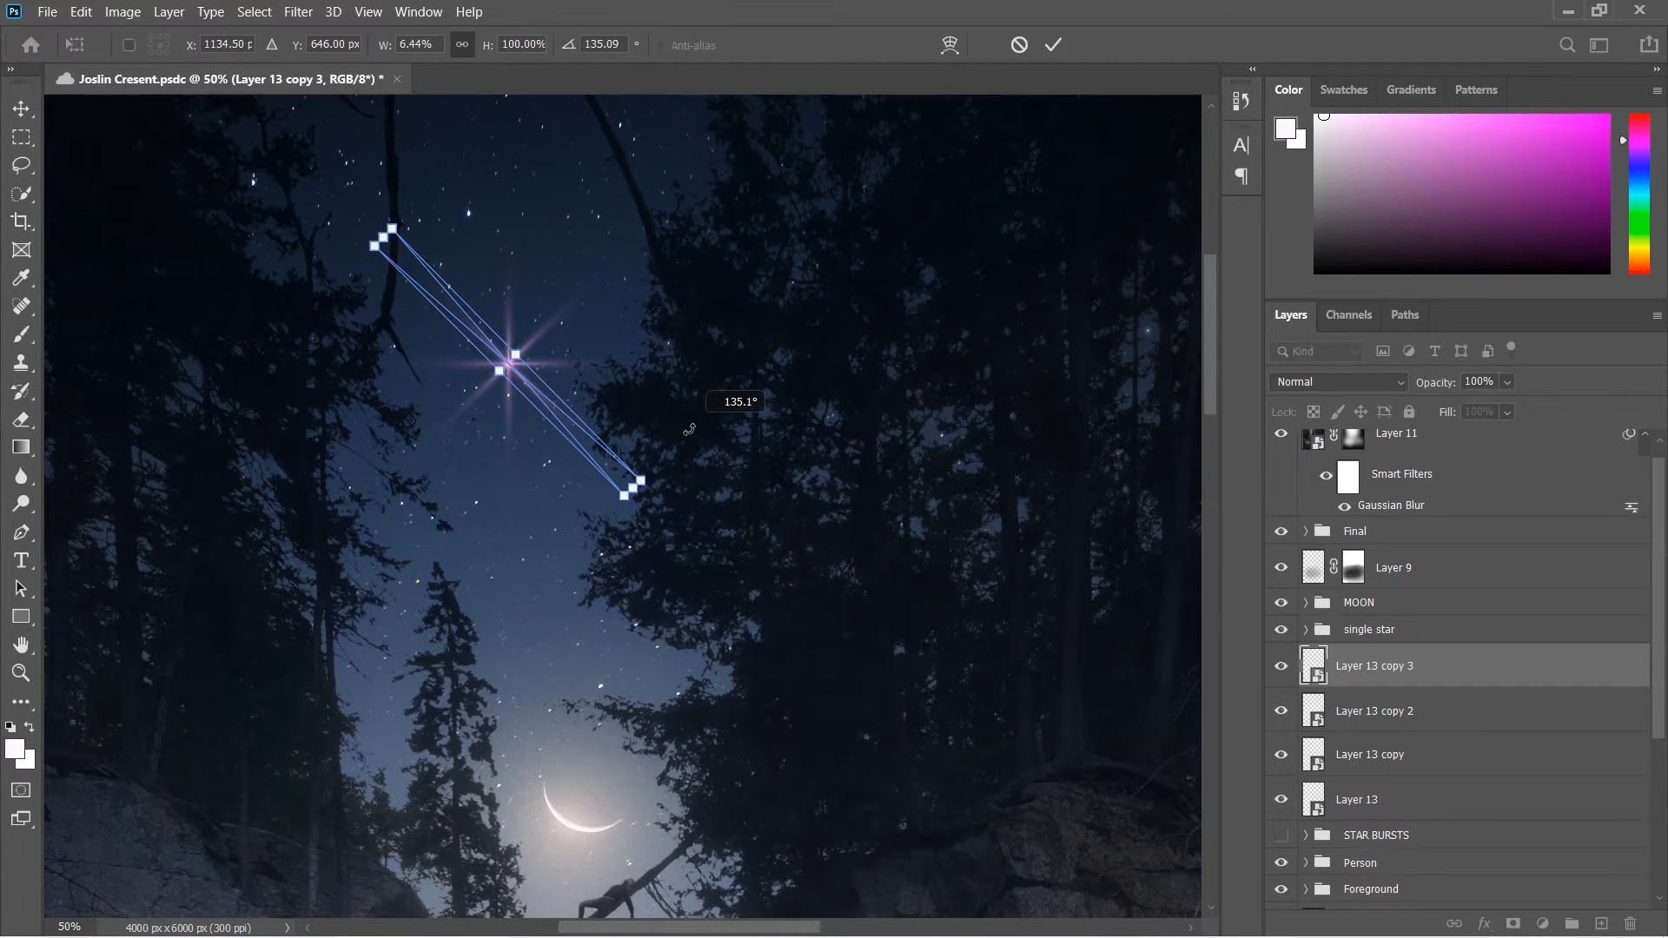
drag(632, 495, 636, 495)
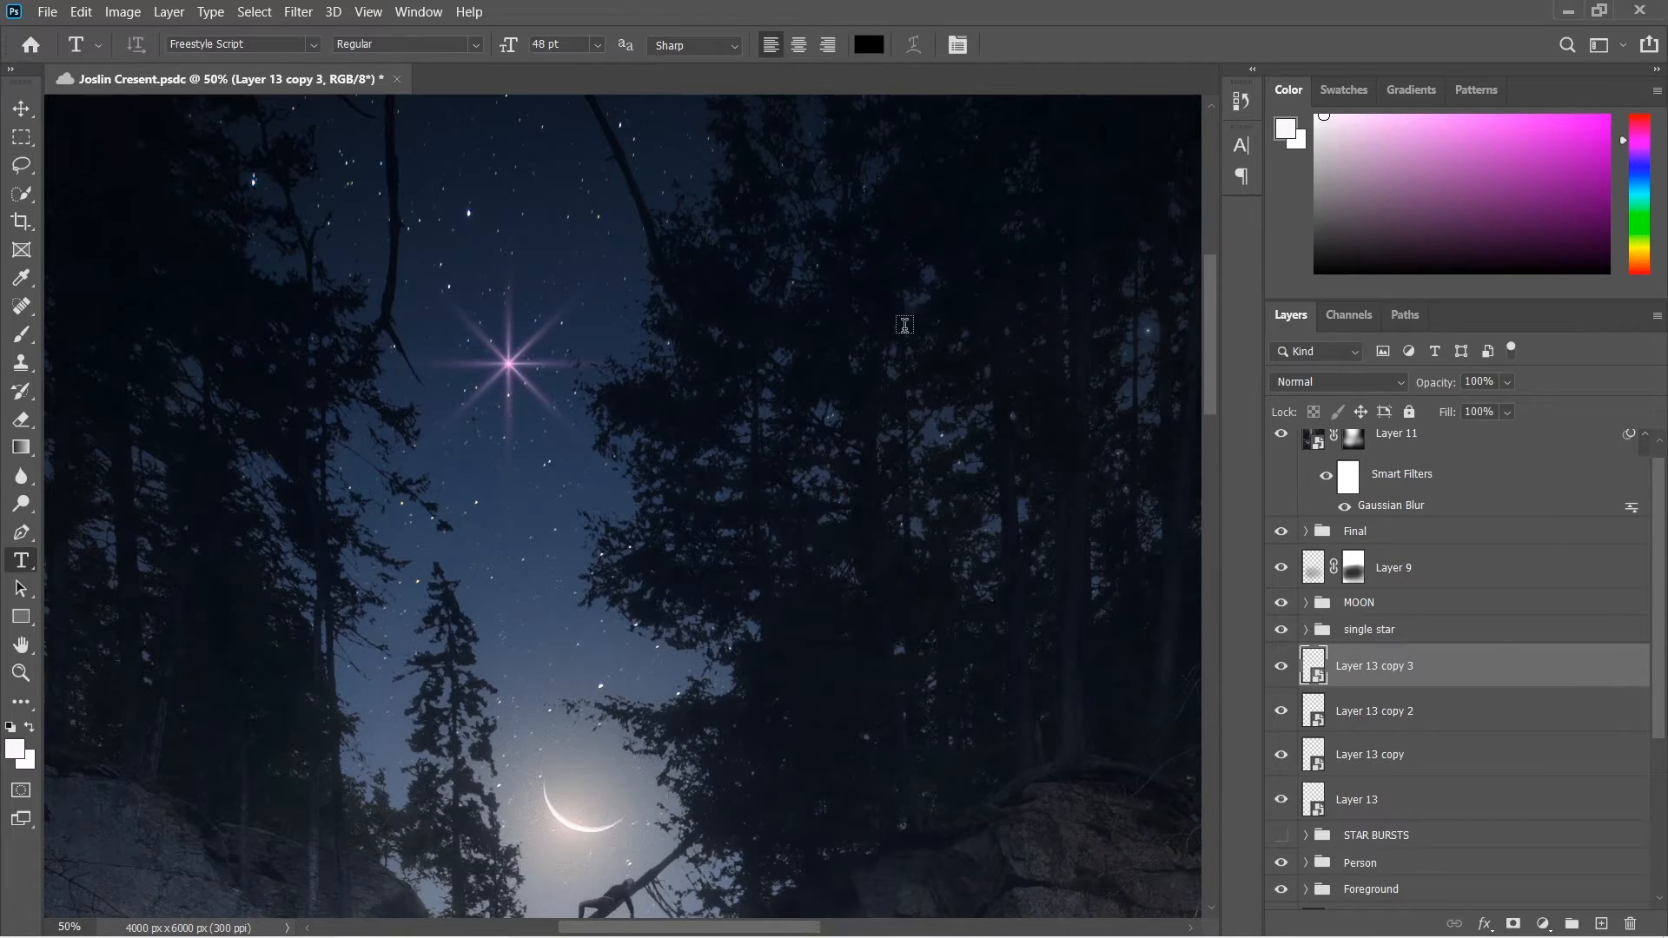
mouse_move(1430, 488)
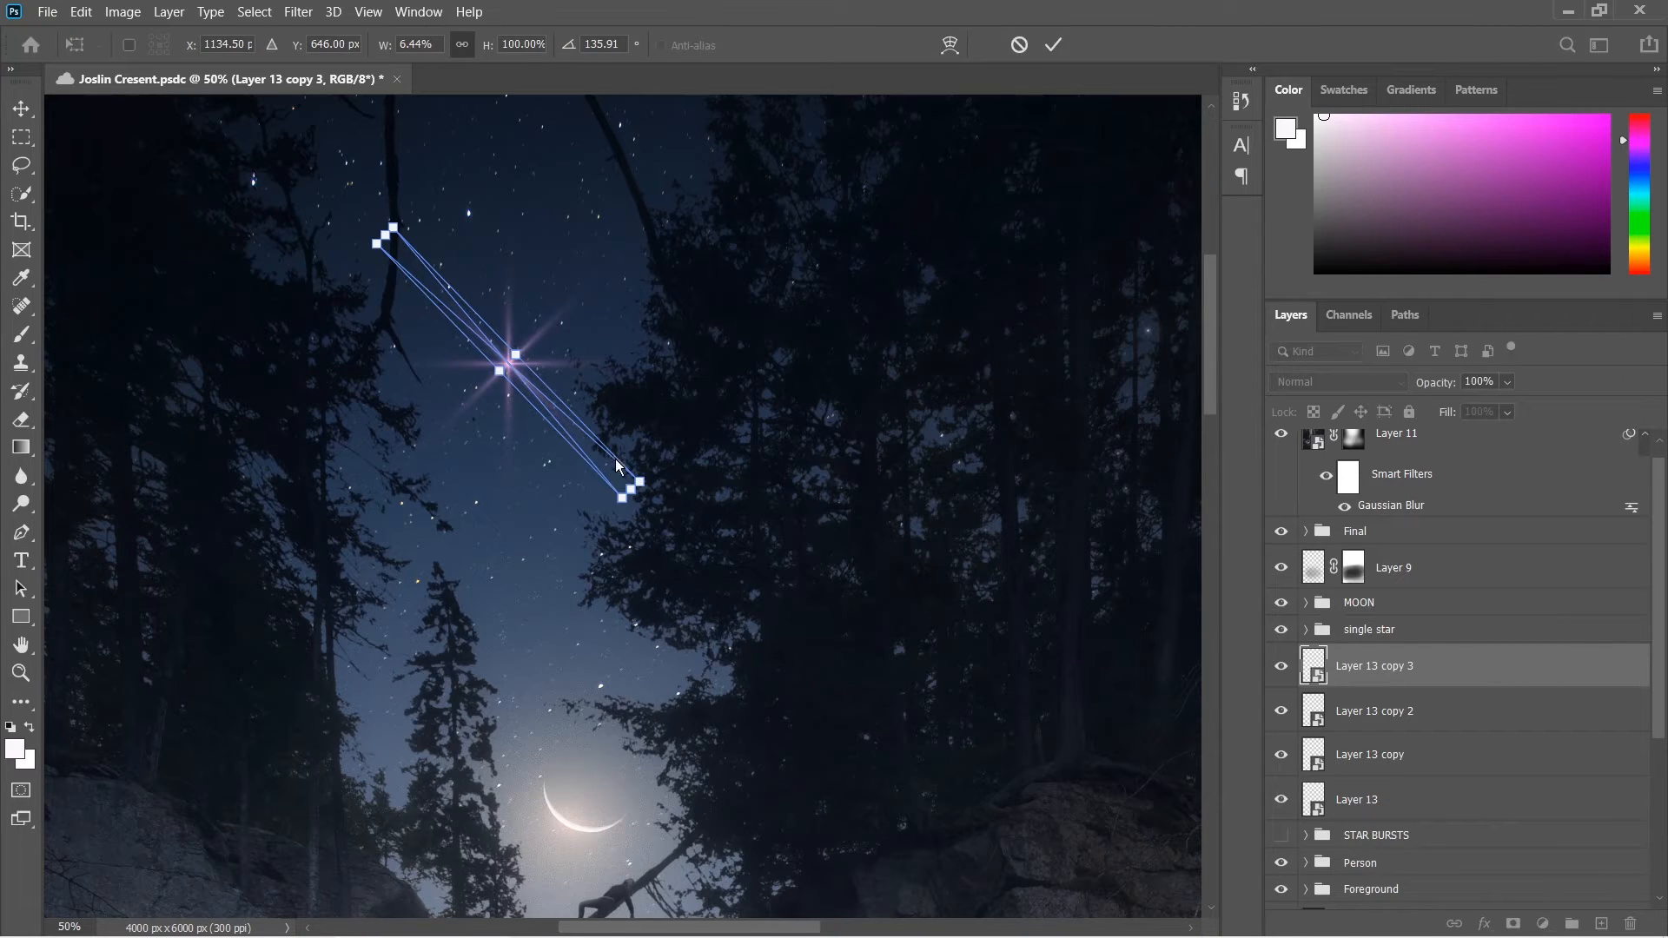
- Shorten both diagonal rays and fine-tune their tilt across the star
drag(628, 495, 510, 404)
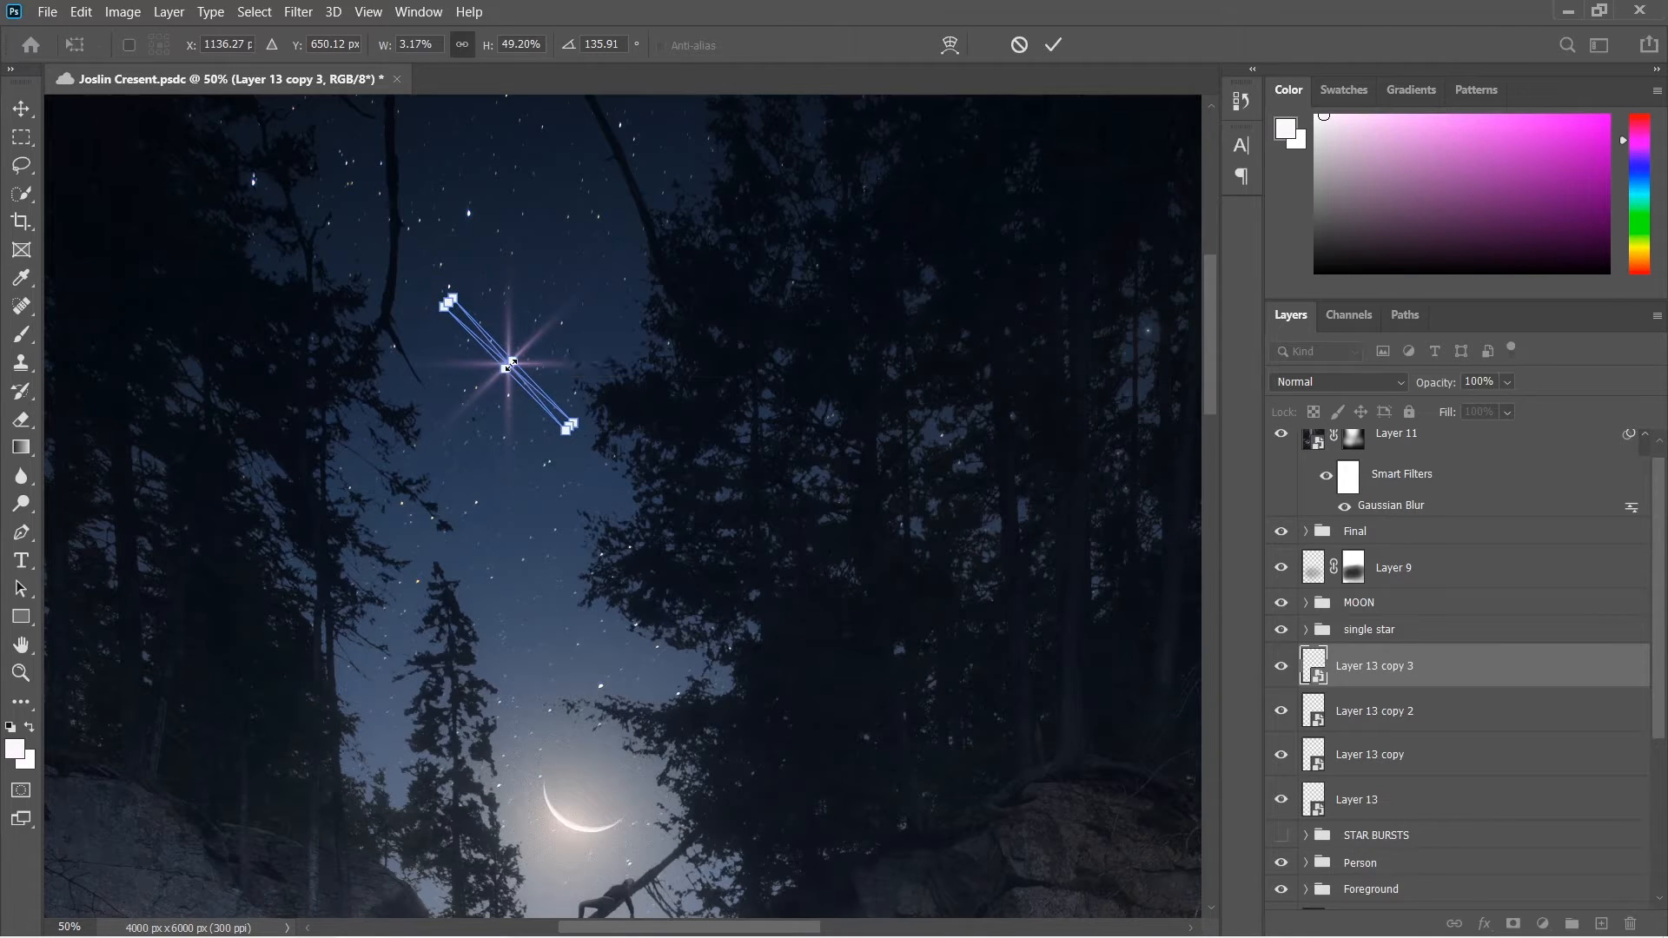
mouse_move(551, 411)
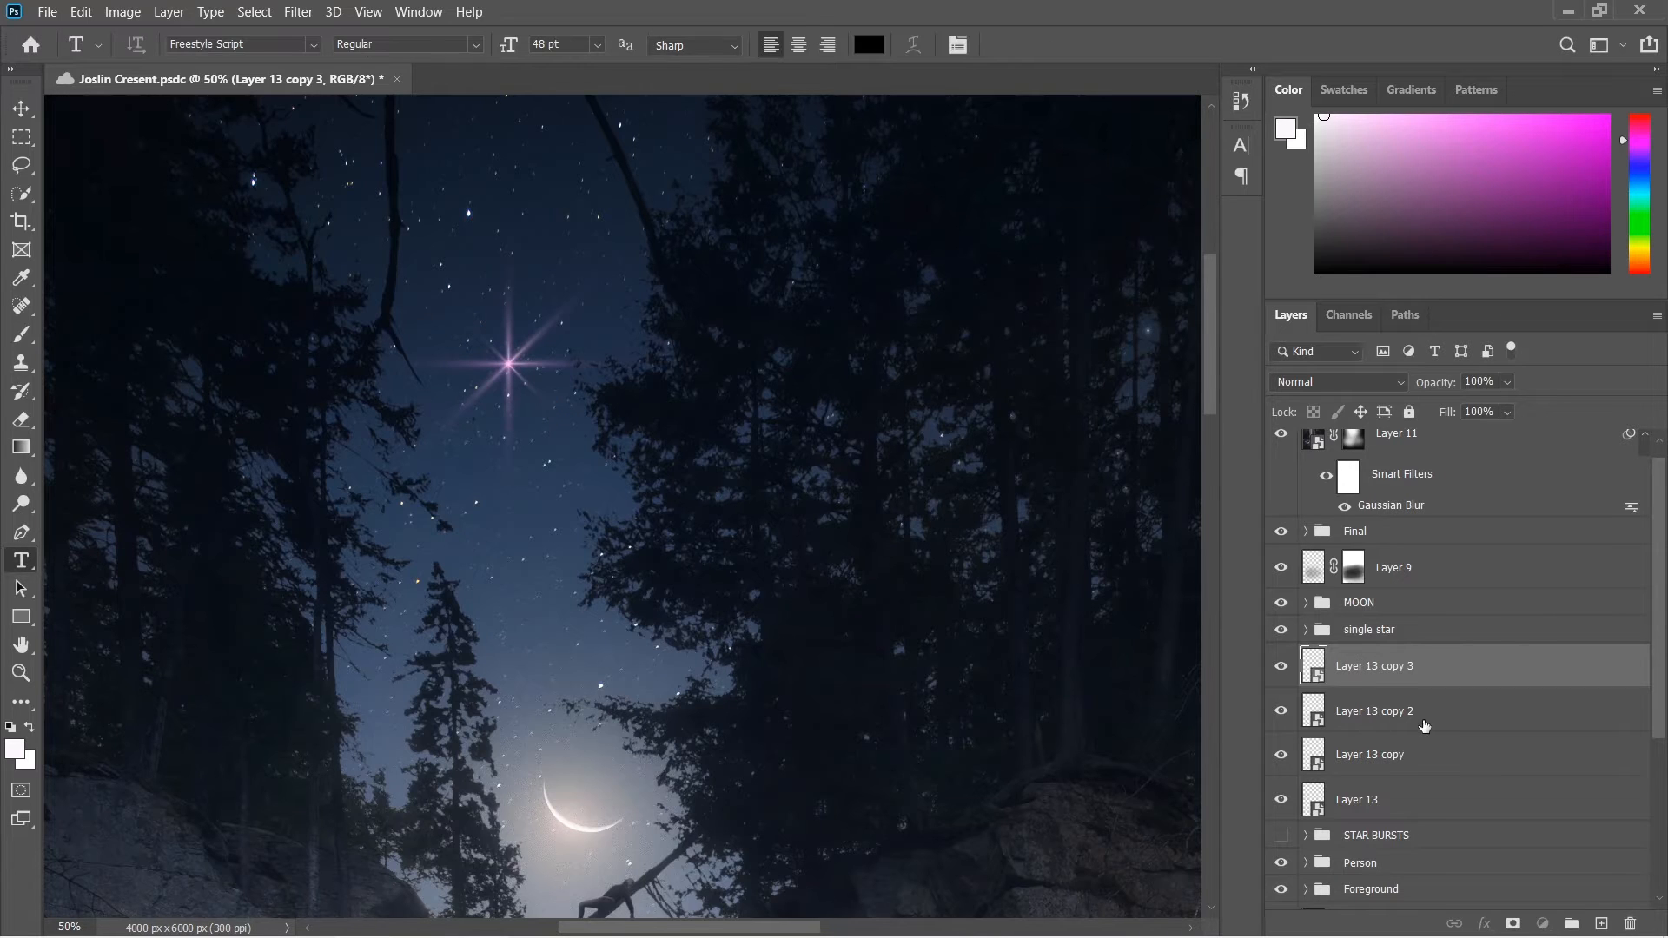
click(1372, 711)
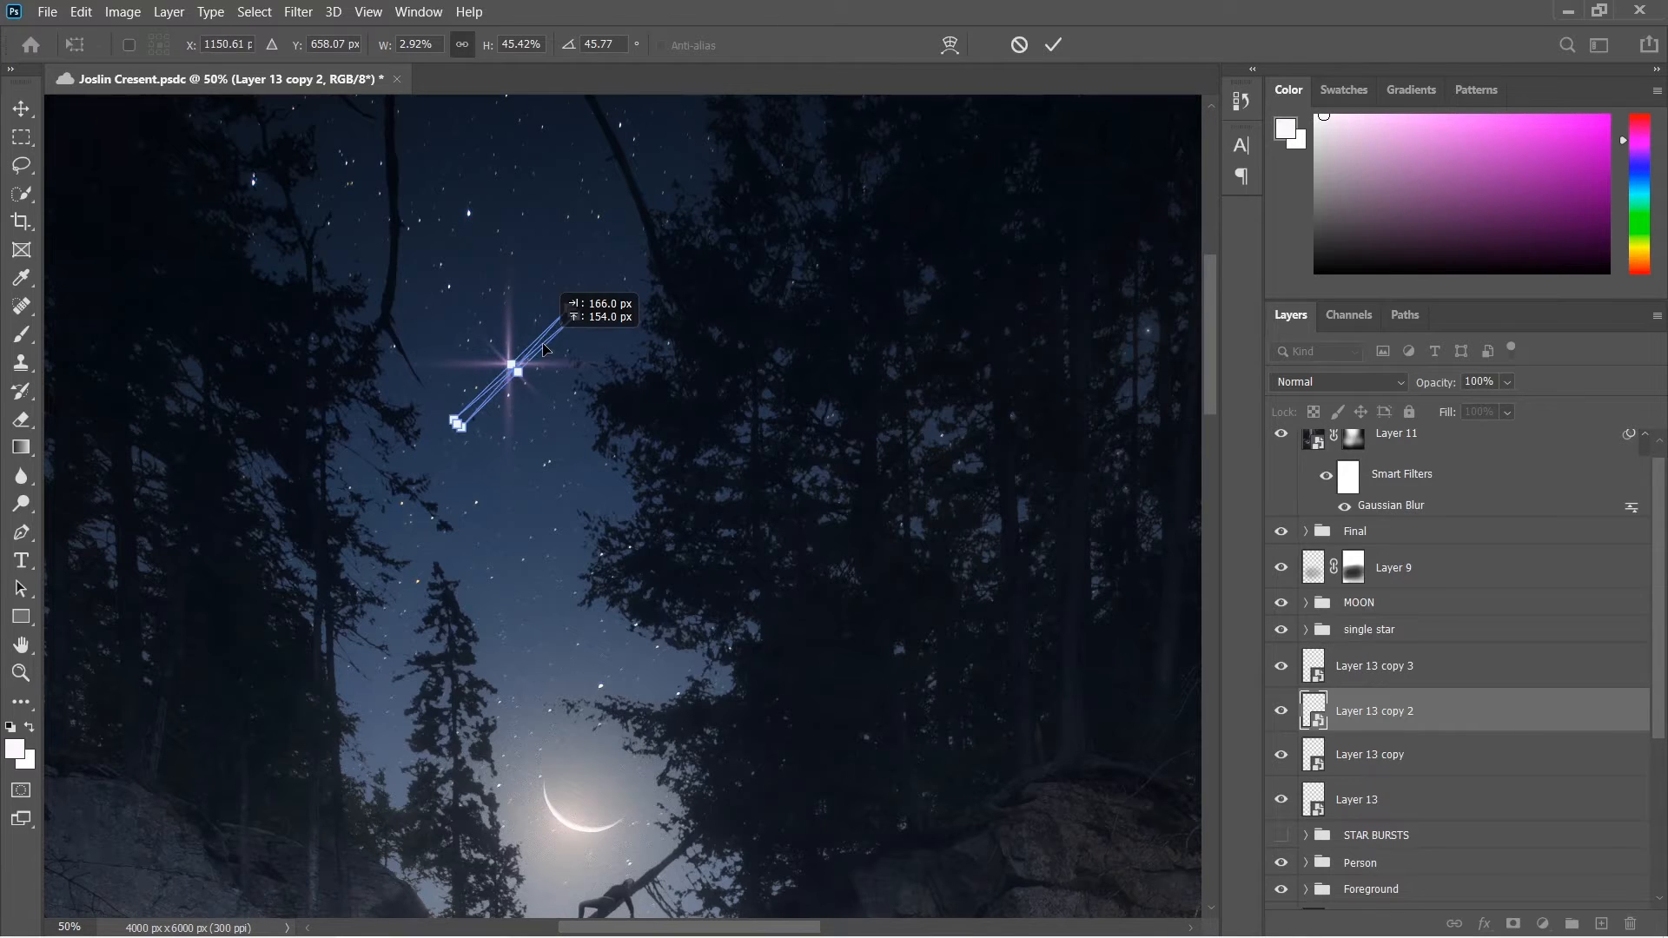
drag(522, 367, 507, 371)
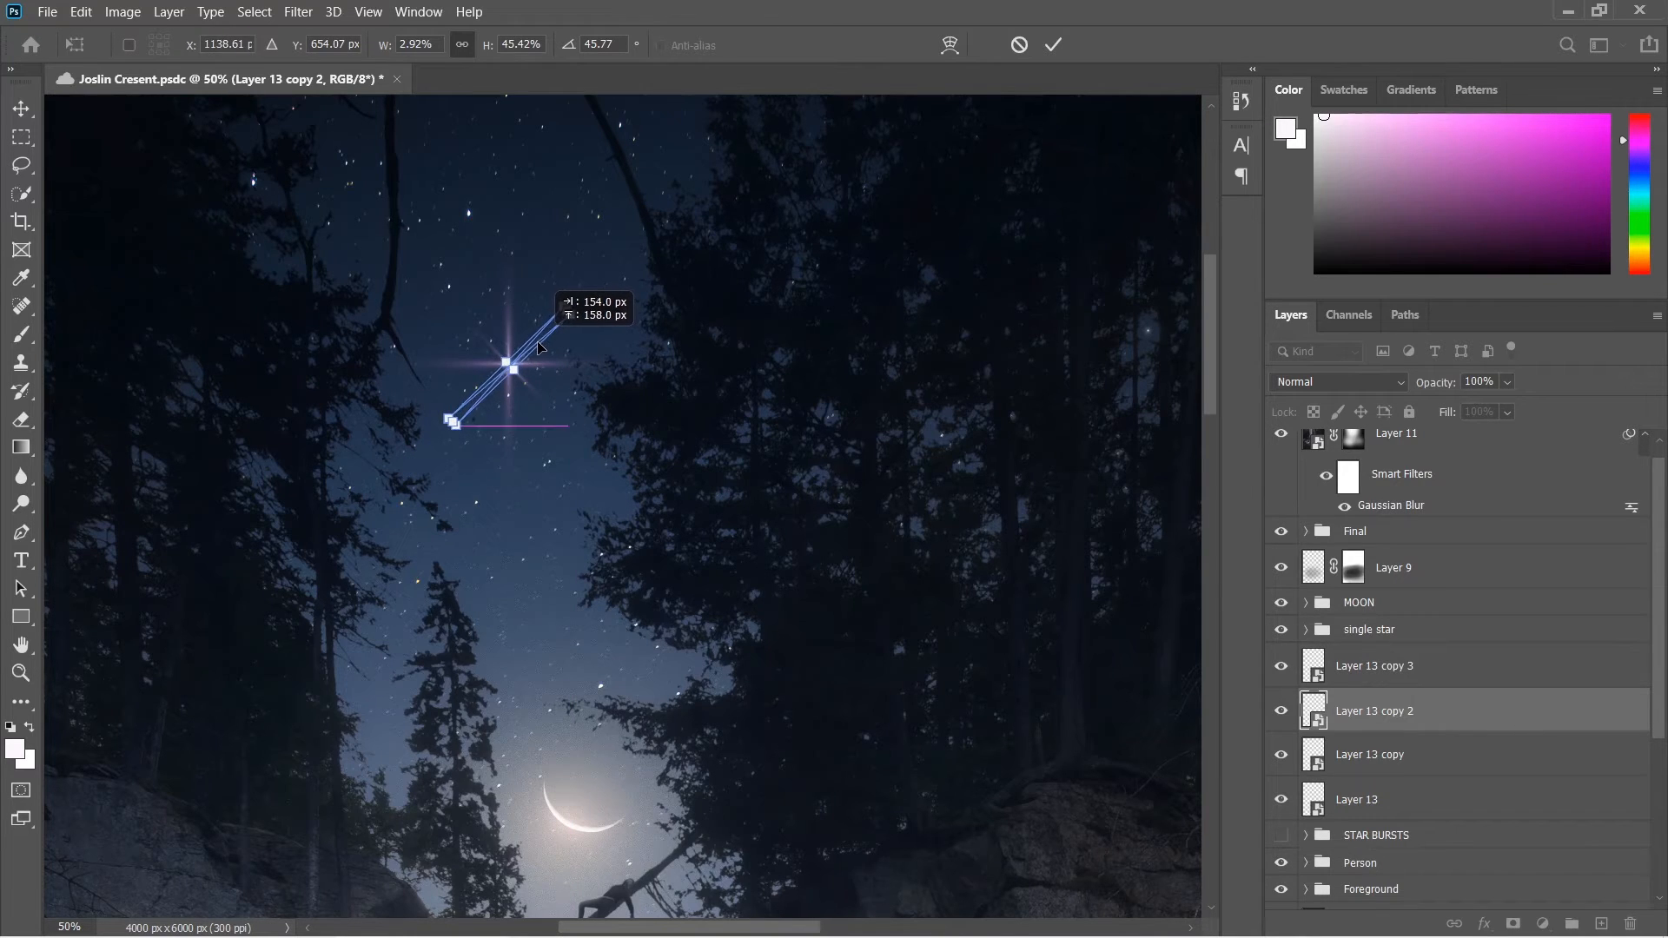
click(21, 559)
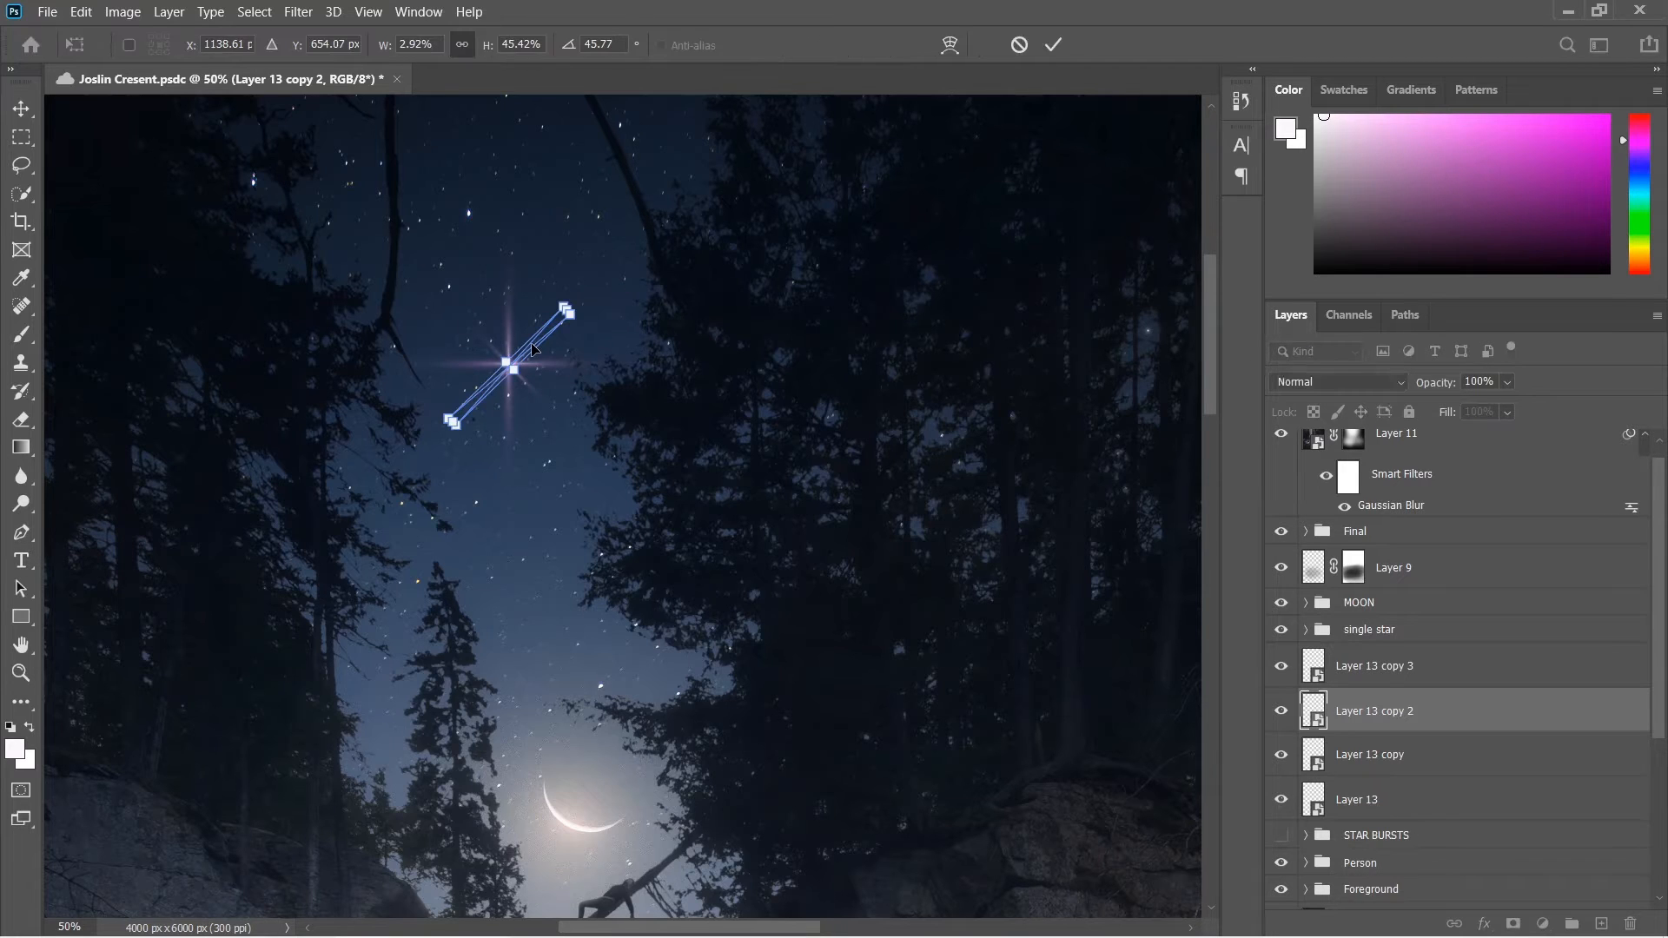
drag(570, 313, 565, 311)
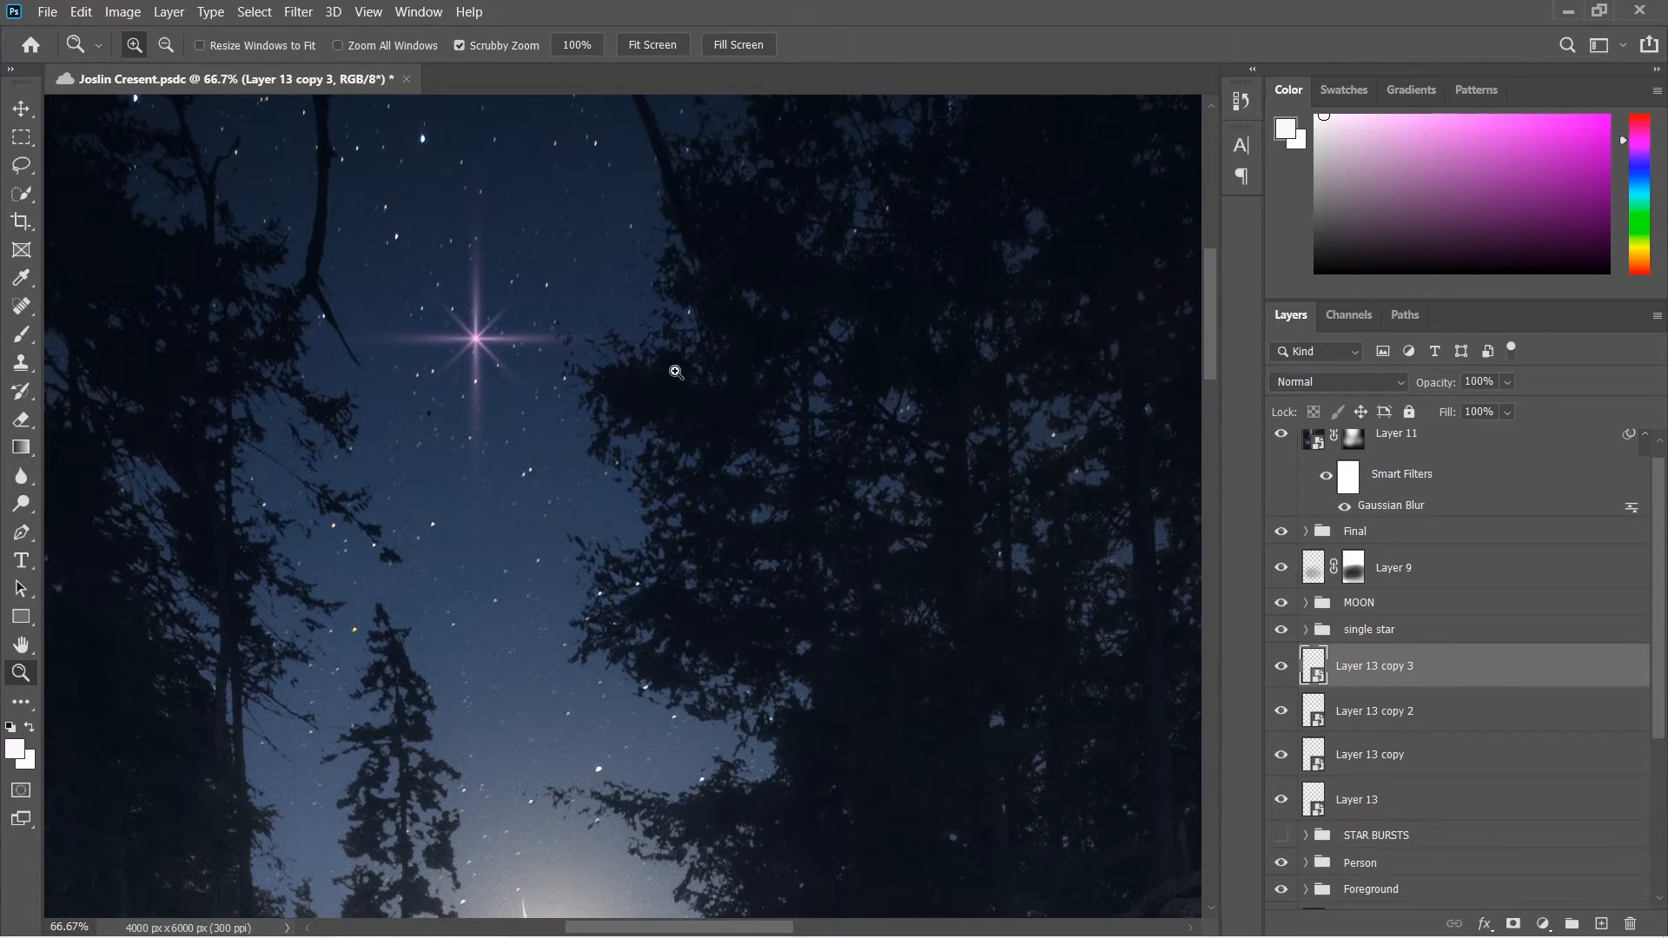
mouse_move(480, 322)
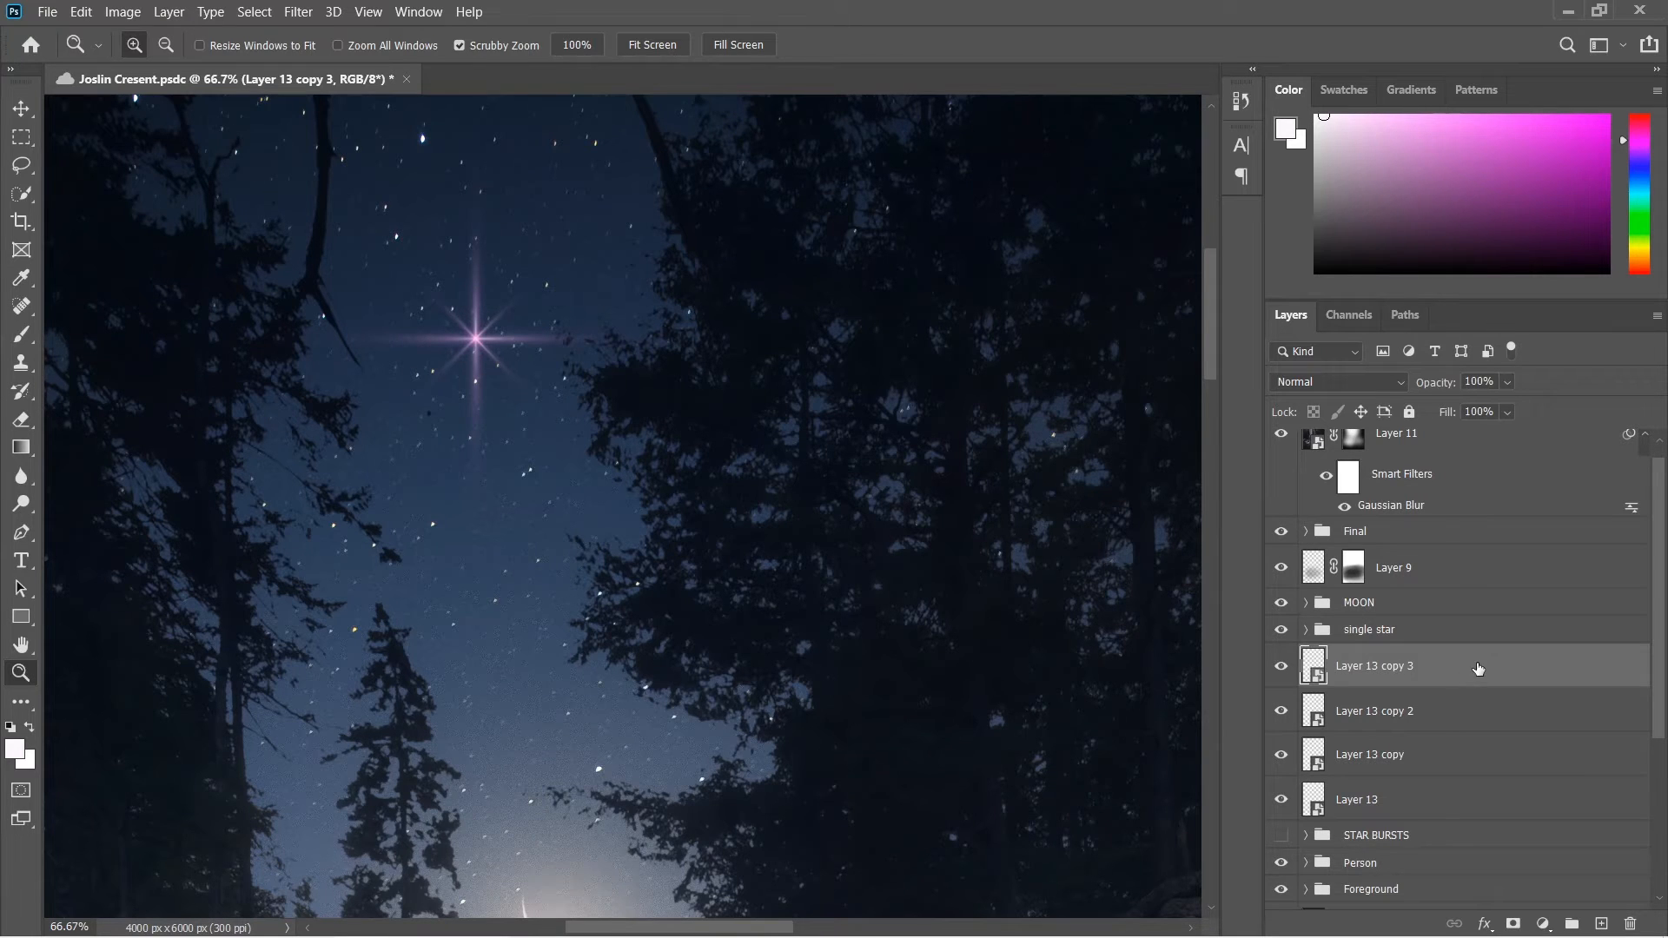
mouse_move(1469, 713)
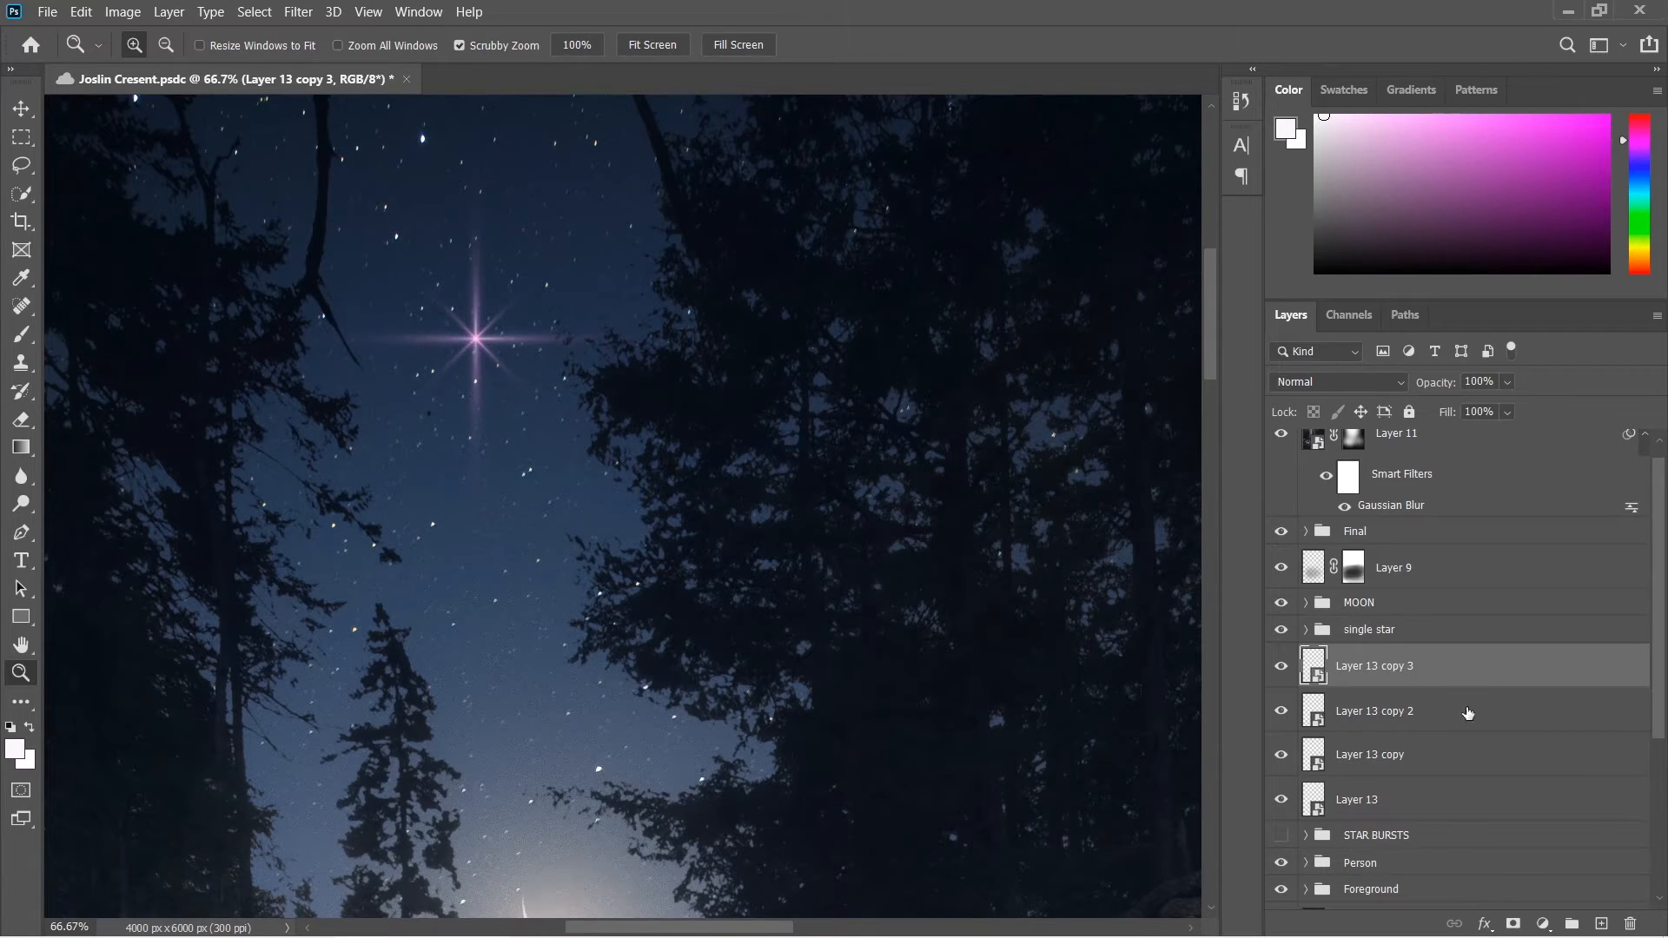
mouse_move(1449, 676)
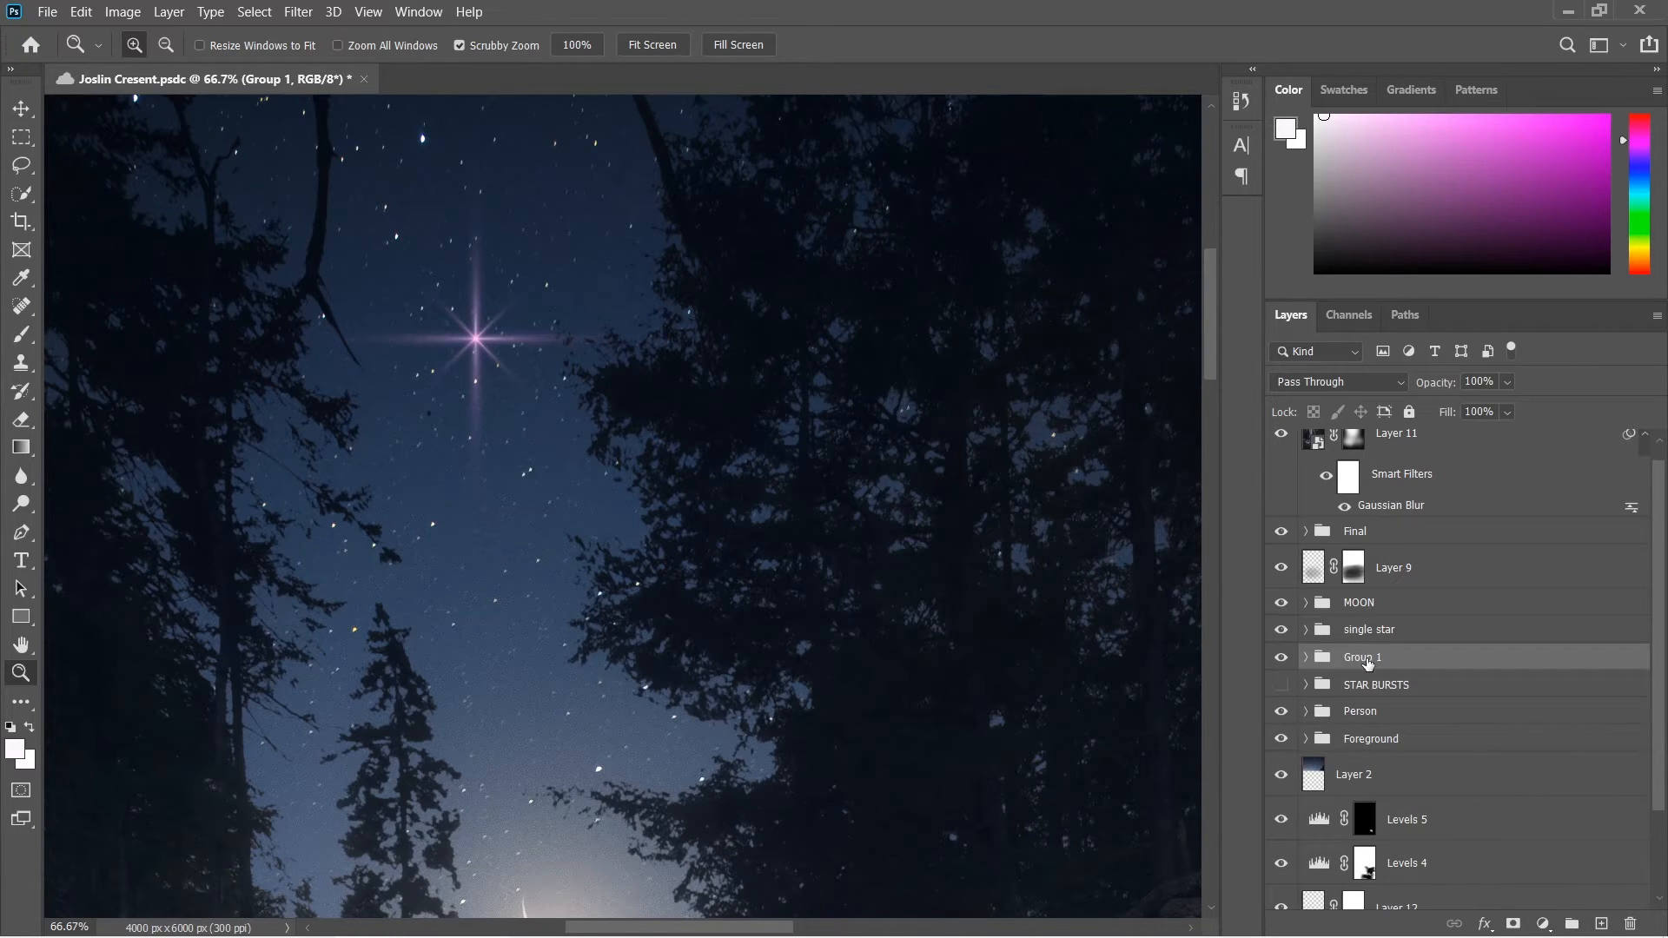
- Rename the new group of four ray layers to 'Star Burst'
double_click(1363, 657)
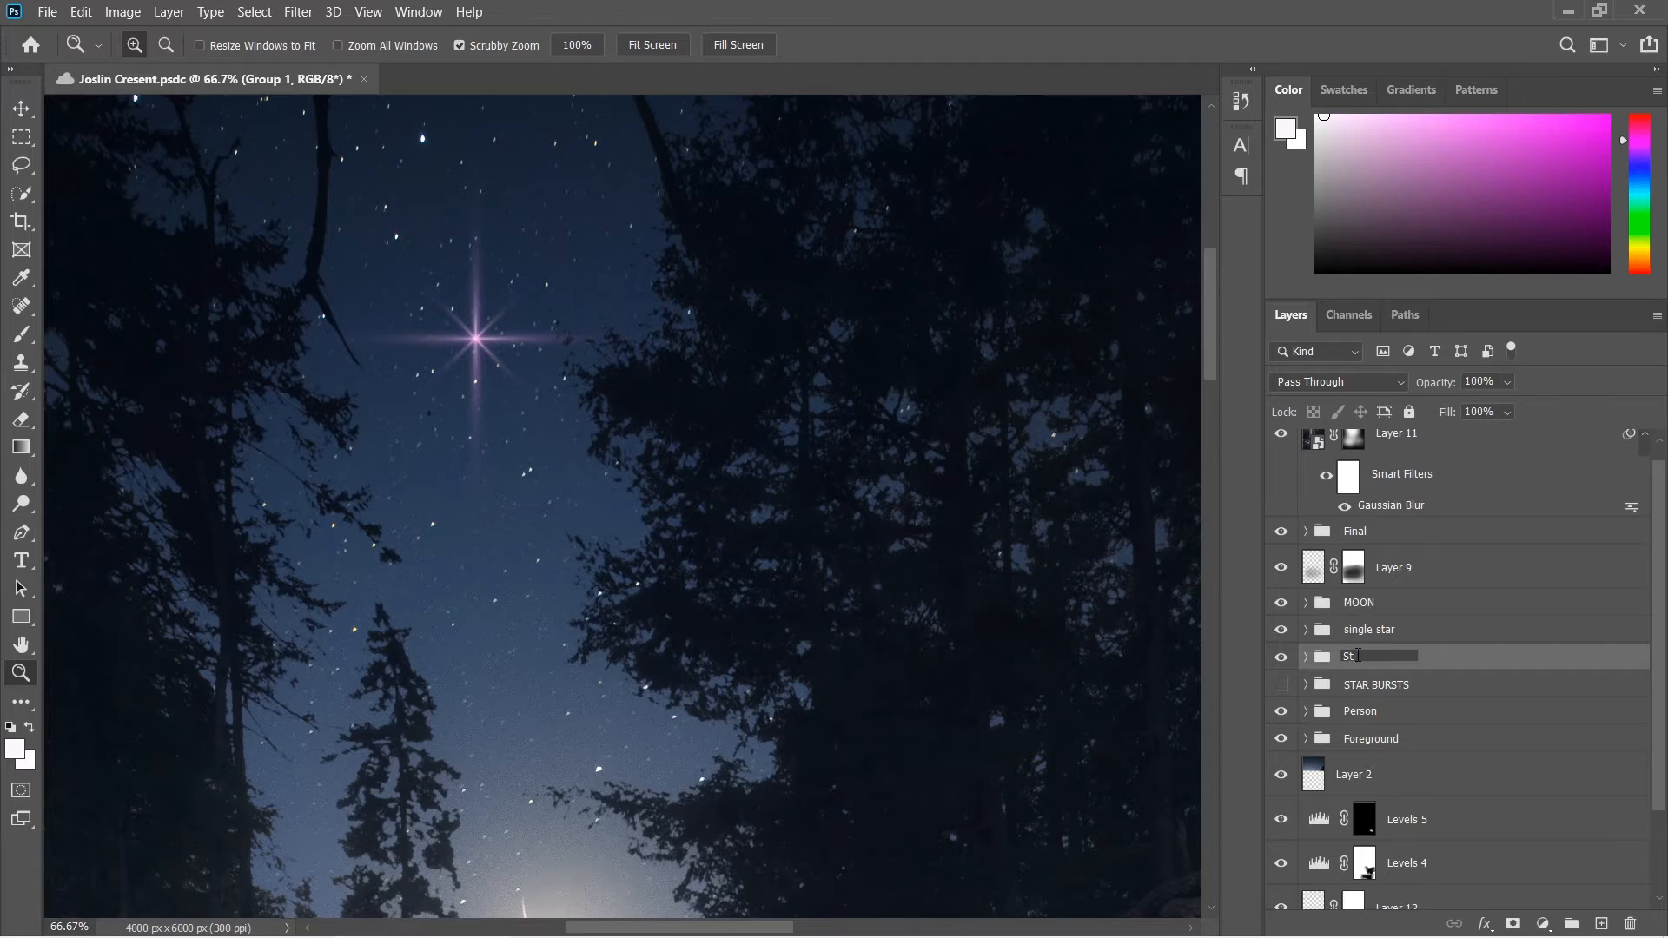
text(Star Burst)
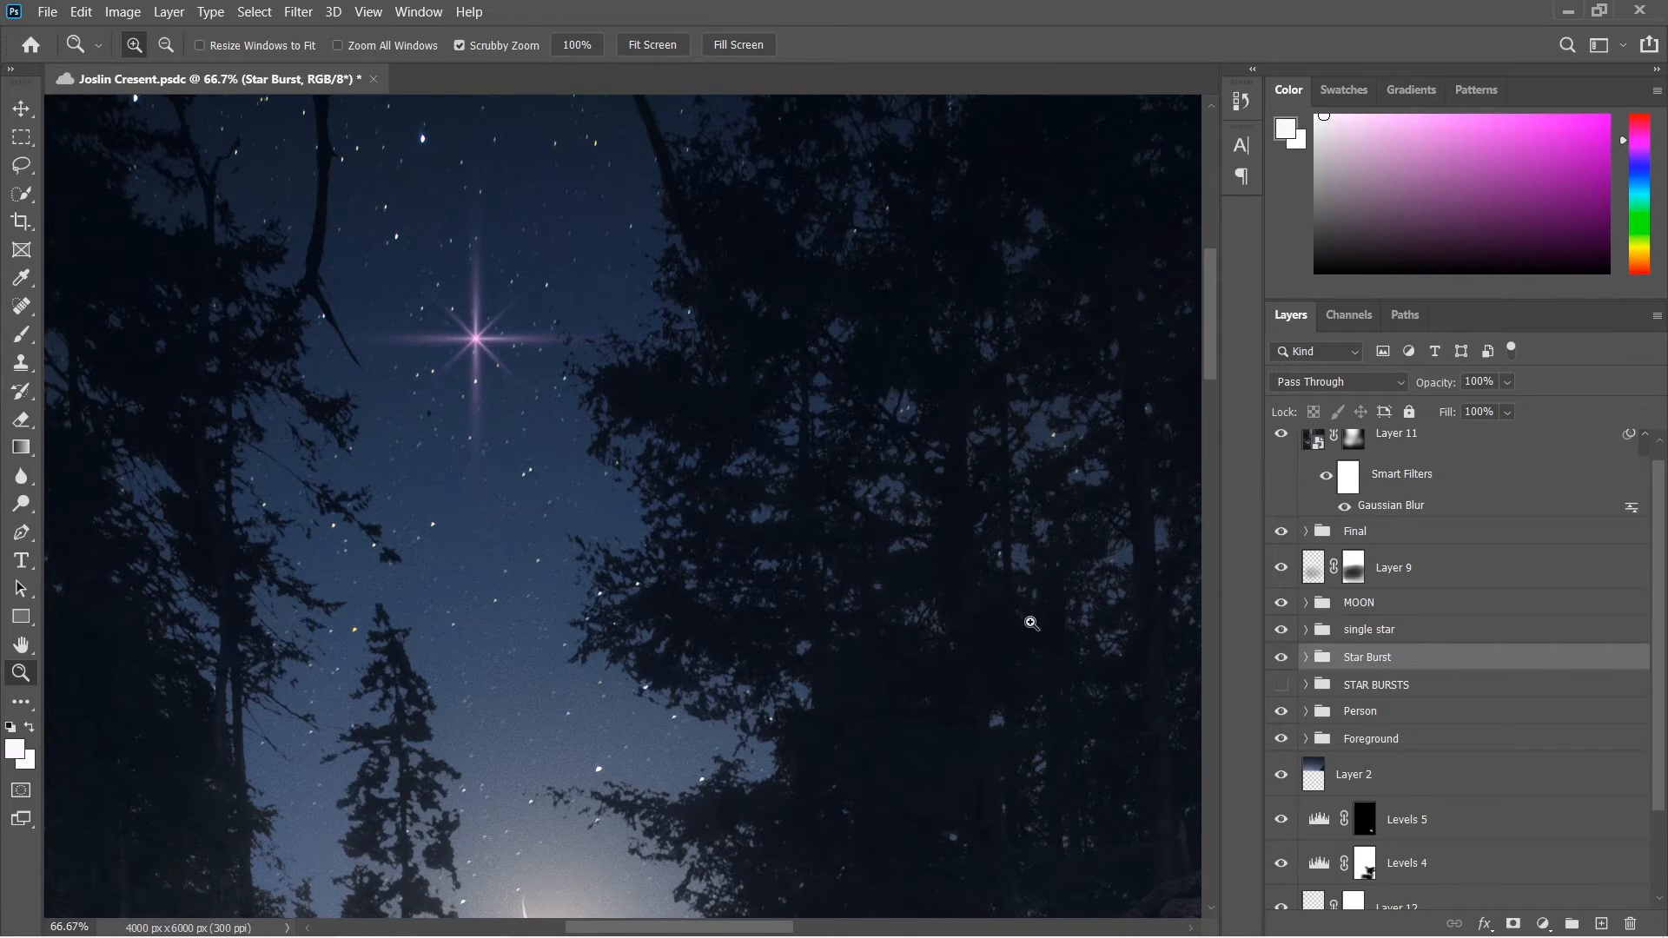
mouse_move(1358, 641)
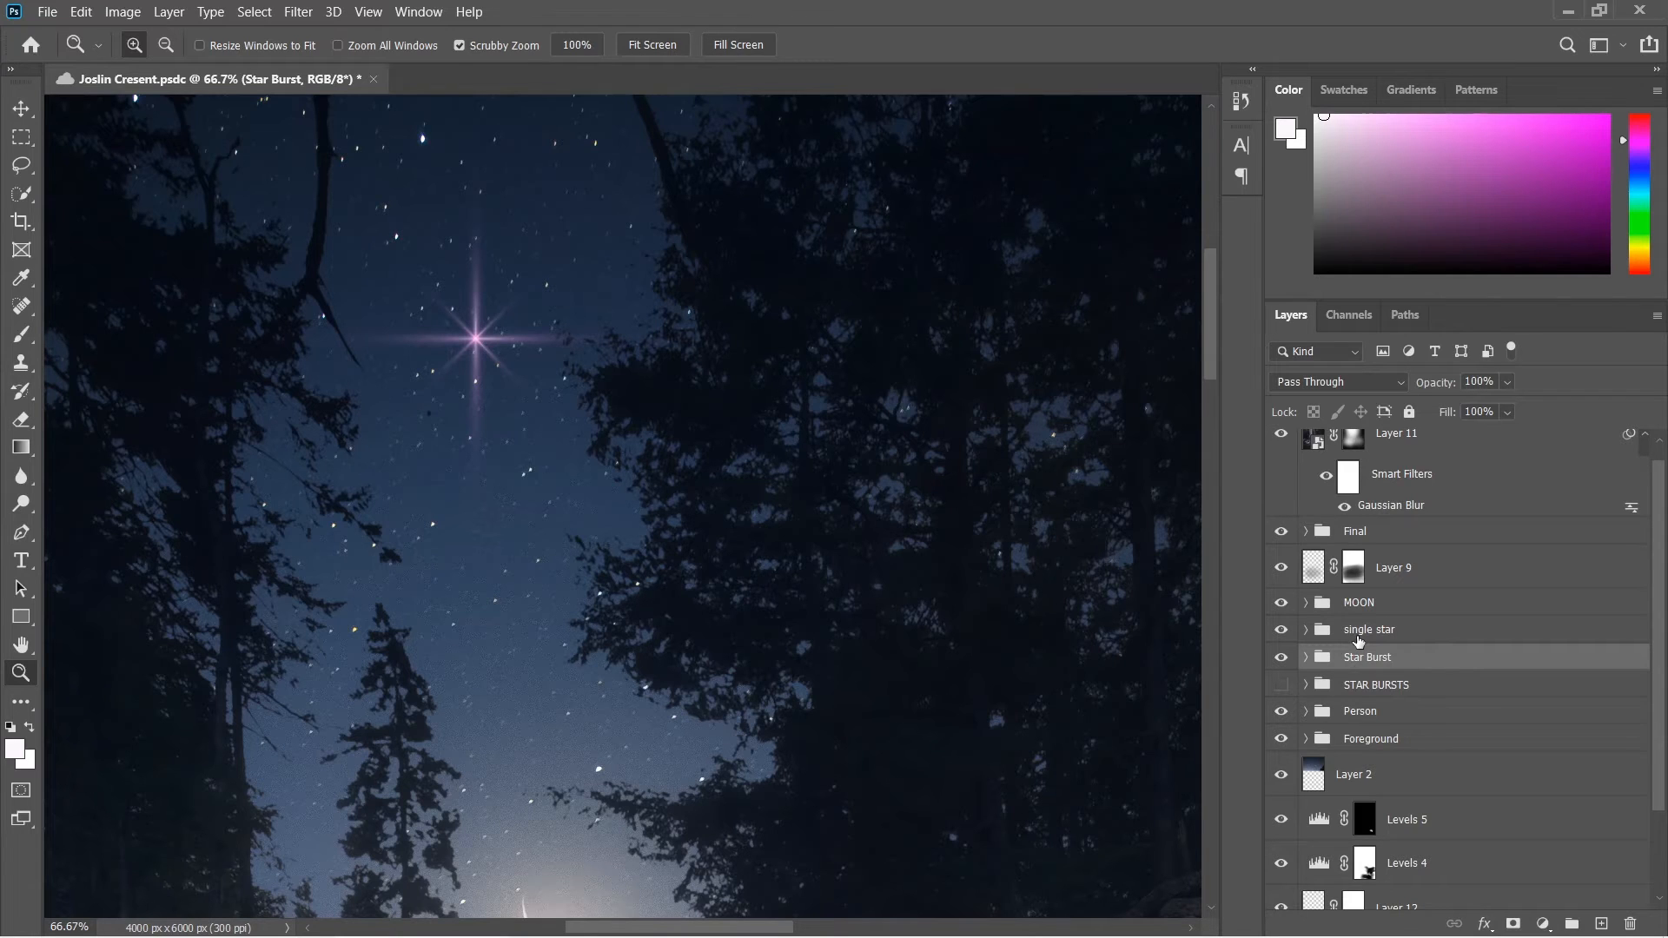
mouse_move(1443, 666)
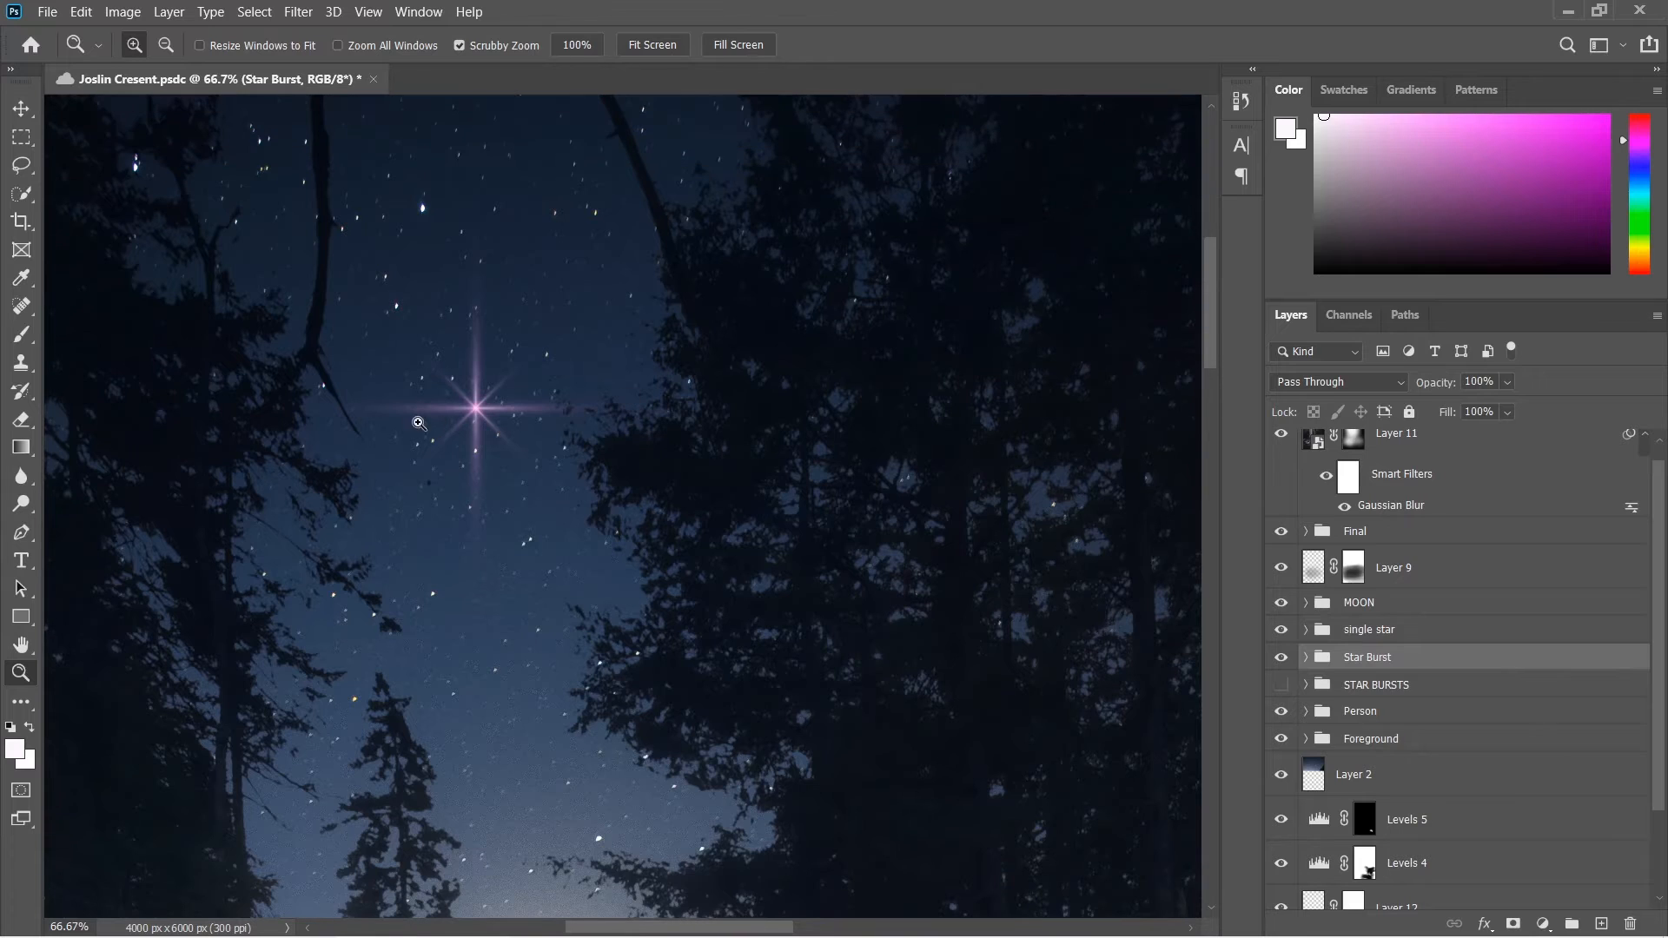
mouse_move(921, 506)
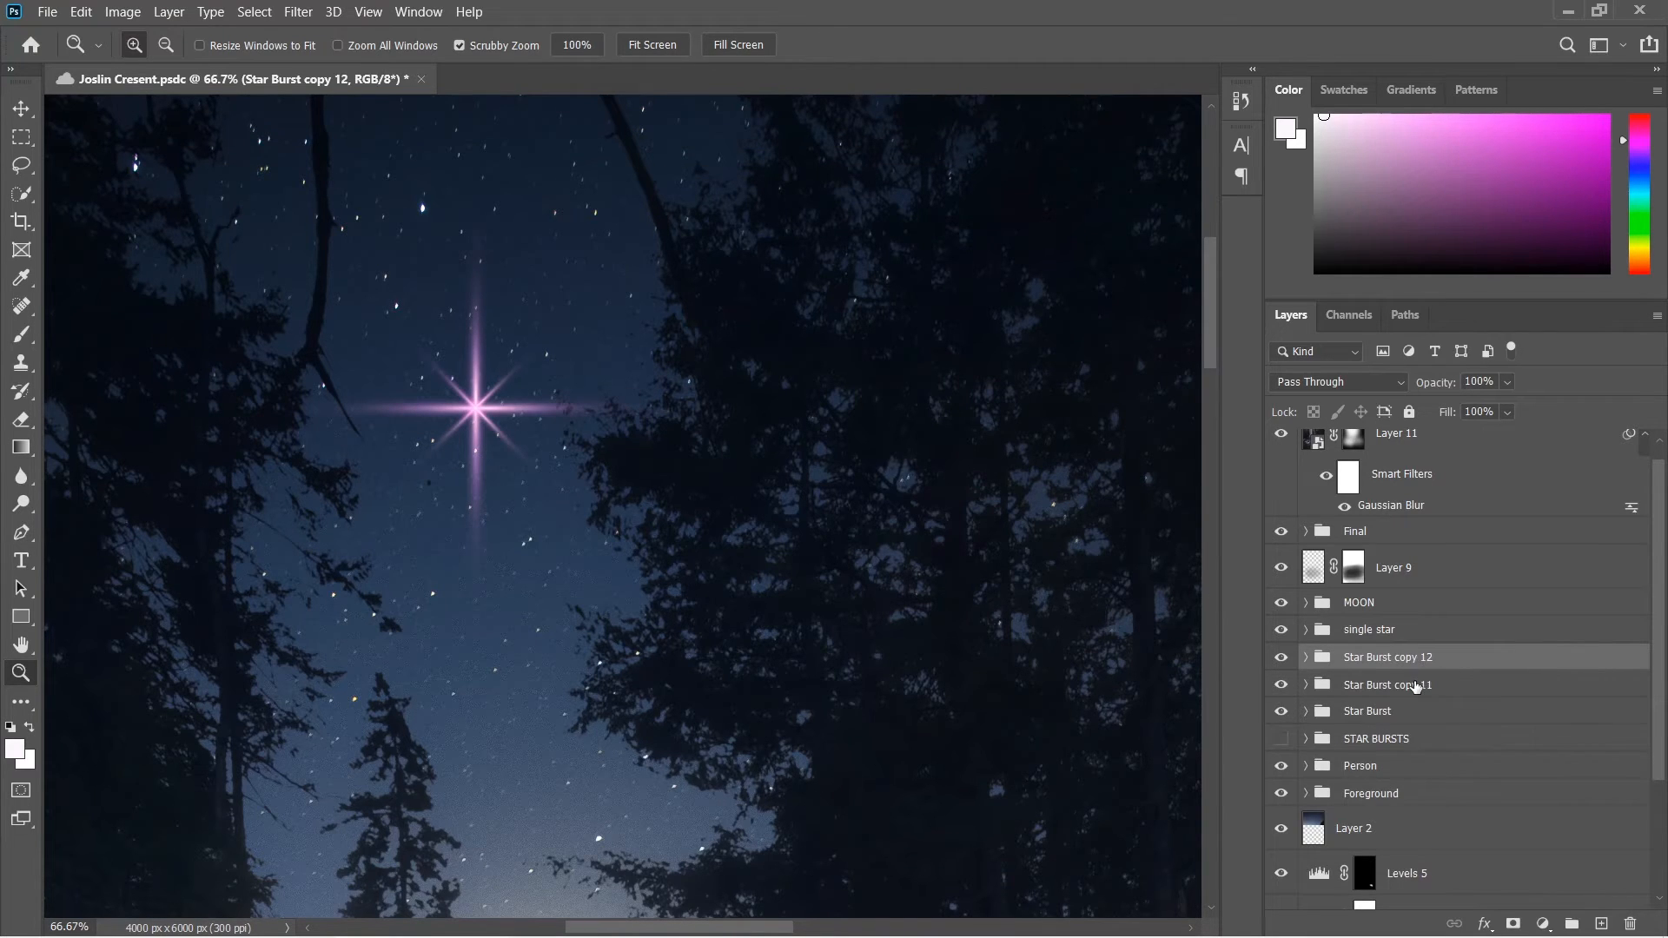
- Shrink the Star Burst copy 11 group and move it onto another bright star
click(1387, 684)
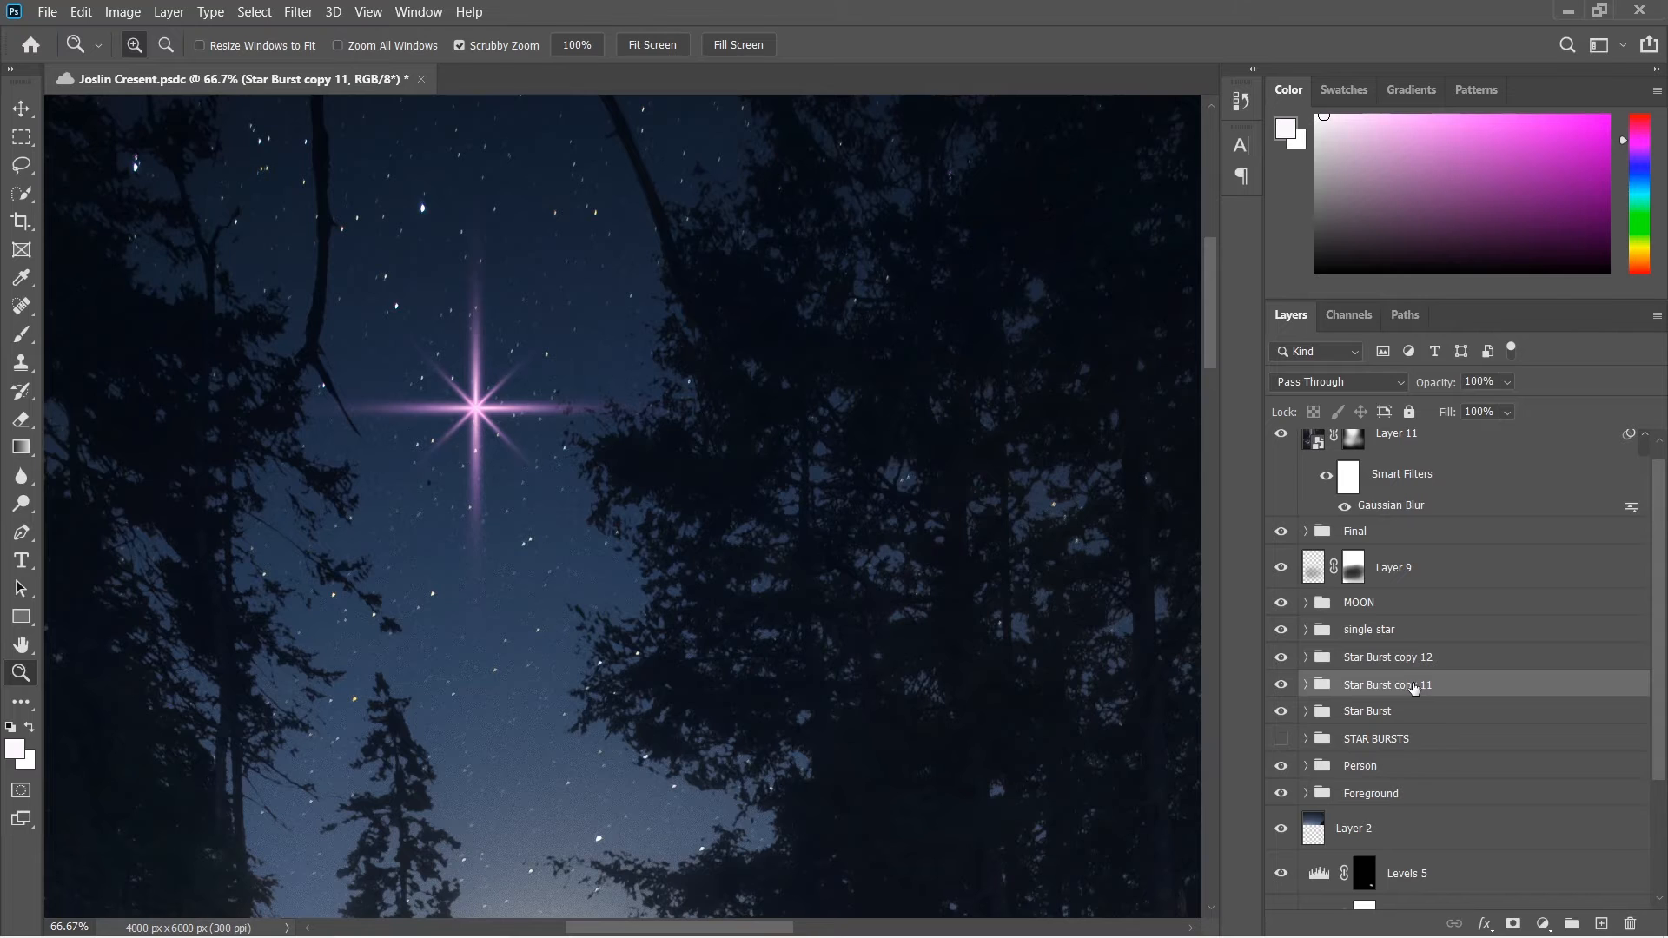
key(ctrl+t)
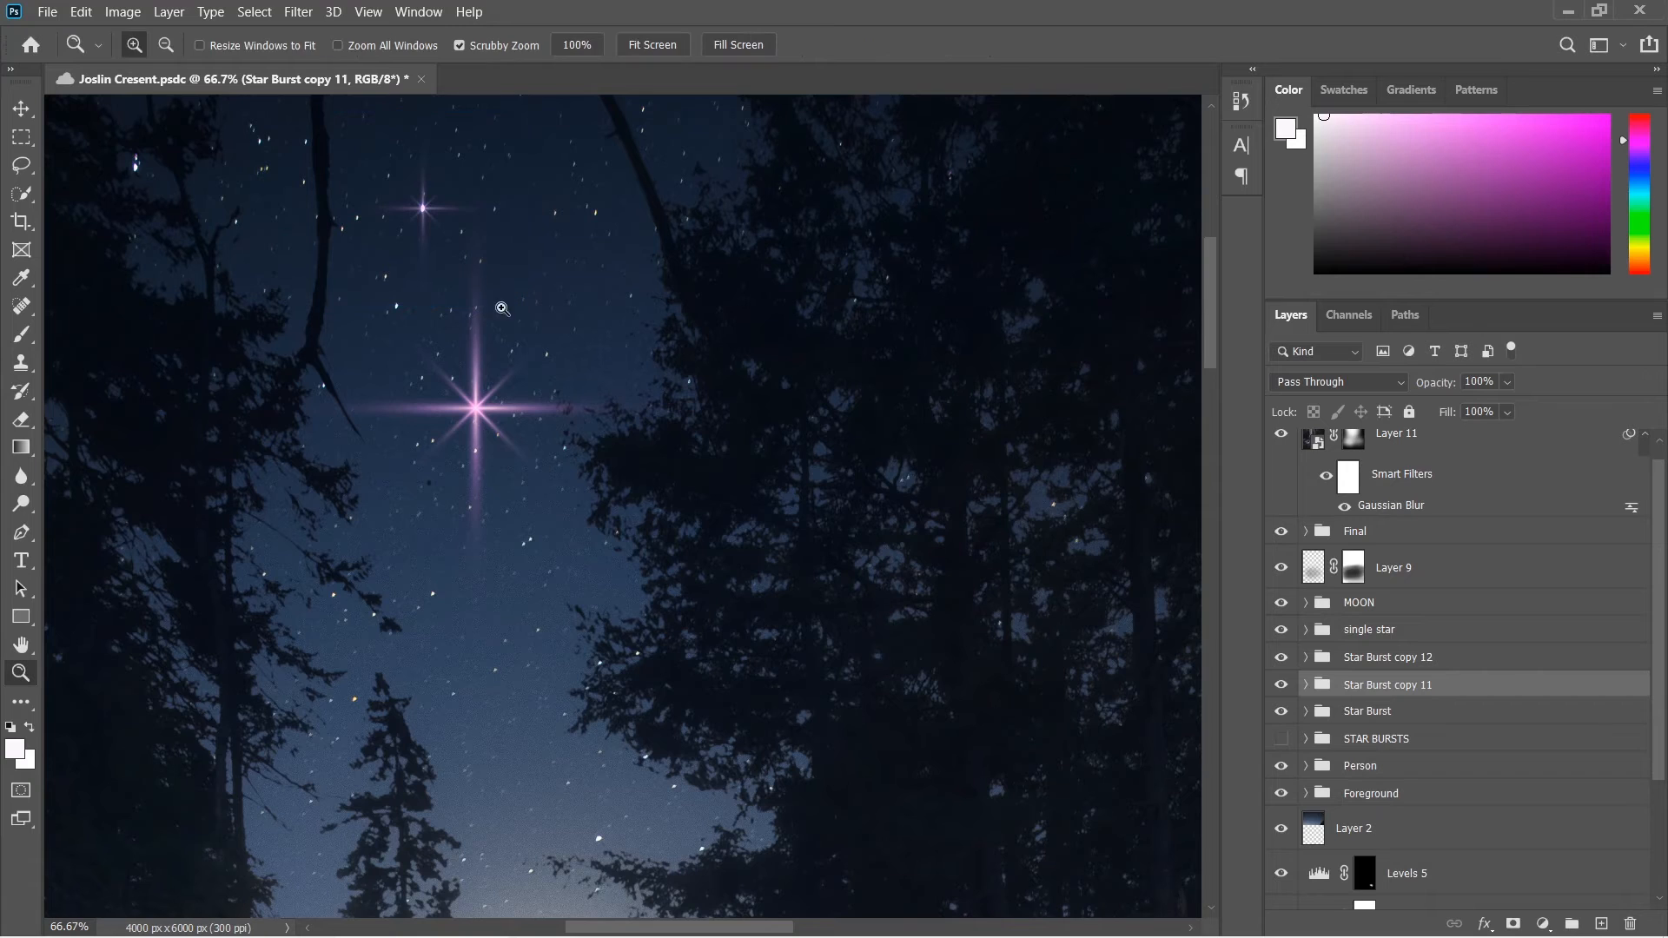
click(1389, 657)
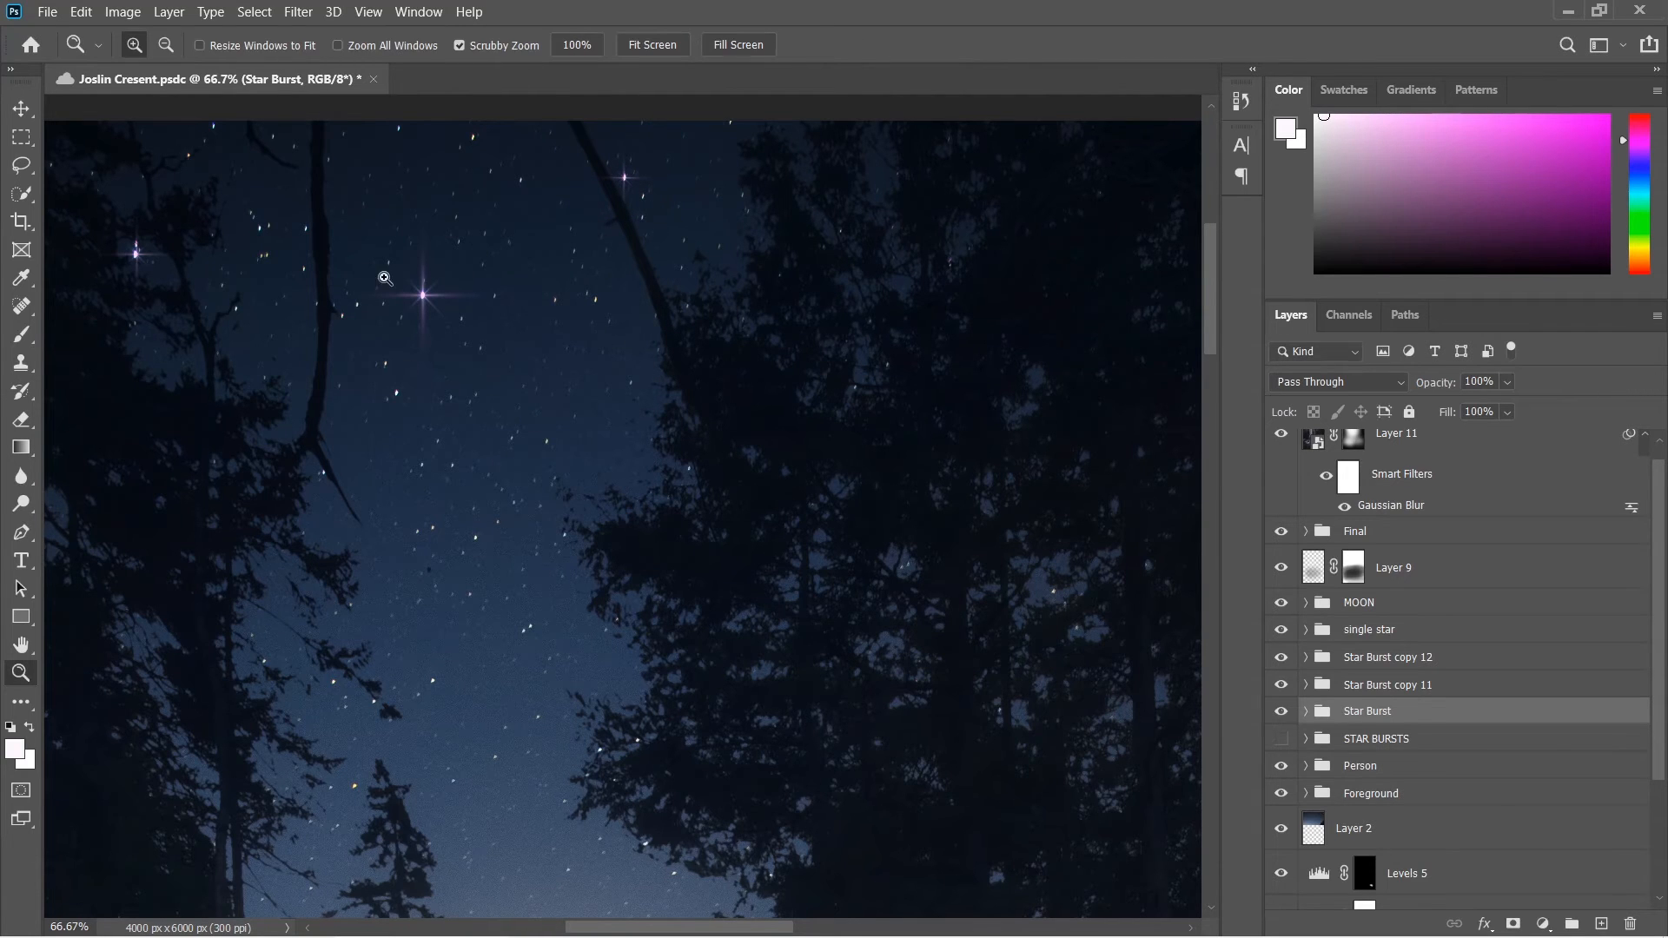
mouse_move(1399, 511)
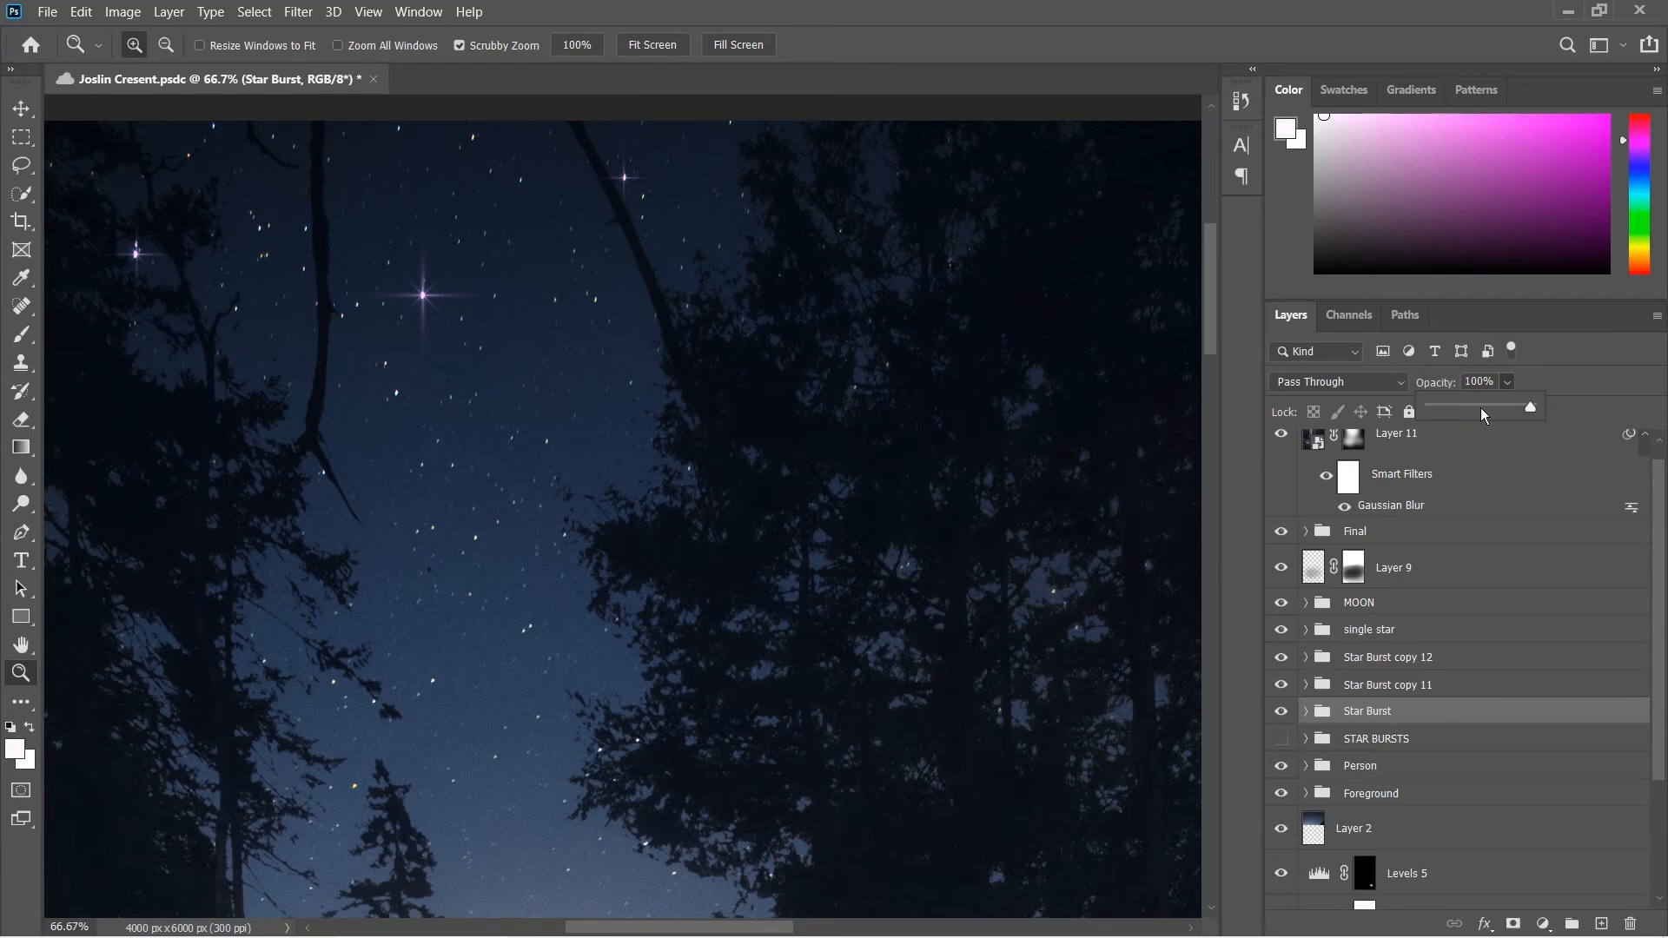
- Lower the original Star Burst group to 60% opacity, then select Star Burst copy 12
drag(1529, 407, 1489, 410)
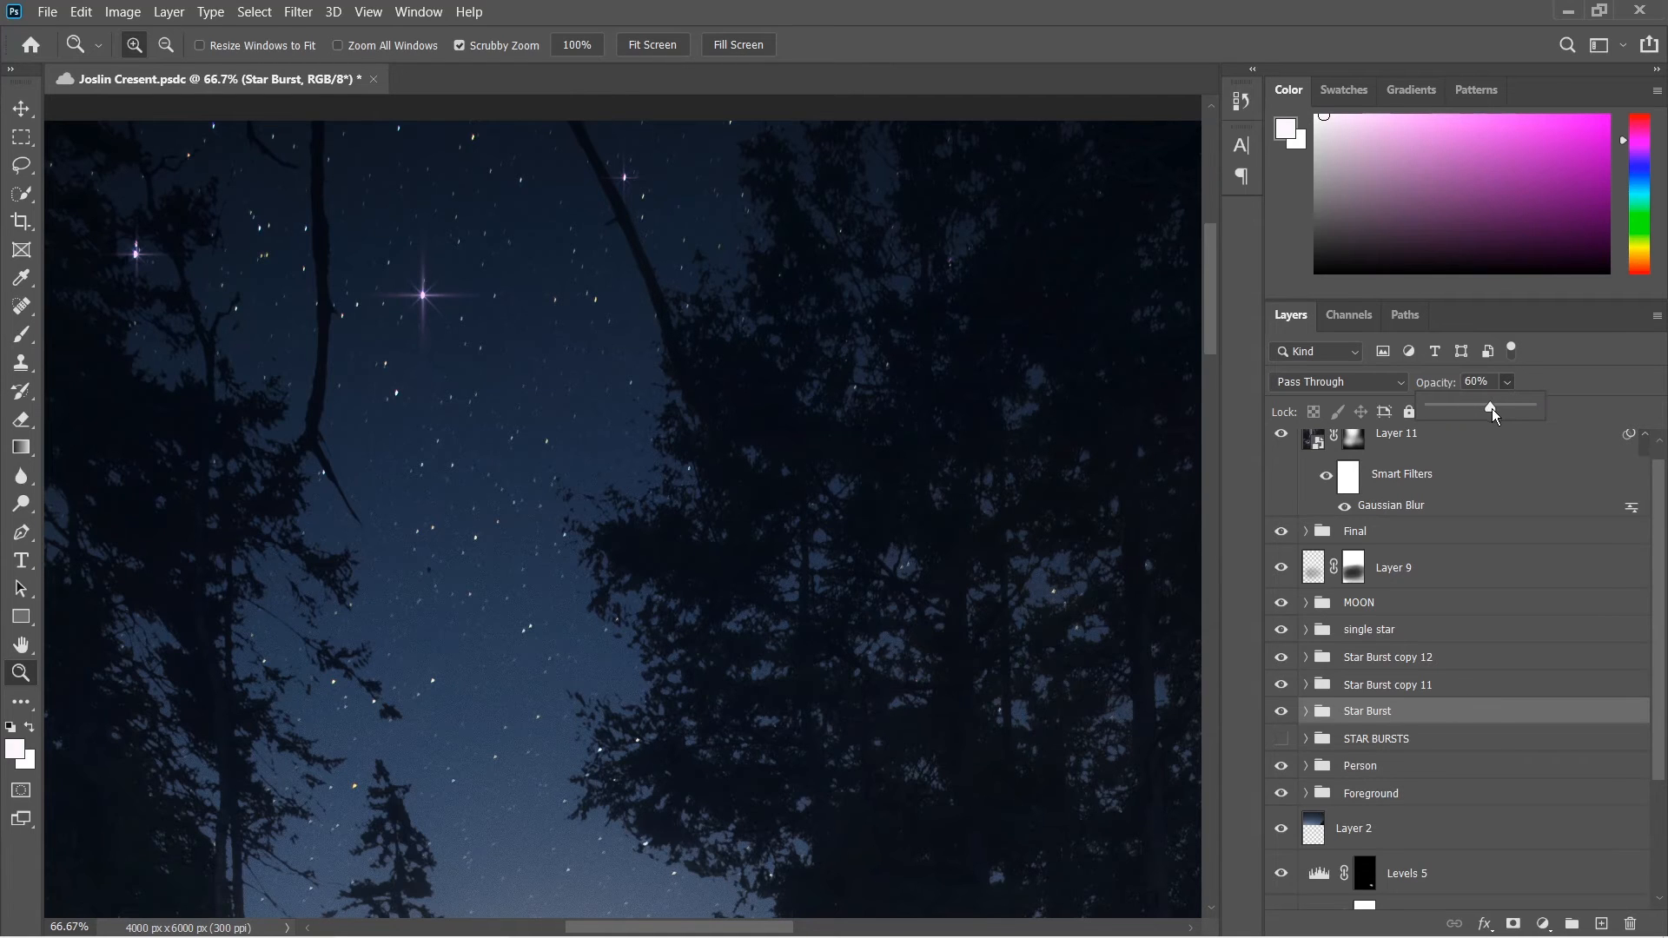
click(1387, 657)
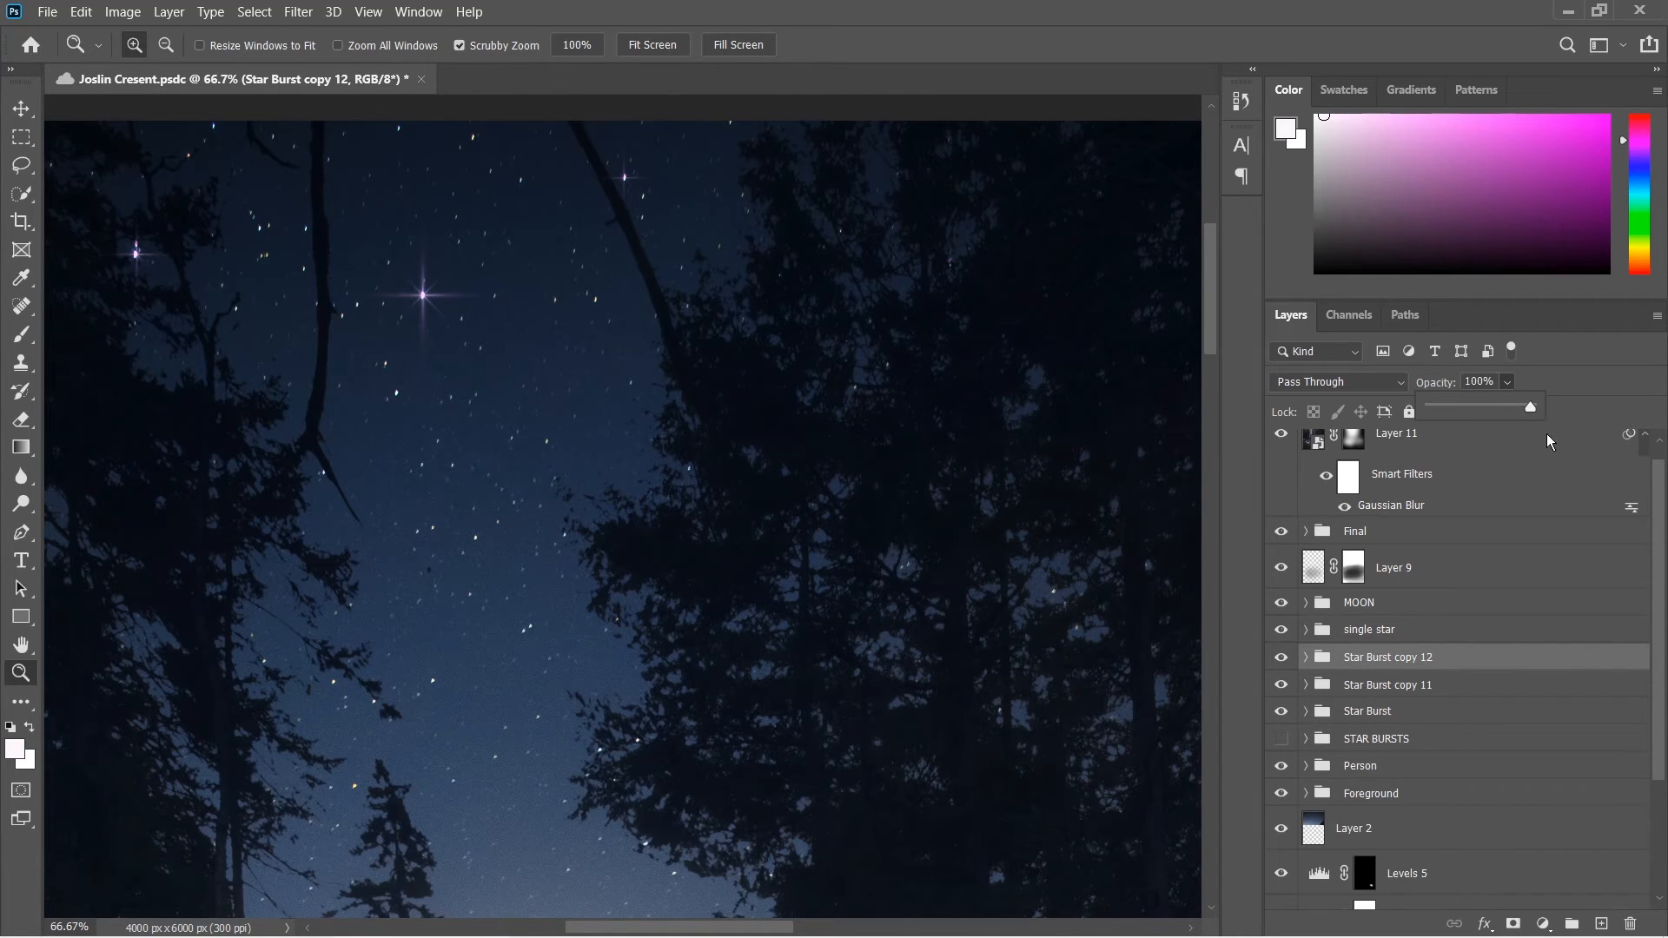
click(125, 259)
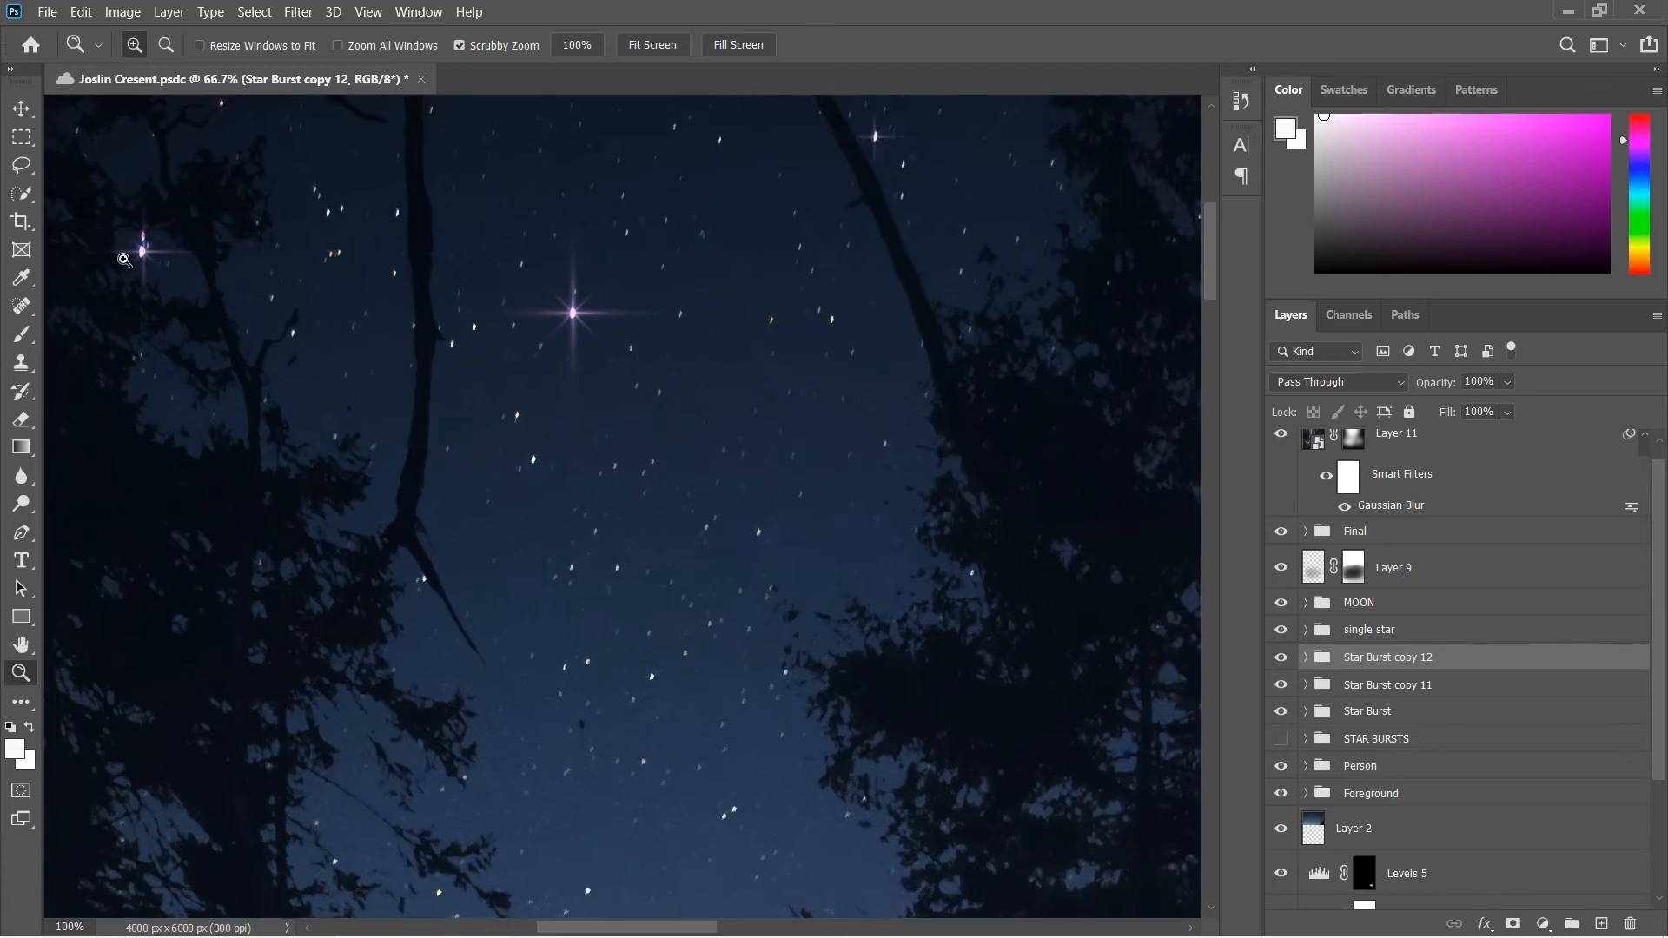
- In Layer Style, raise Blend If Underlying Layer's black slider to 11 for Star Burst copy 12
click(125, 259)
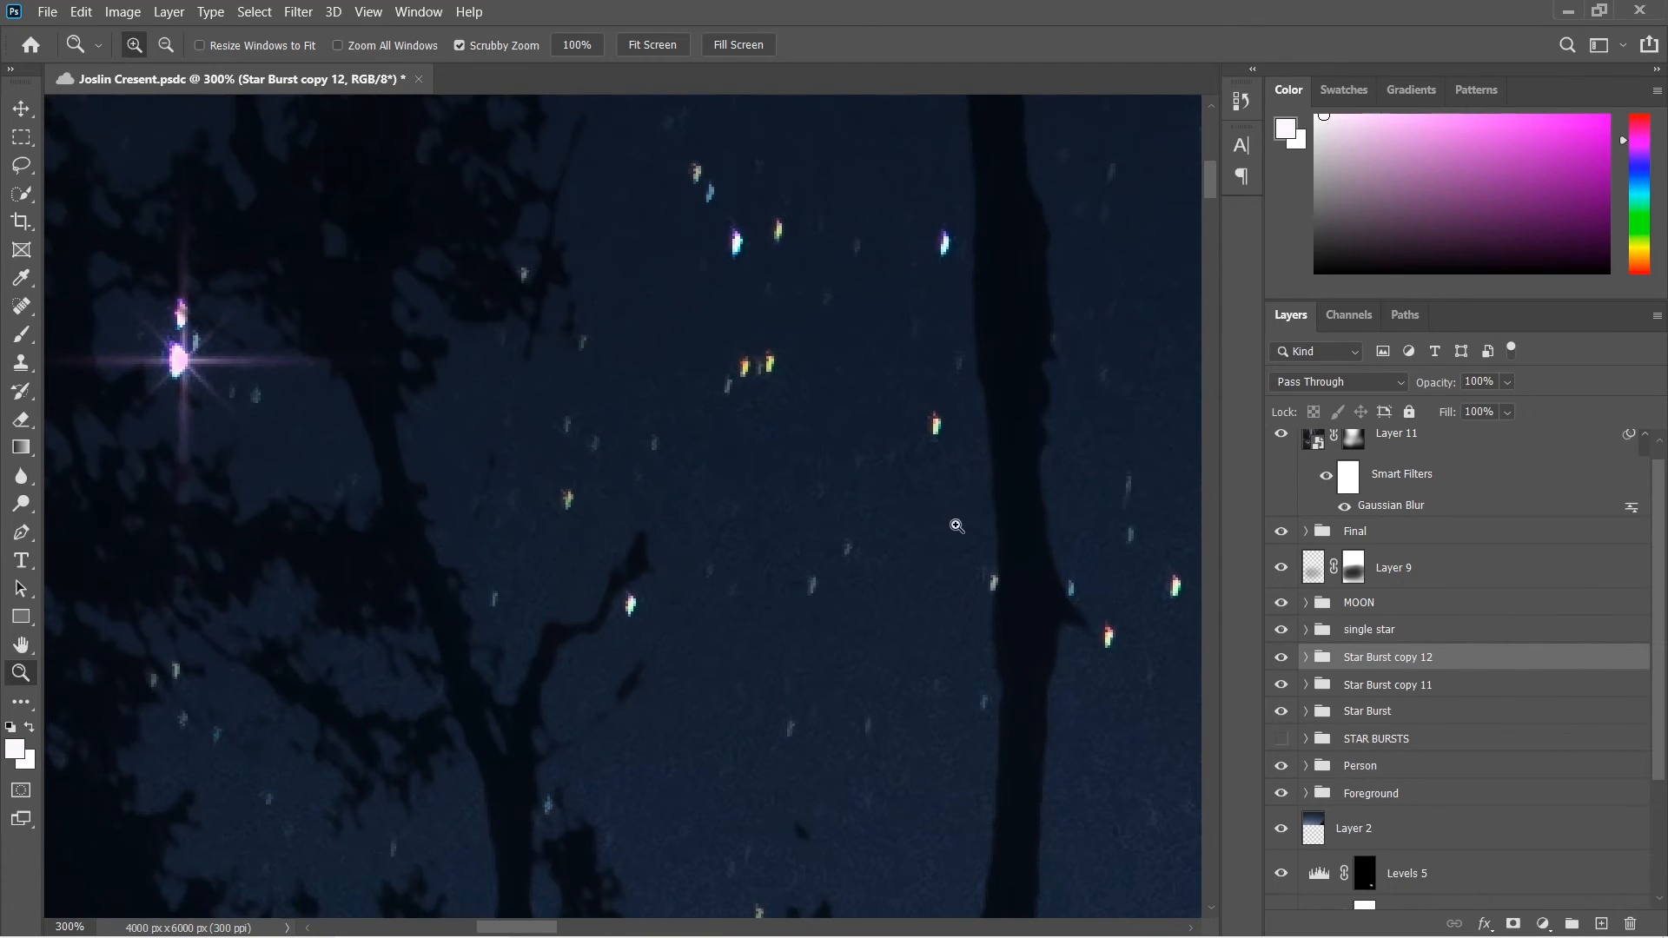
double_click(1389, 657)
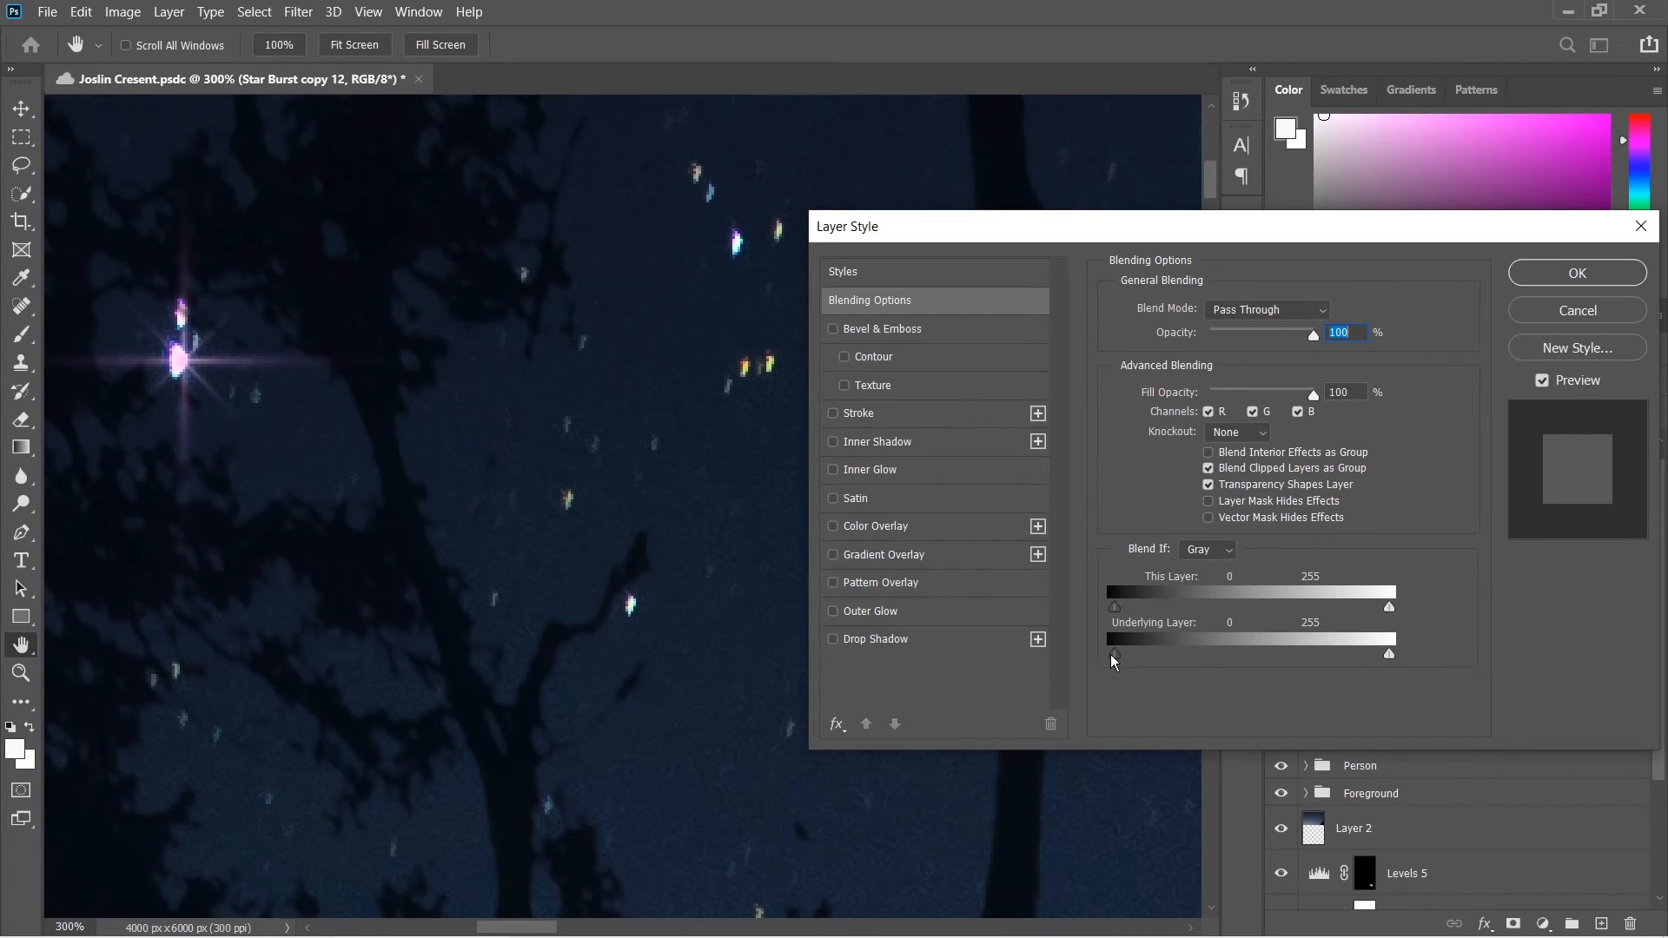
mouse_move(1116, 668)
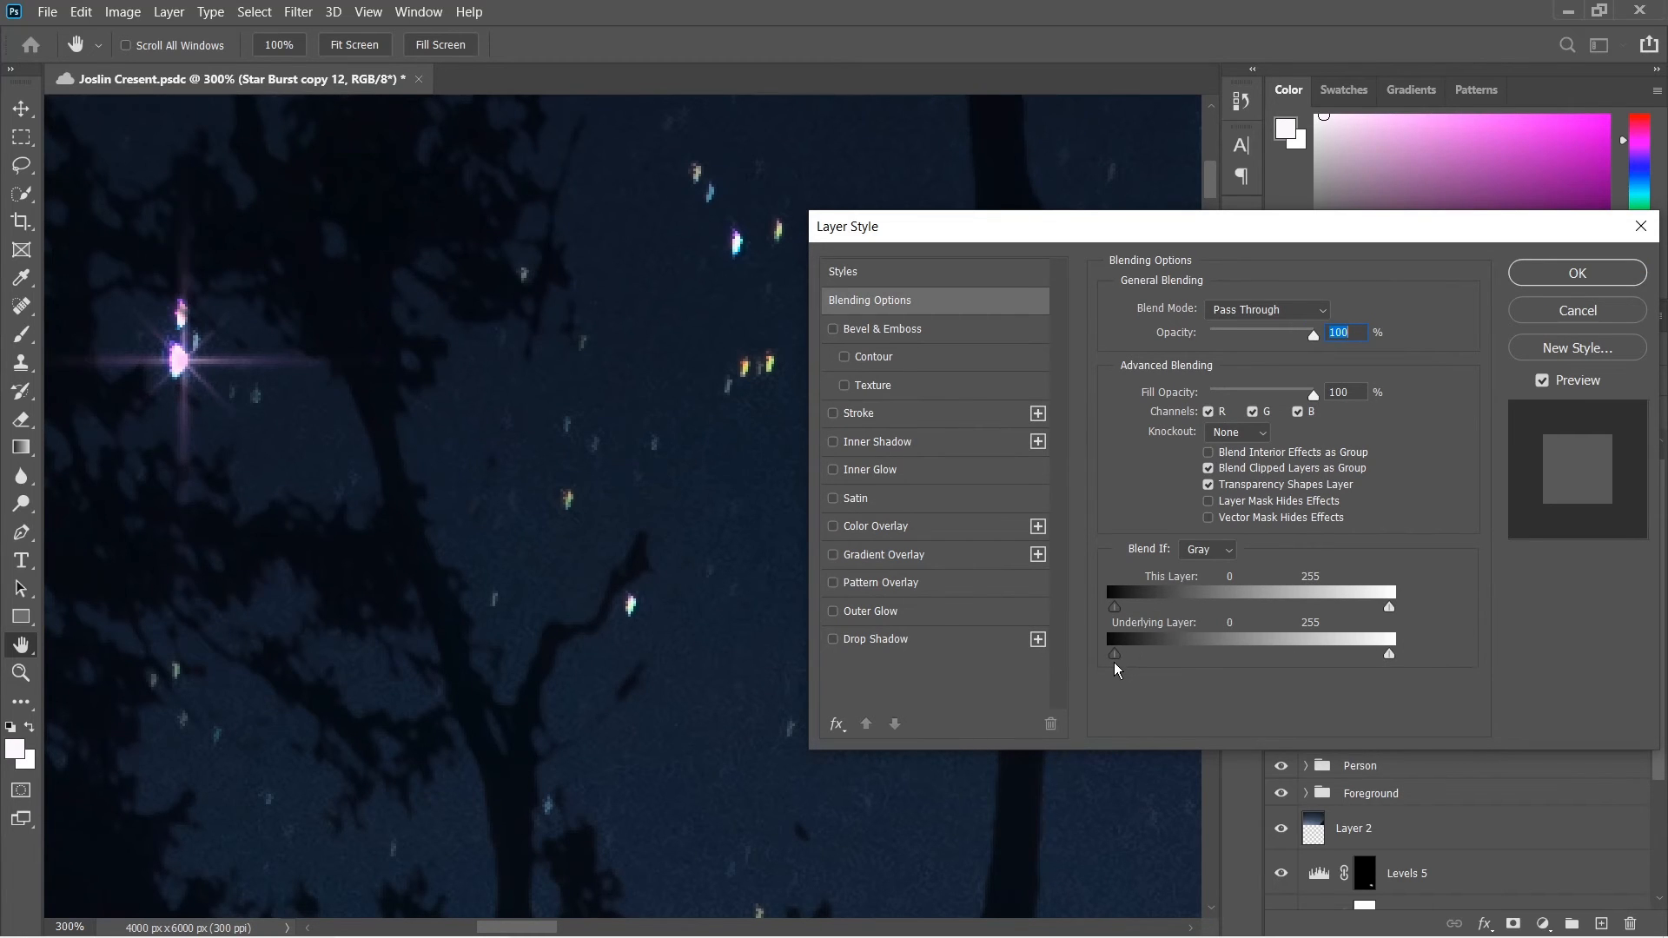
drag(1116, 655, 1126, 656)
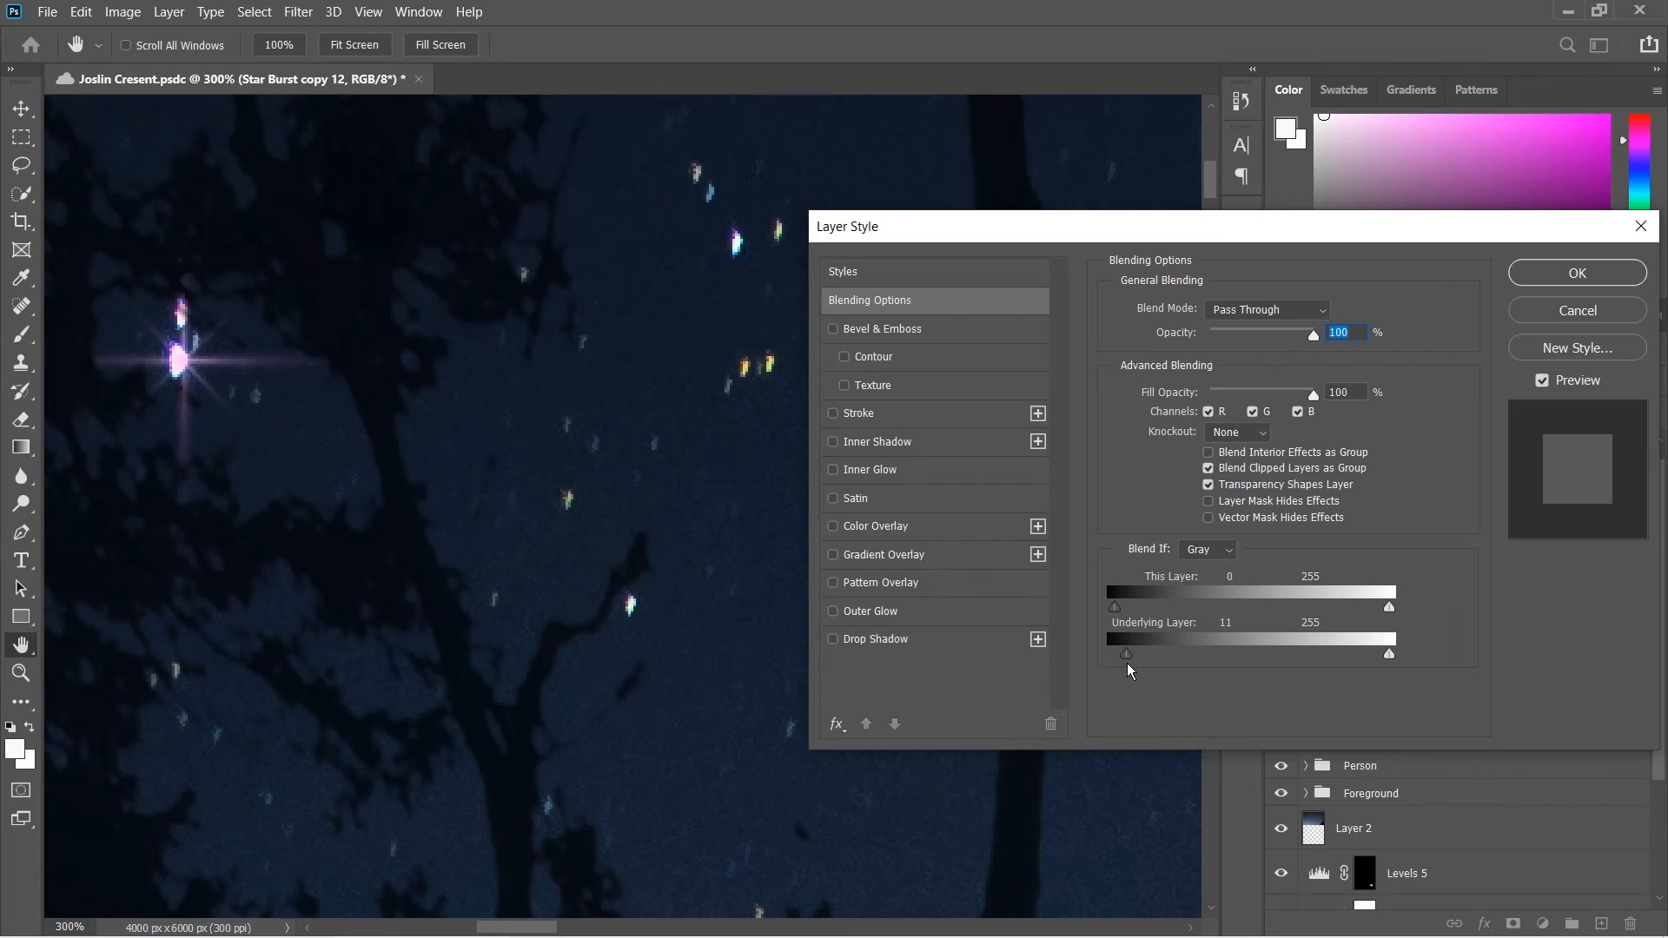
drag(1126, 653, 1143, 654)
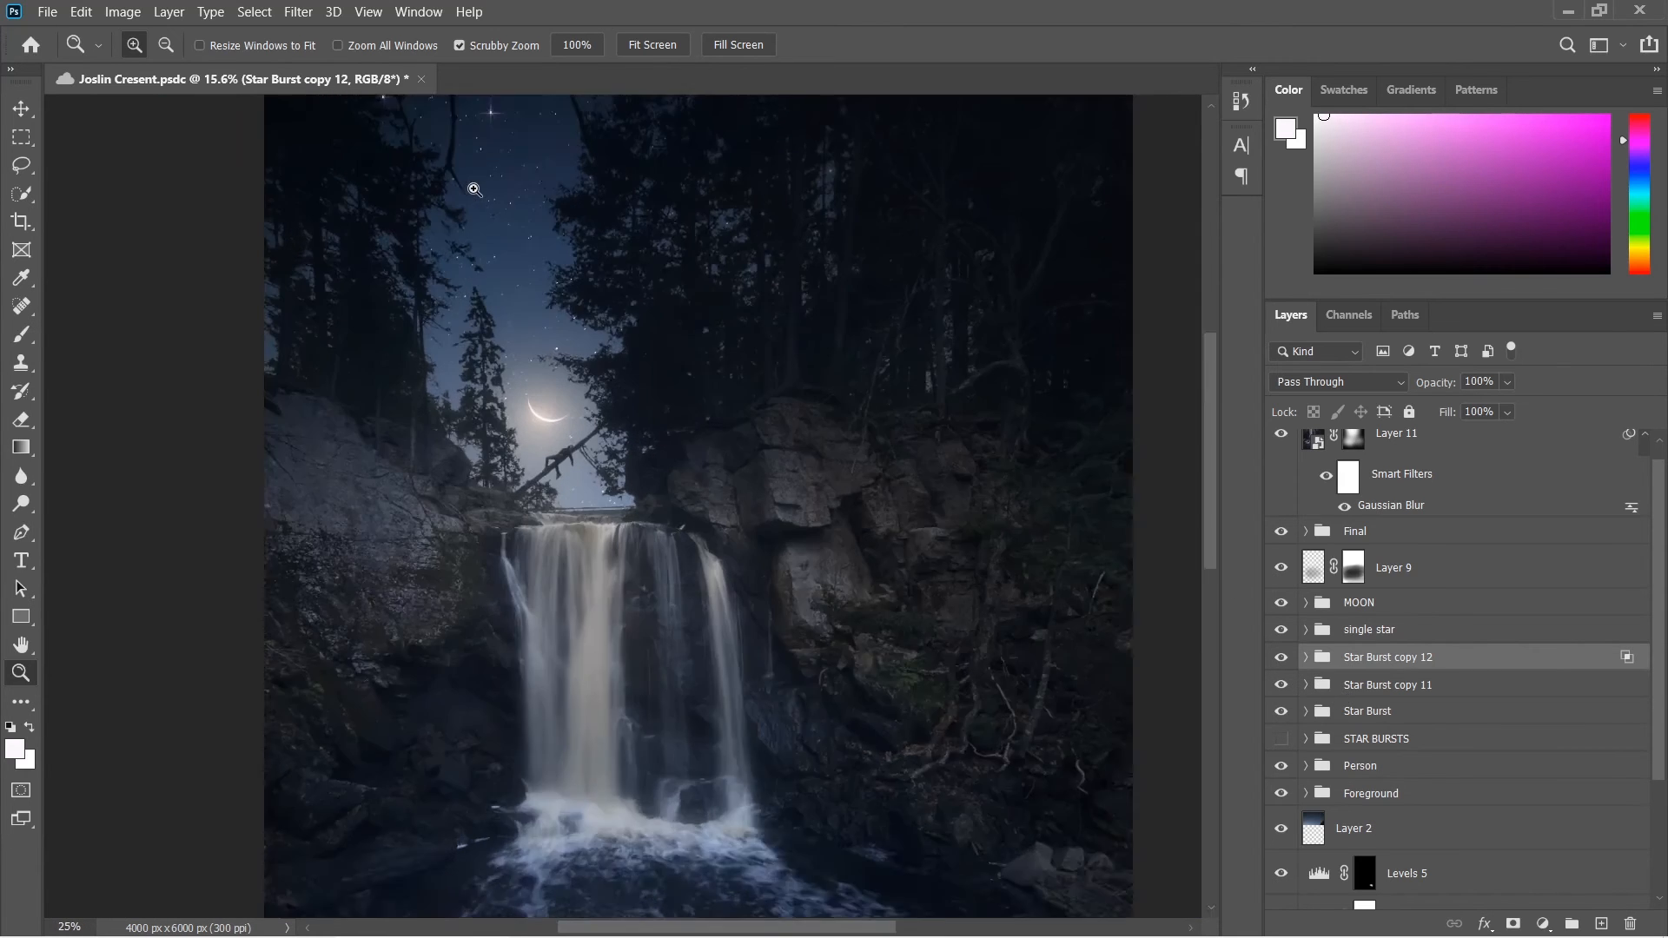
click(473, 190)
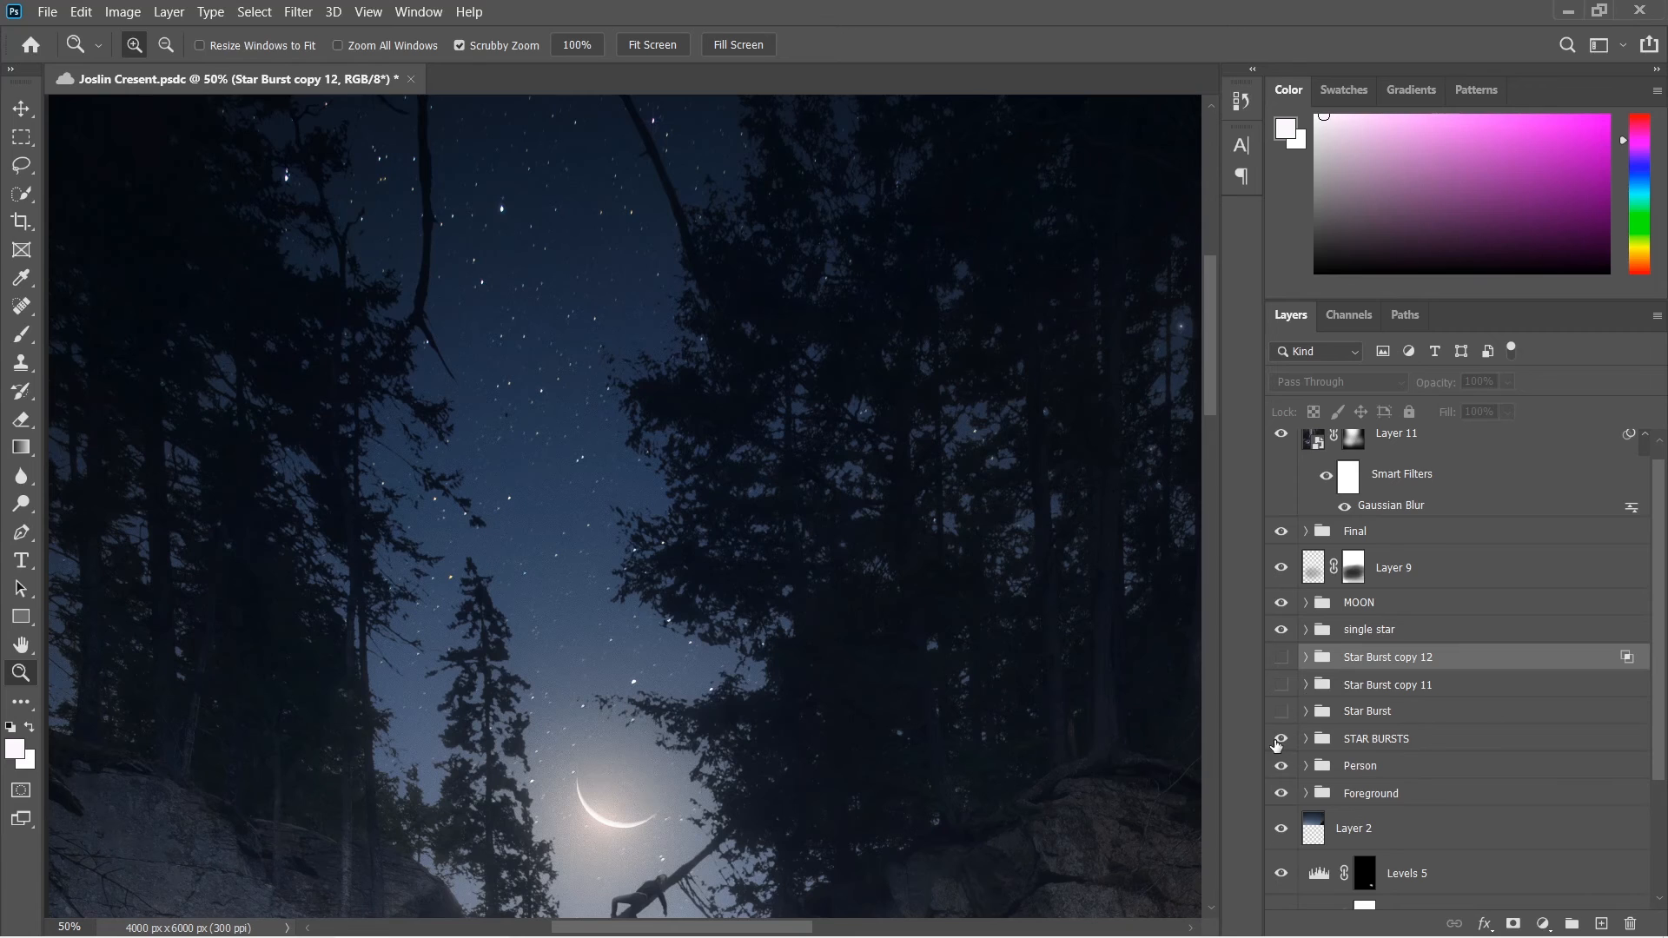
click(1281, 738)
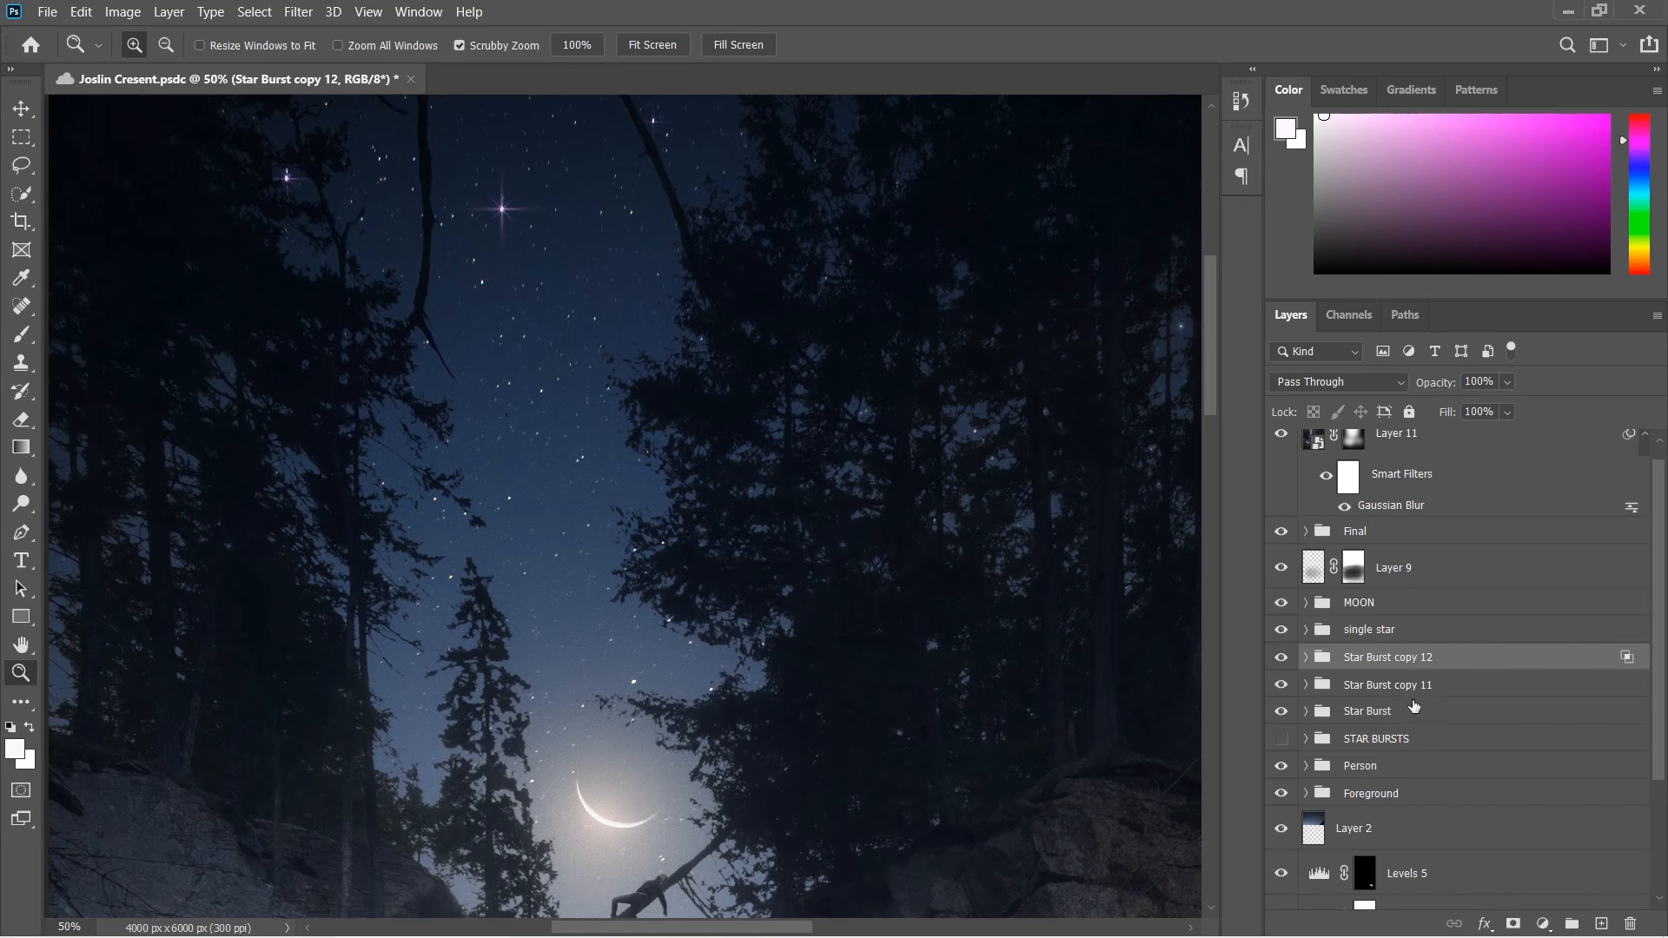
mouse_move(1430, 690)
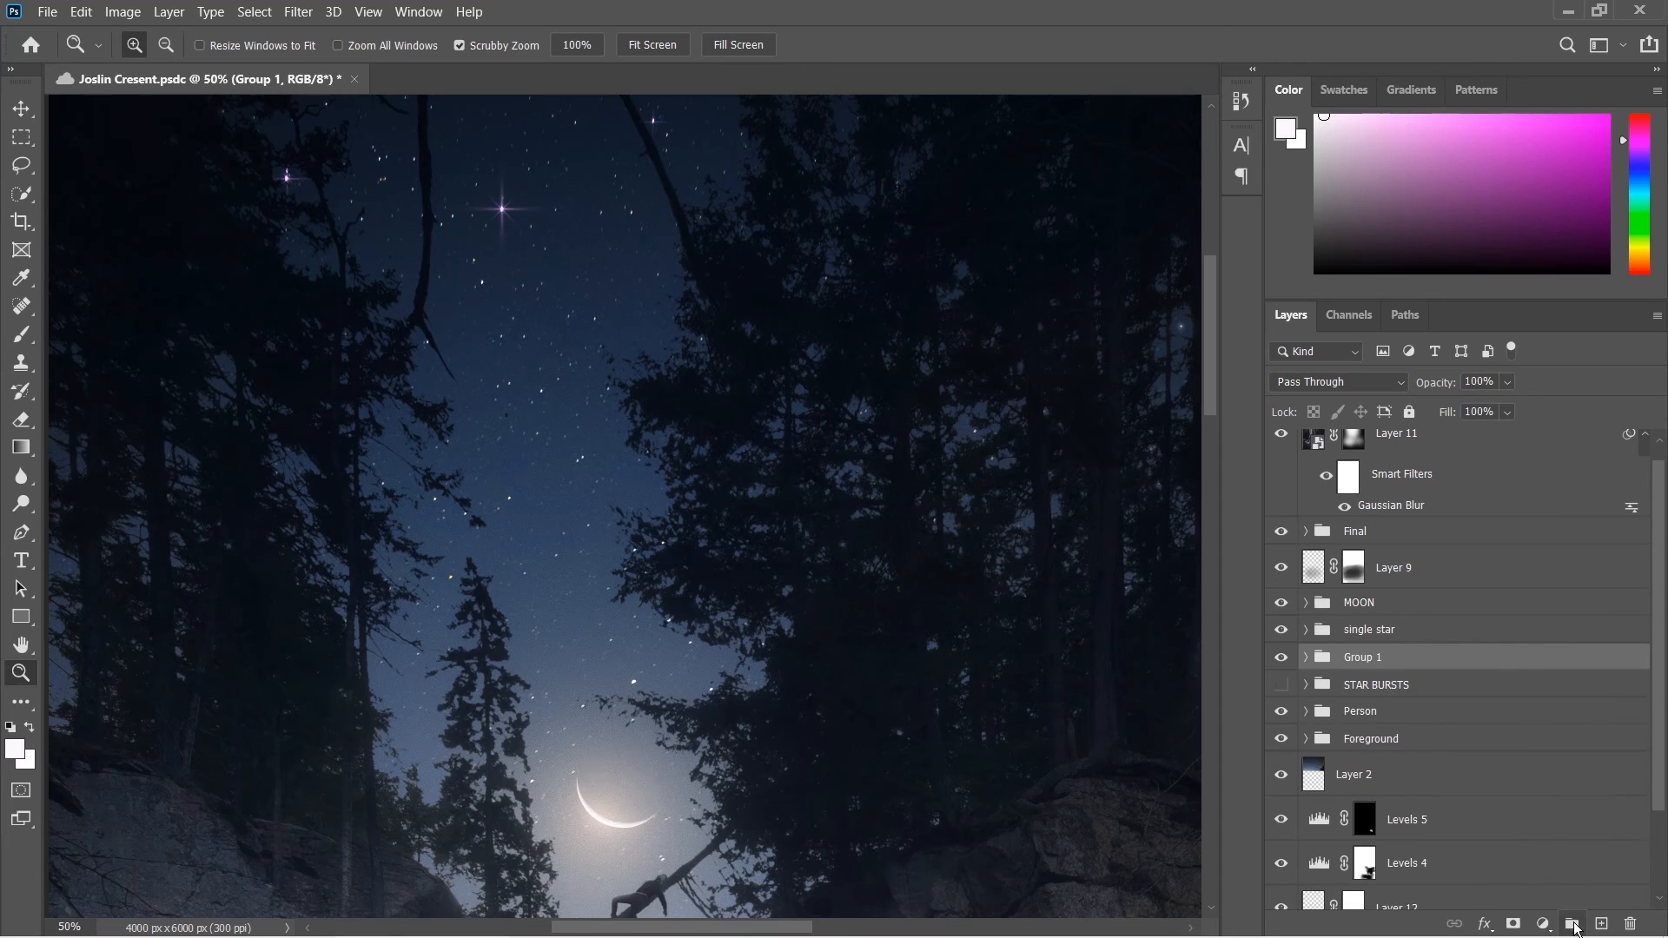
- Name the new group containing the three star burst groups 'Star Bursts' and fit the image on screen
double_click(1362, 656)
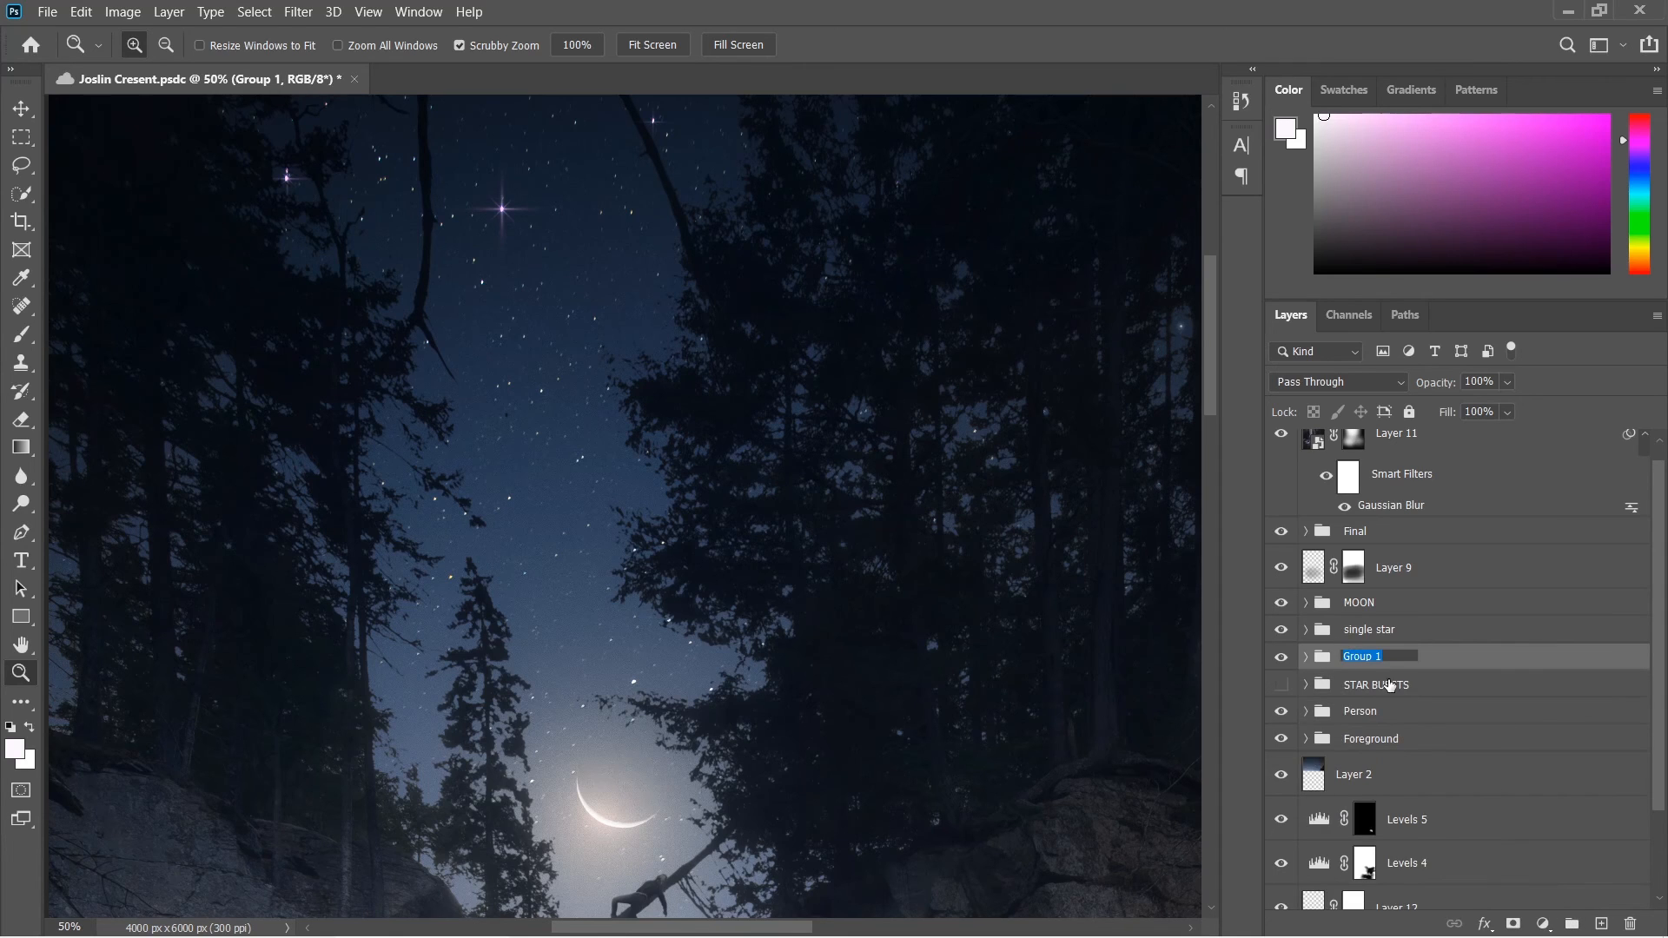
text(Star Bursts)
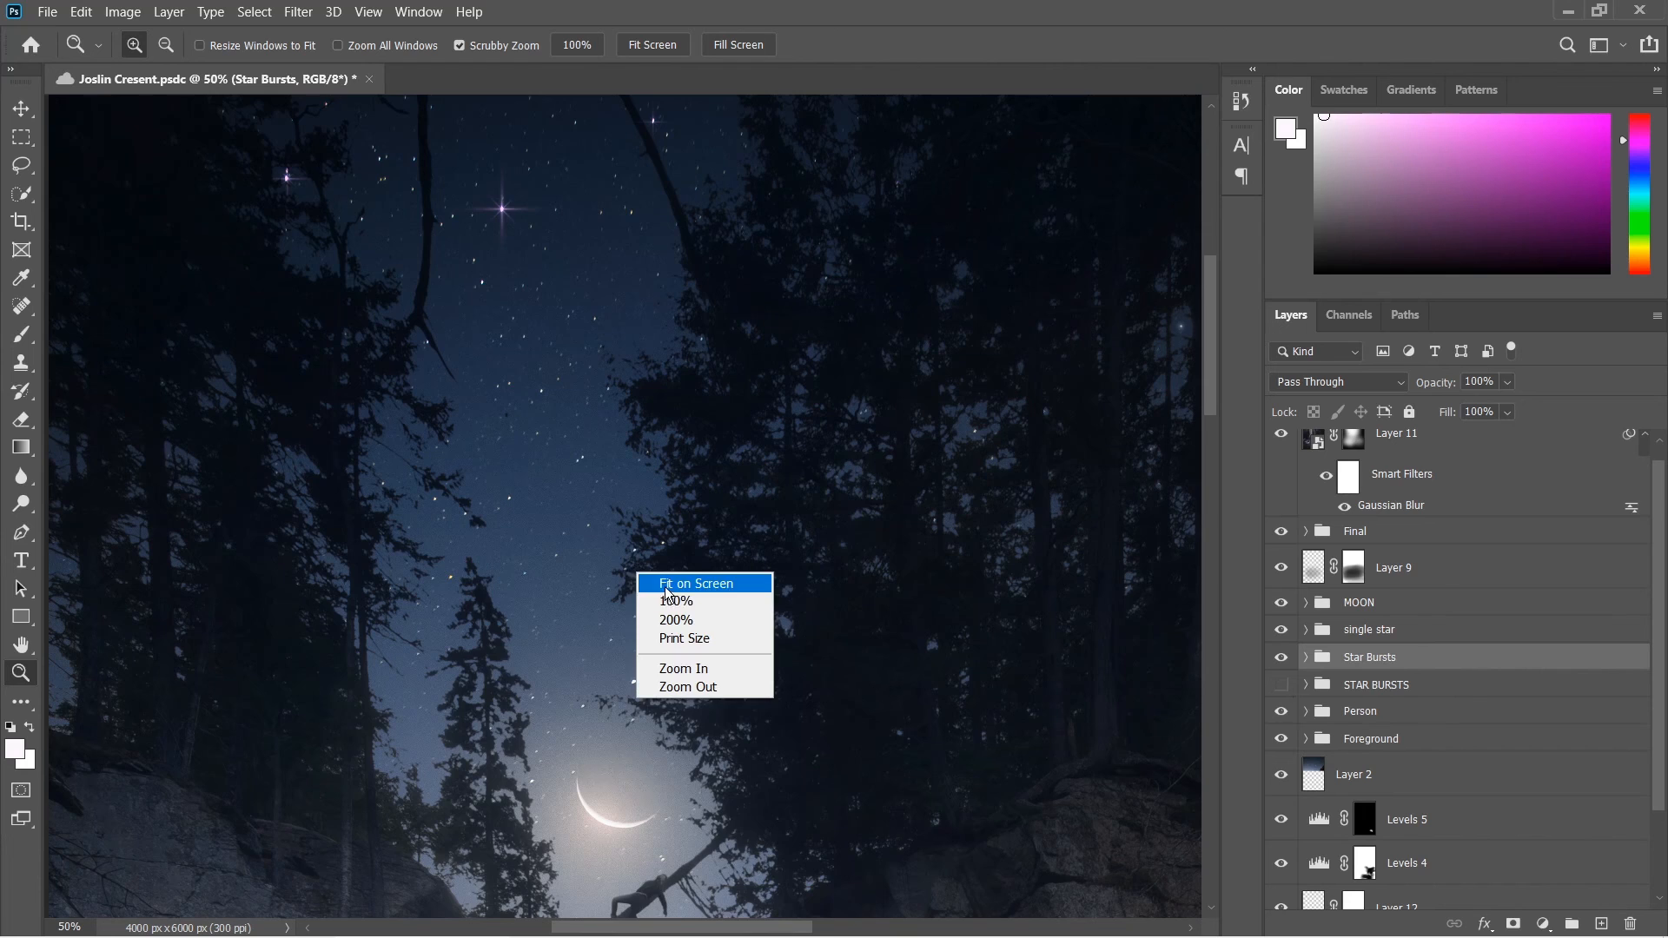
click(695, 584)
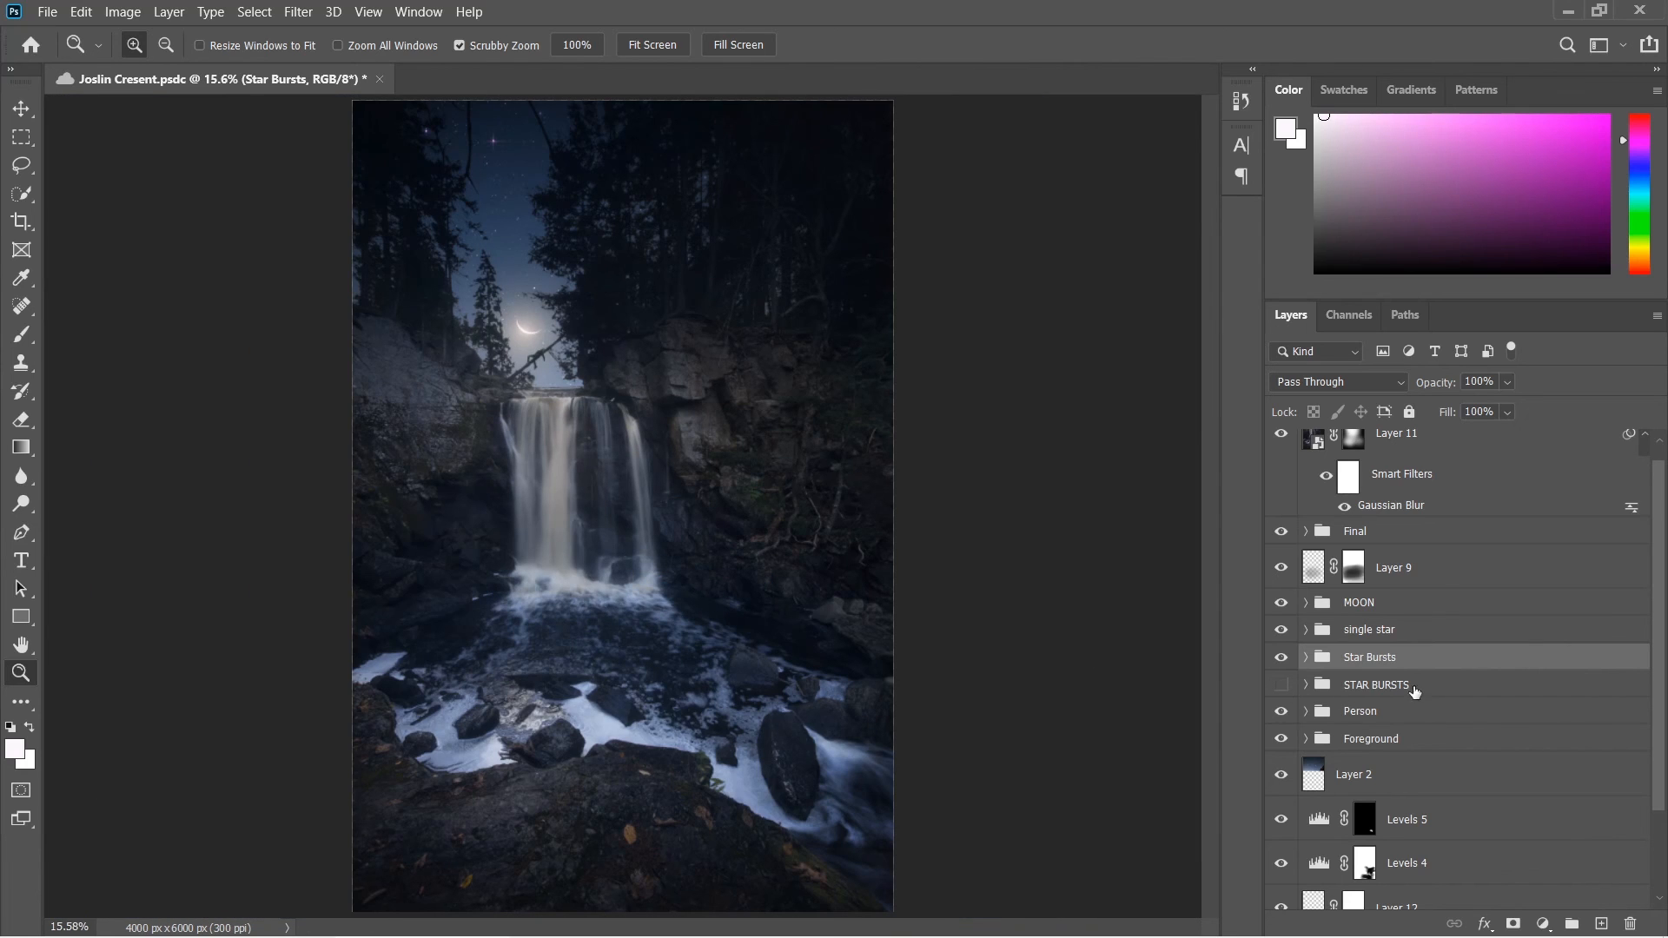